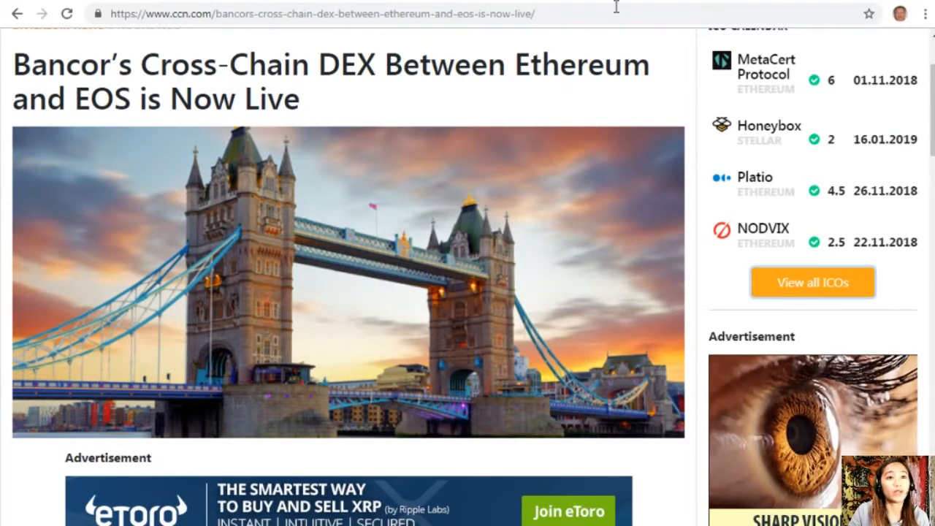
# - Scroll the CCN Bancor DEX article past the bridge photo and eToro ad to 'Bancor Bridges the Gap'
pyautogui.scroll(-3)
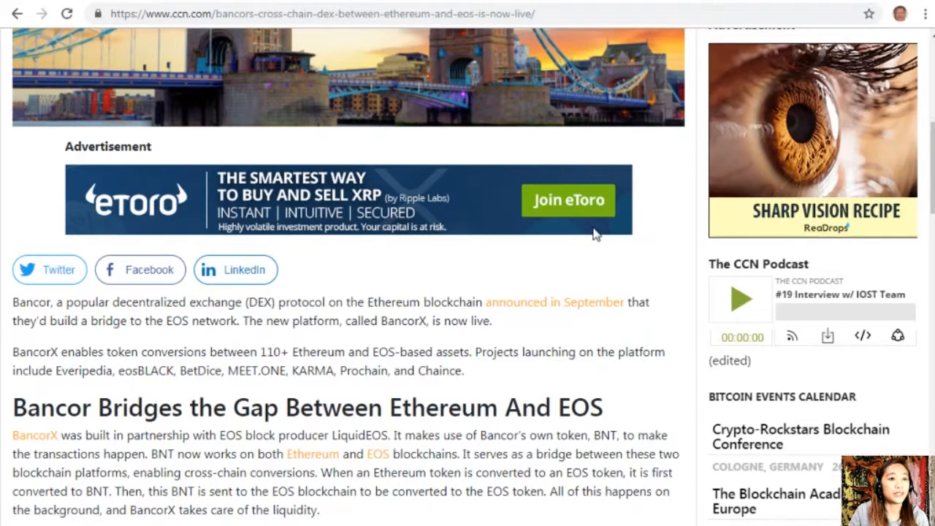
pyautogui.scroll(-3)
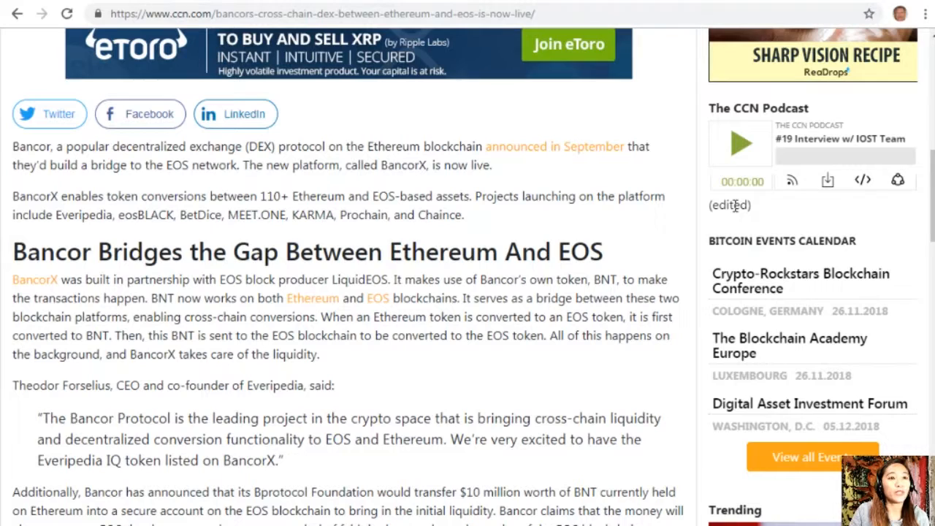
# - Read on to the Everipedia CEO quote and the $10 million BNT transfer paragraph
pyautogui.scroll(-3)
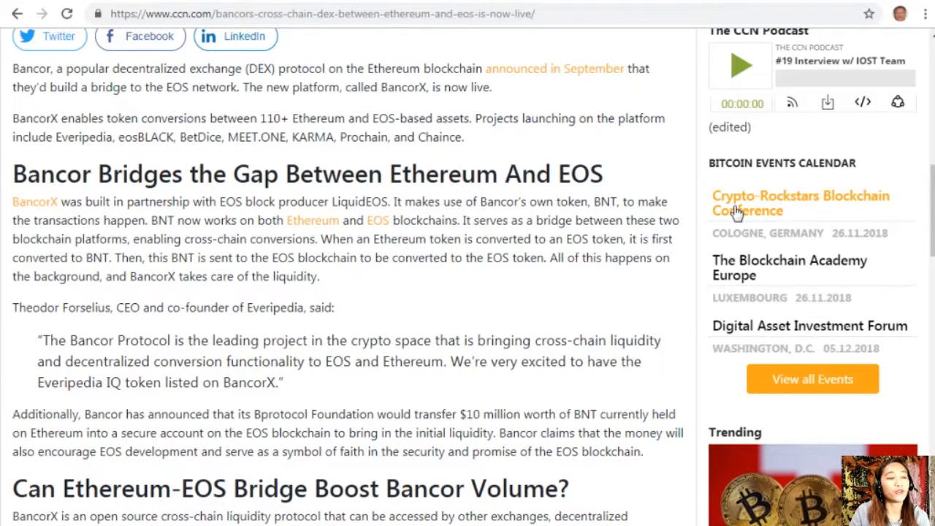
# - Scroll to the 'Can Ethereum-EOS Bridge Boost Bancor Volume?' section and its closing paragraphs
pyautogui.scroll(-3)
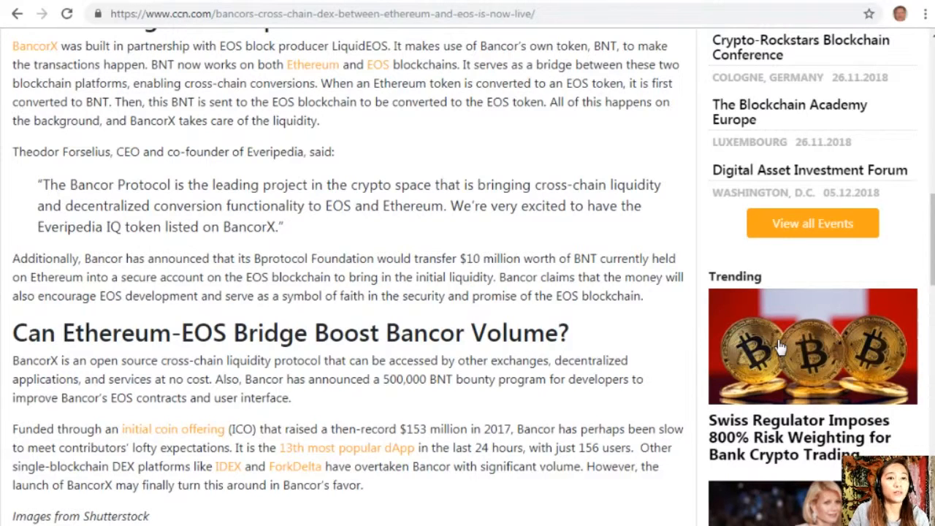
# - Reach the Shutterstock credit and Telegram line, then scroll back up the article
pyautogui.scroll(-3)
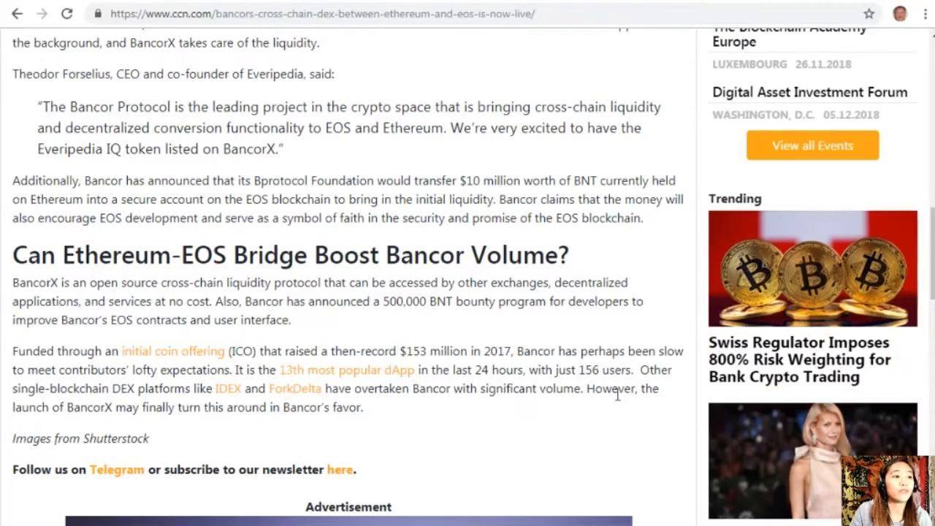
pyautogui.scroll(3)
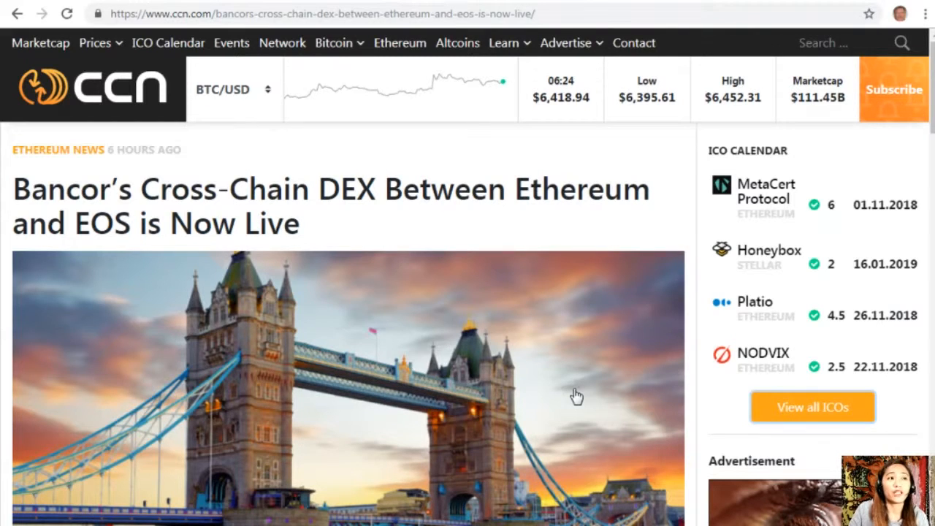
pyautogui.moveTo(803, 368)
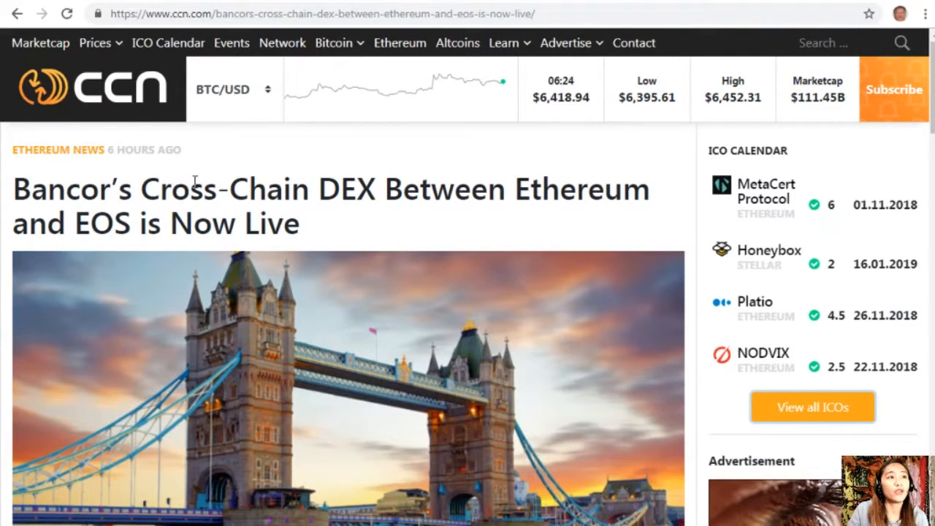
# - Enter preferredcurrency.news in the address bar to leave the CCN article
pyautogui.write('preferredcurrency.news')
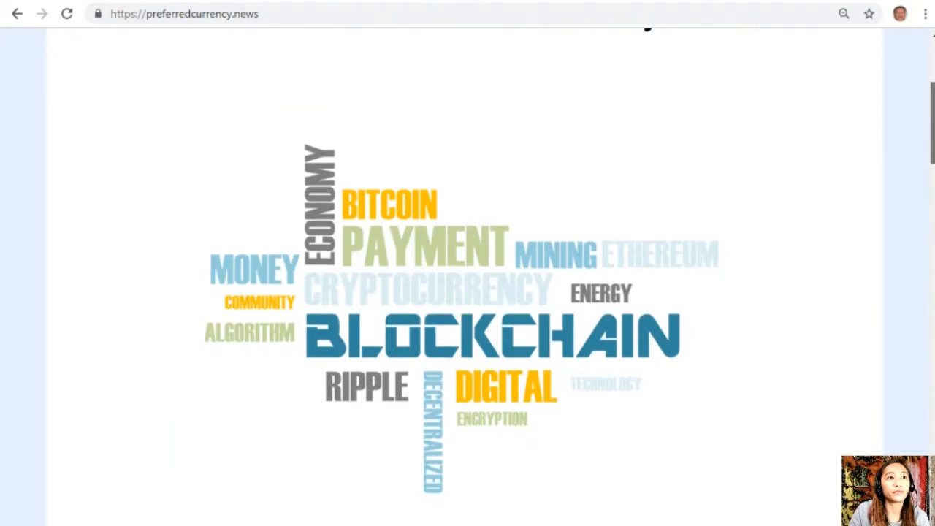
# - Browse the preferredcurrency.news Subscribe Now section and move on to the AWeber archive newsletter
pyautogui.scroll(-3)
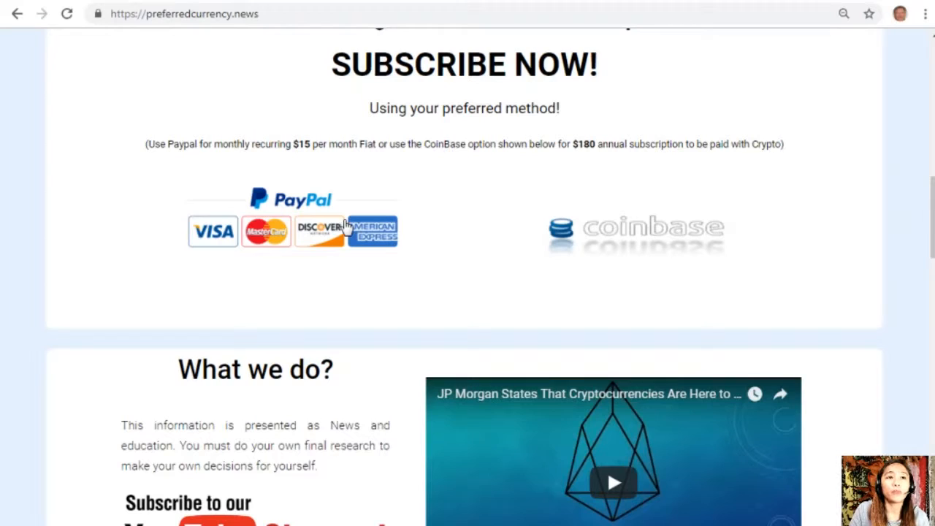
pyautogui.moveTo(711, 224)
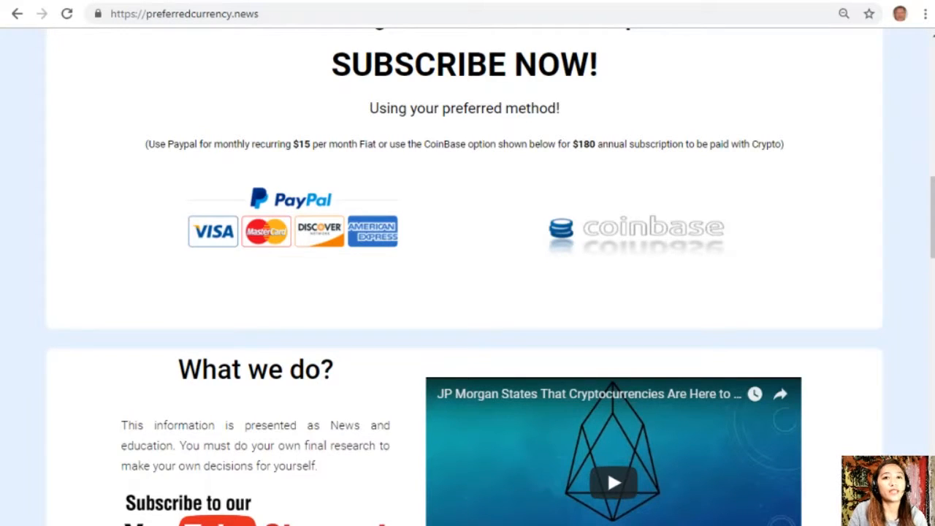
pyautogui.scroll(3)
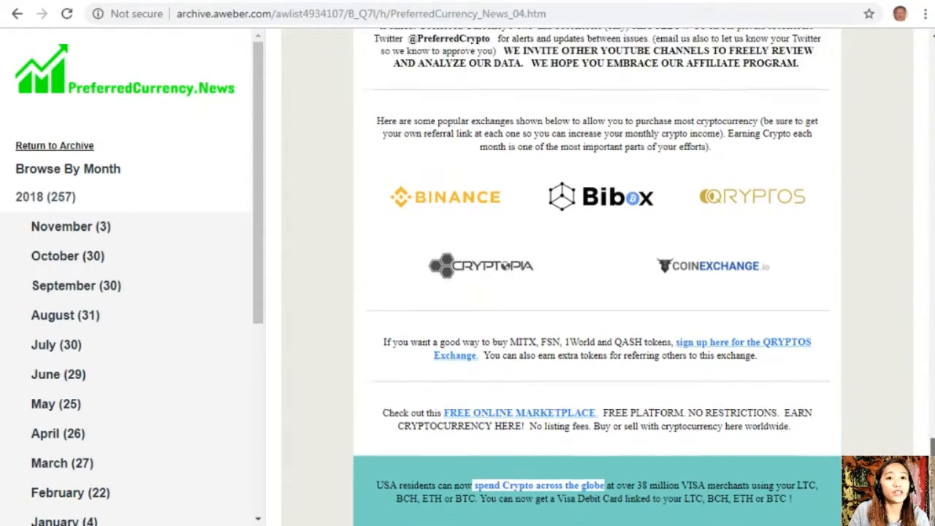
# - Scroll the 04 November 2018 newsletter to the eosauthority alerts and EOS marketplace links
pyautogui.scroll(3)
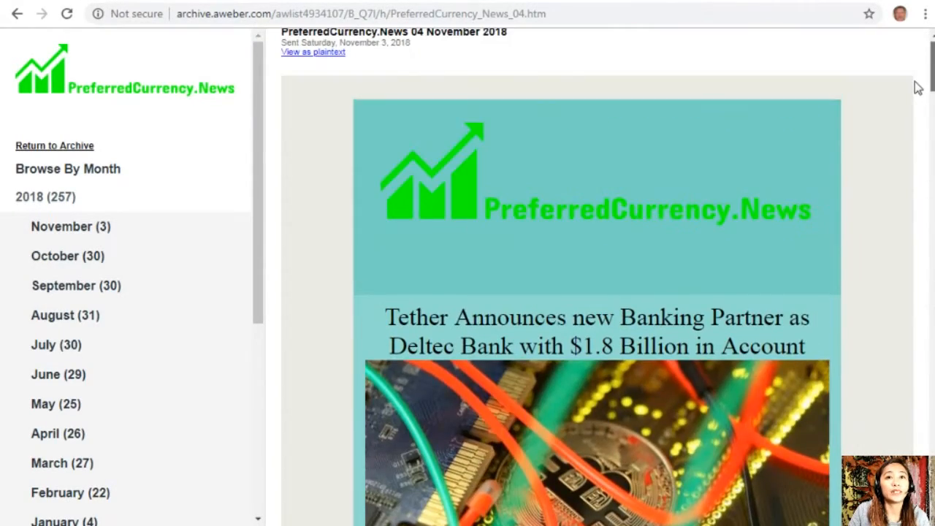
pyautogui.scroll(-3)
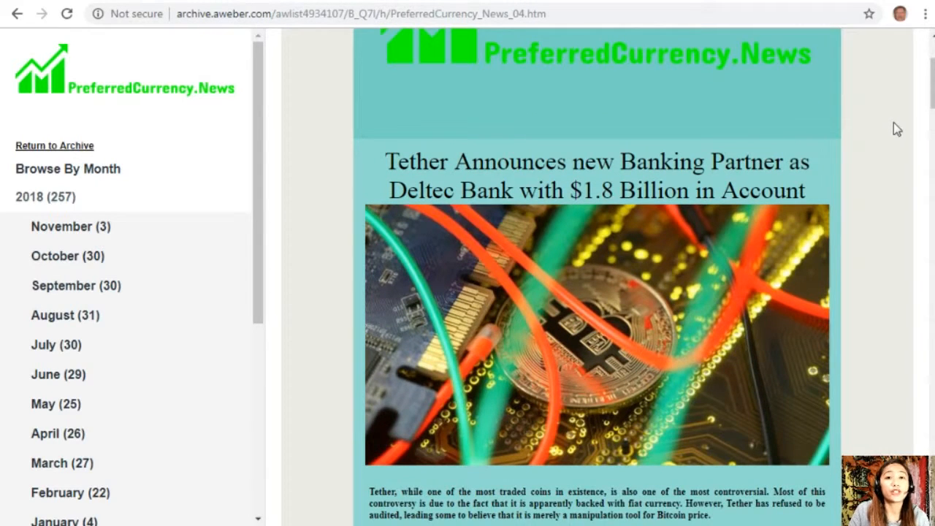
pyautogui.scroll(-3)
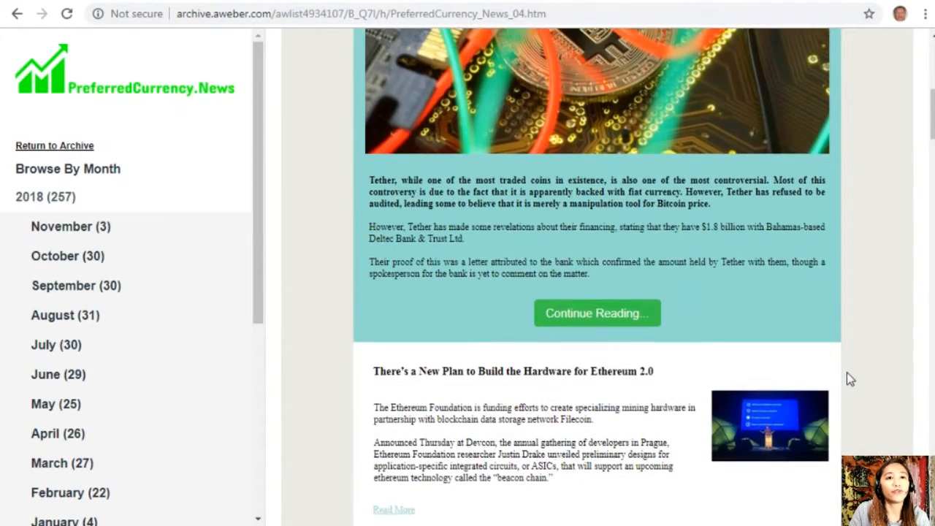
pyautogui.scroll(-3)
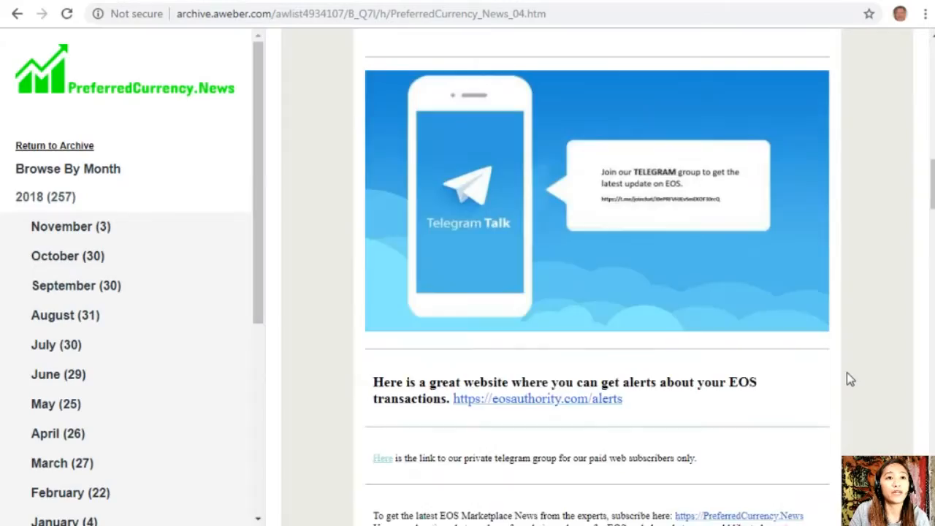
pyautogui.scroll(-3)
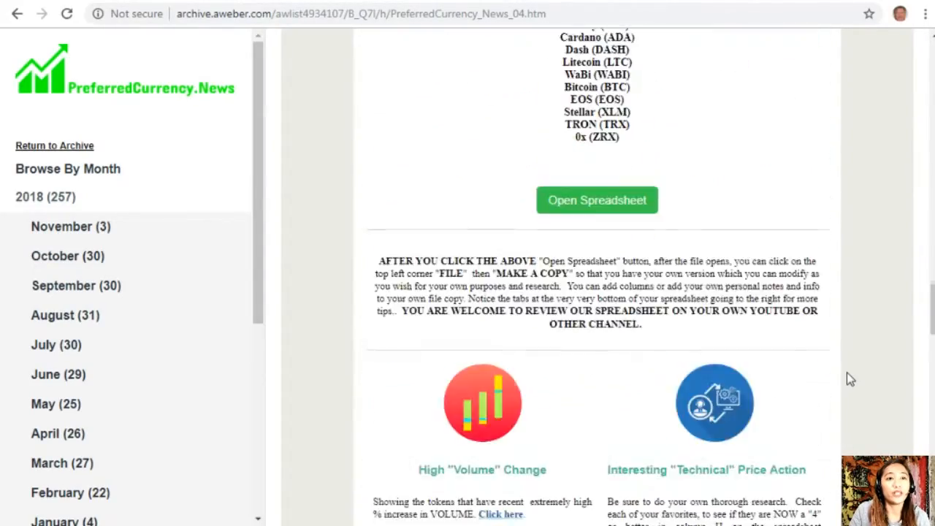
pyautogui.scroll(-3)
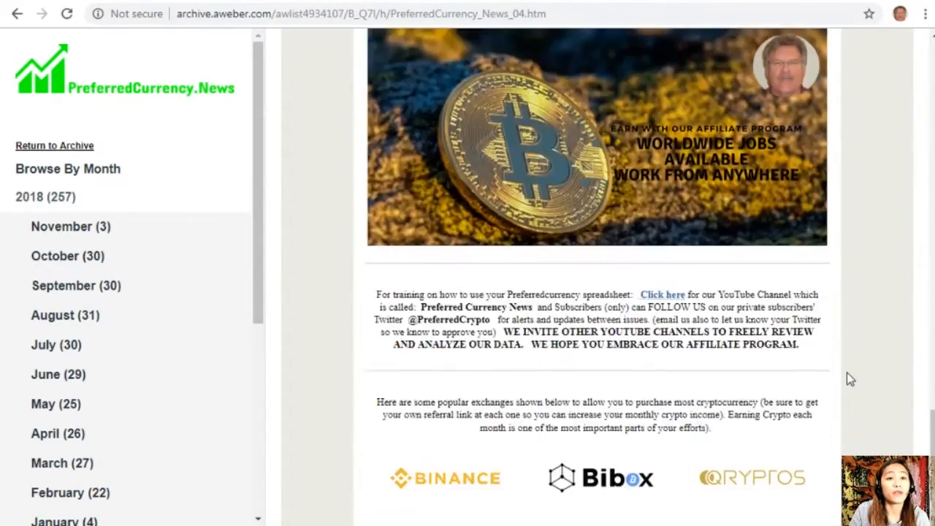
pyautogui.scroll(-3)
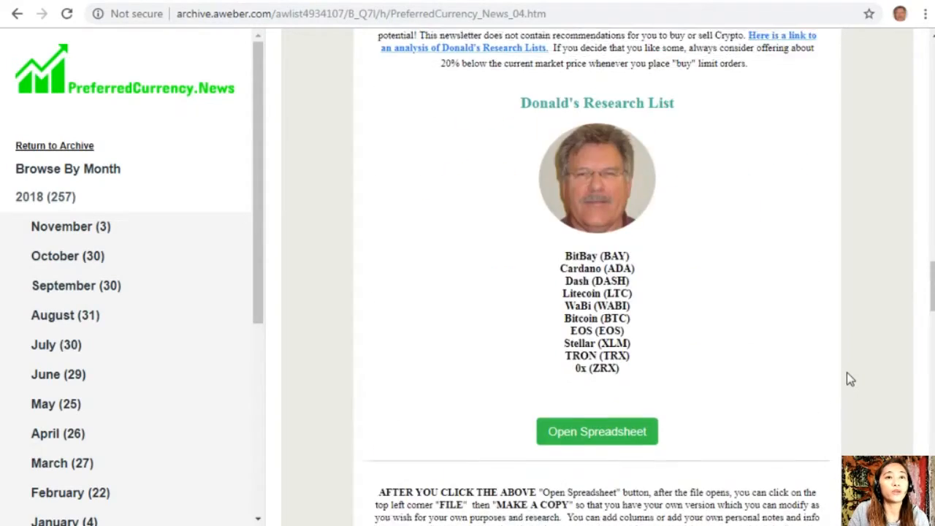
pyautogui.scroll(-3)
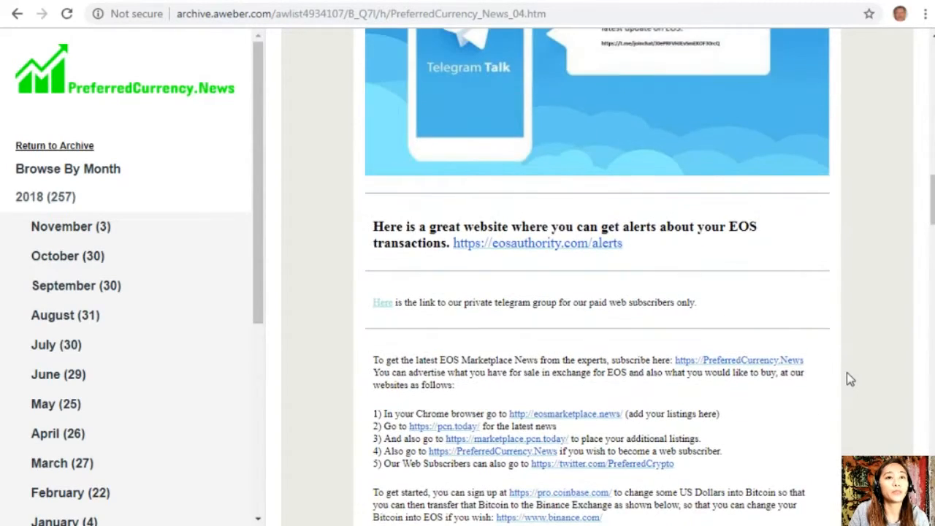
pyautogui.moveTo(553, 269)
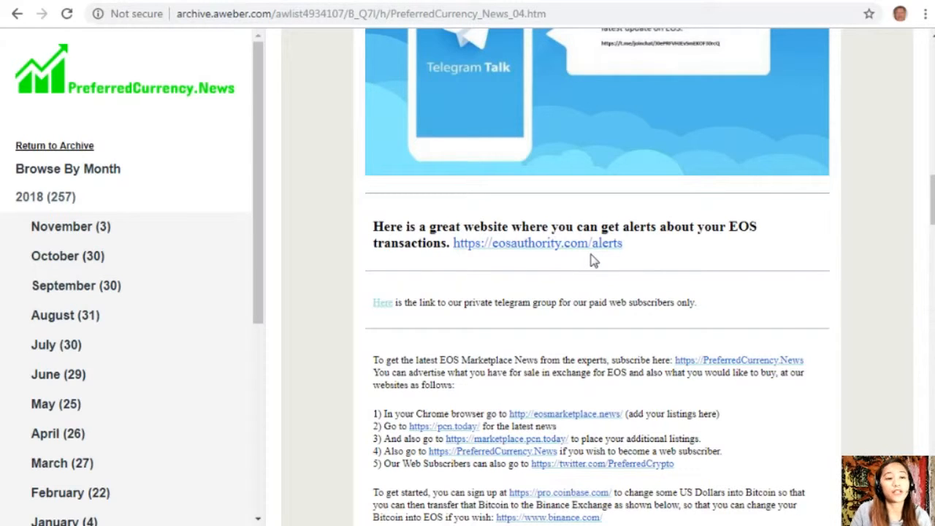
pyautogui.click(537, 243)
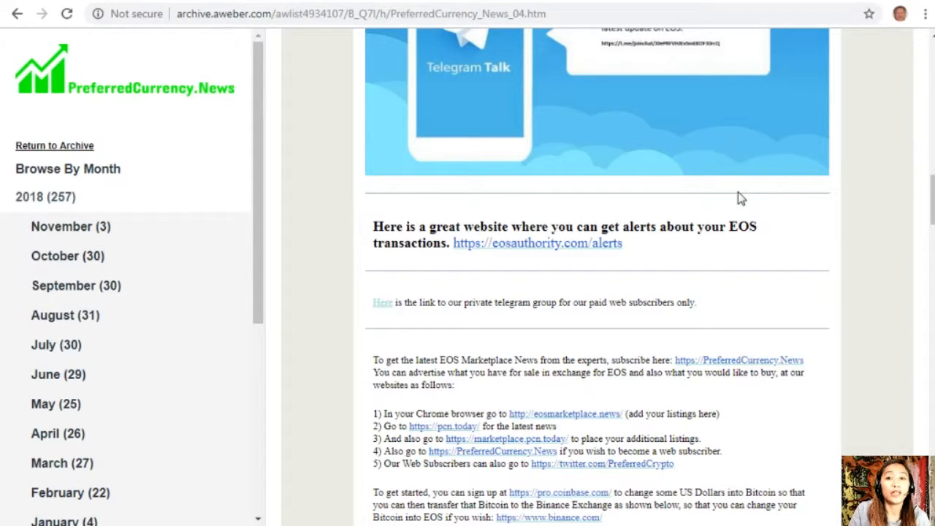
pyautogui.moveTo(451, 386)
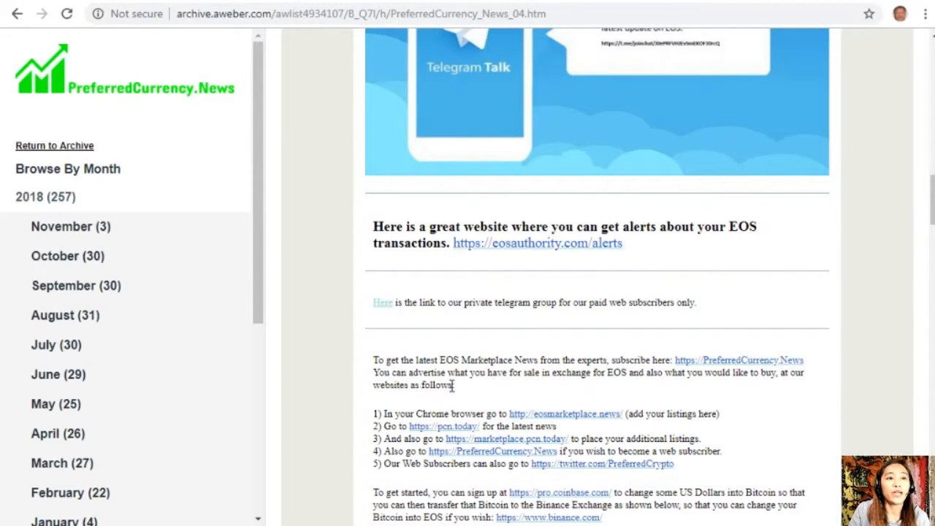
pyautogui.moveTo(573, 392)
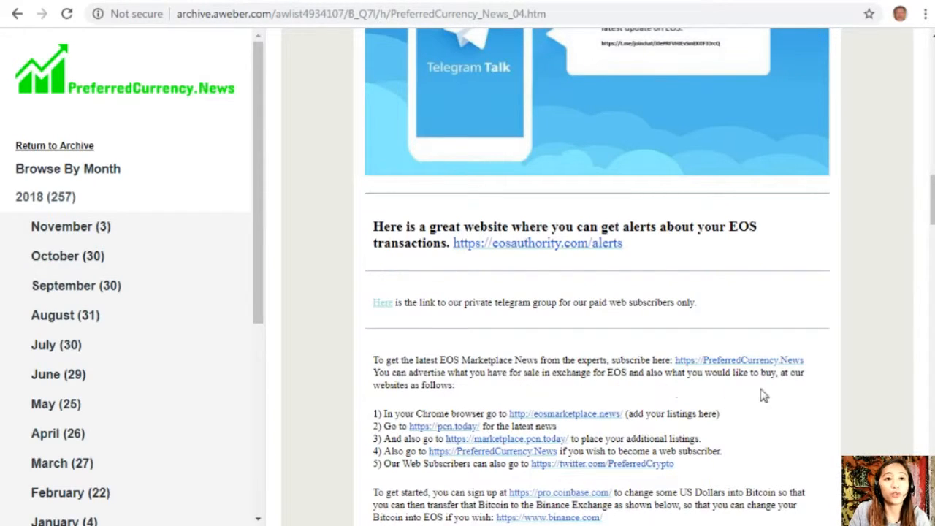
pyautogui.moveTo(390, 400)
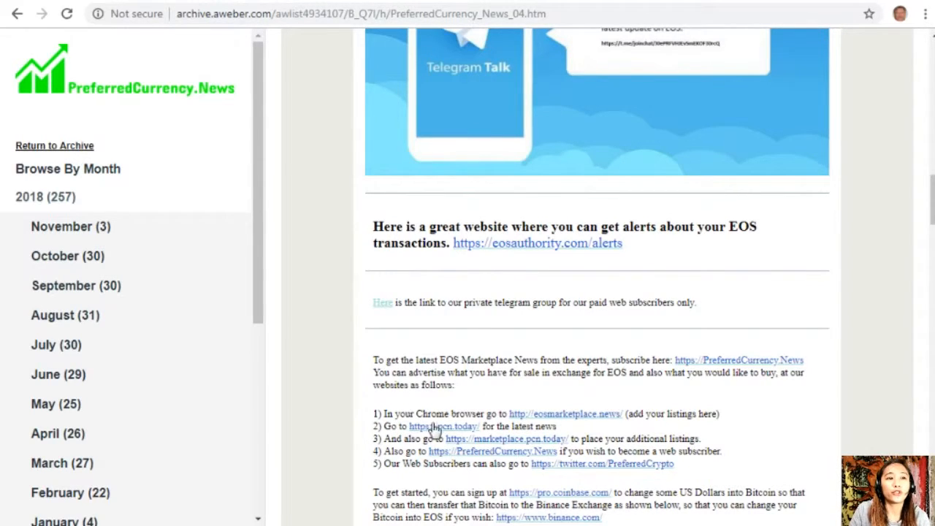
pyautogui.moveTo(570, 434)
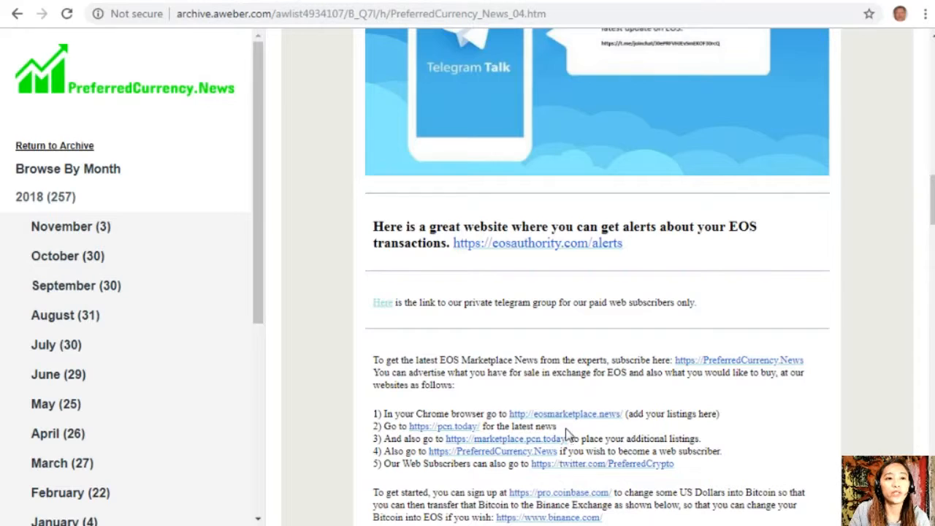
pyautogui.moveTo(617, 426)
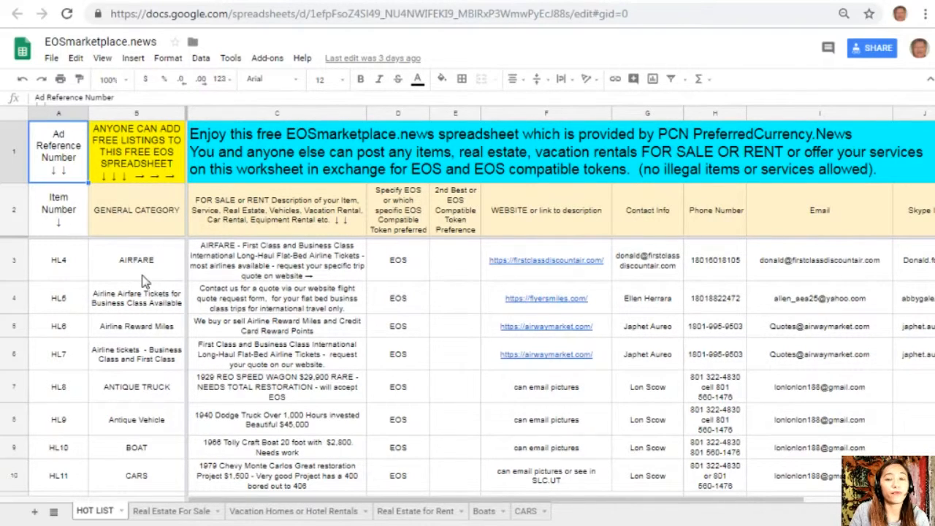
pyautogui.moveTo(125, 137)
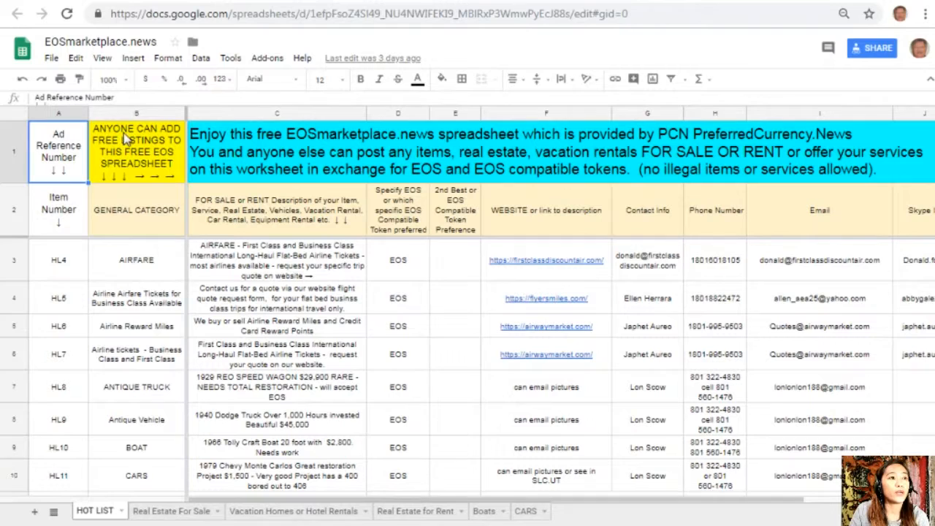
pyautogui.click(136, 259)
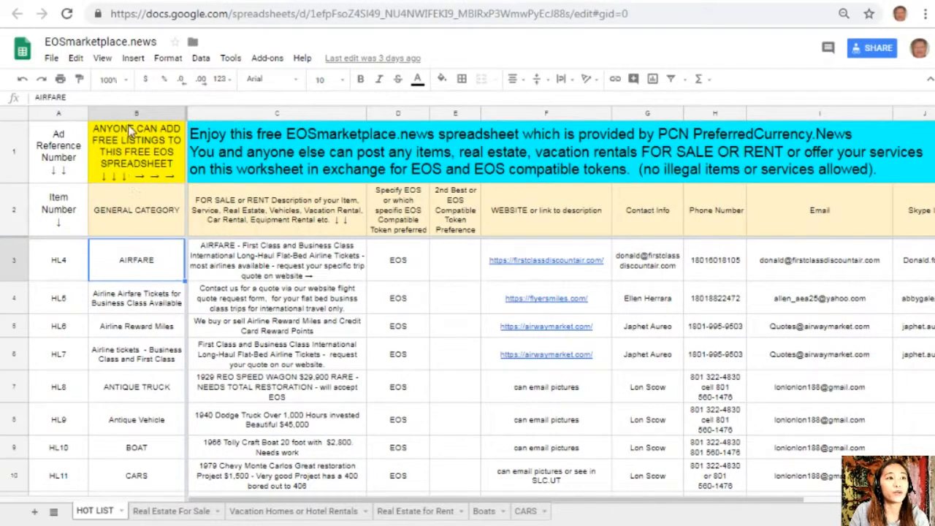
pyautogui.click(136, 112)
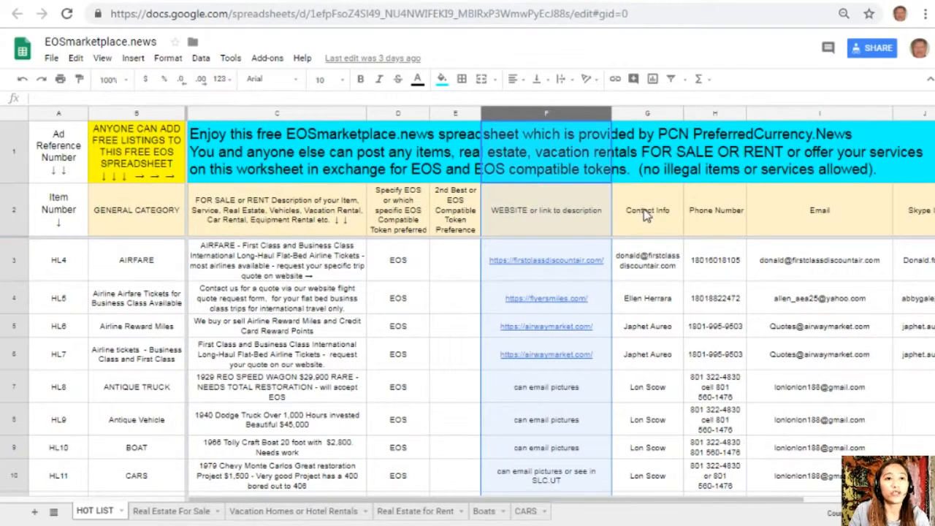
pyautogui.click(647, 209)
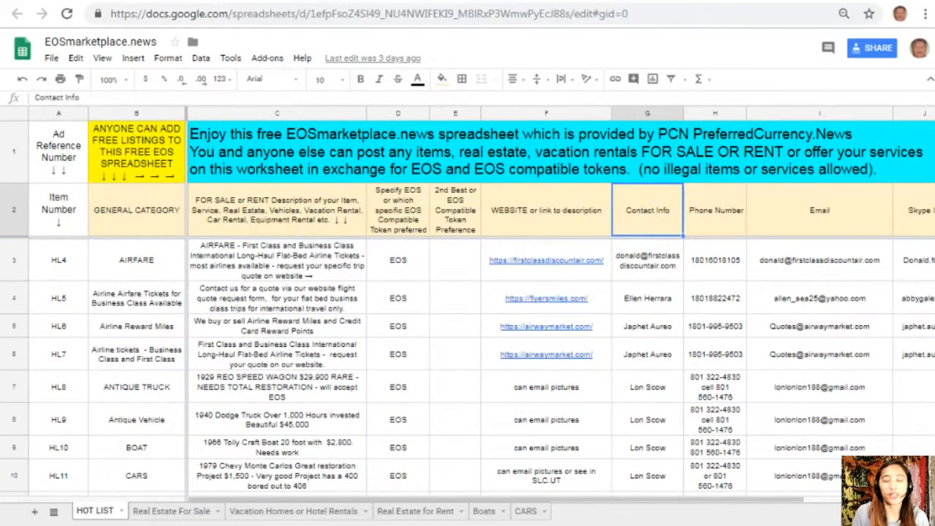
pyautogui.click(819, 210)
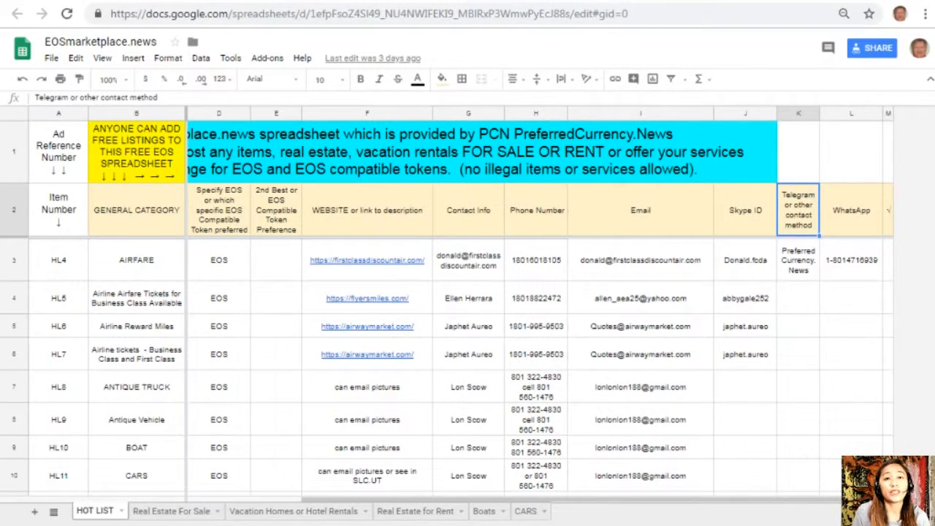
pyautogui.click(850, 210)
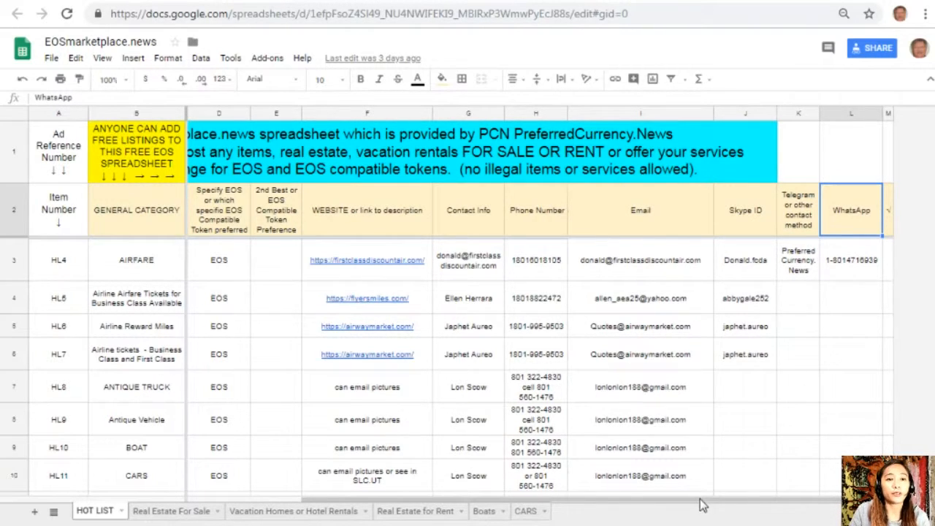
pyautogui.moveTo(590, 512)
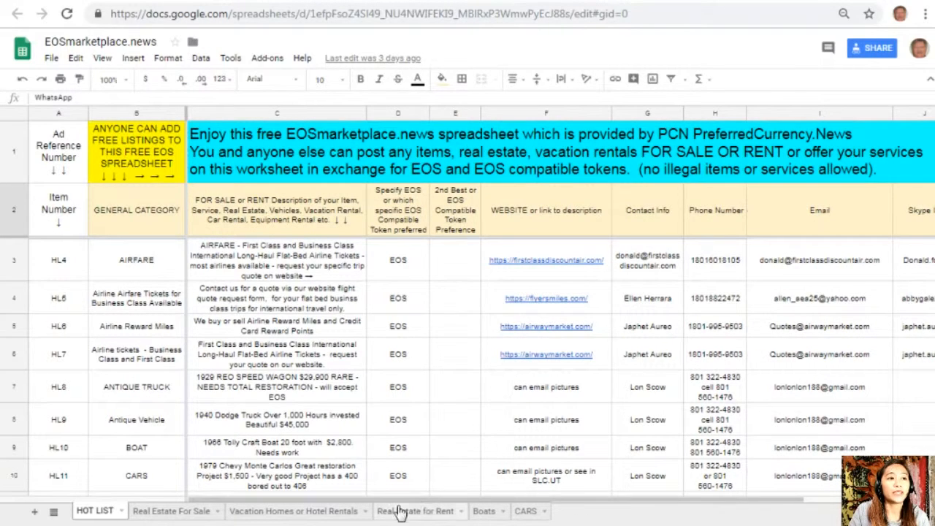
pyautogui.click(100, 42)
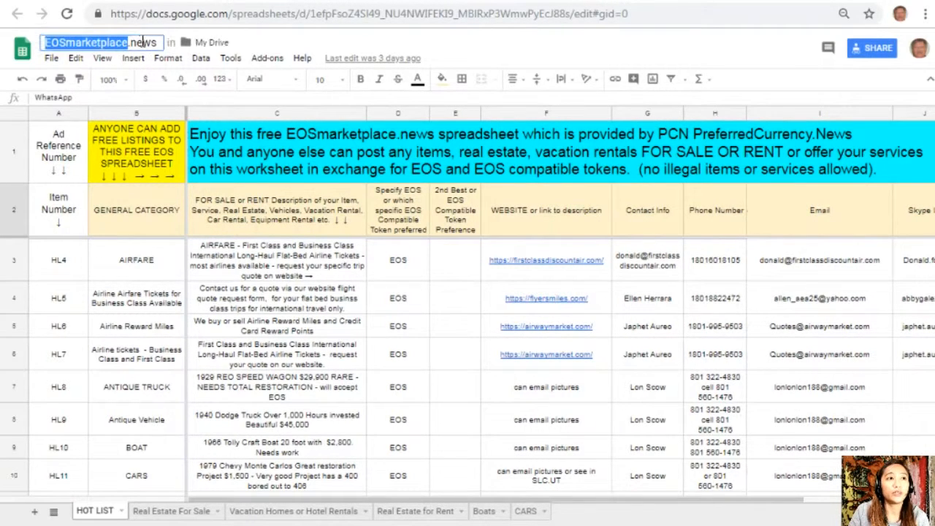
pyautogui.moveTo(22, 47)
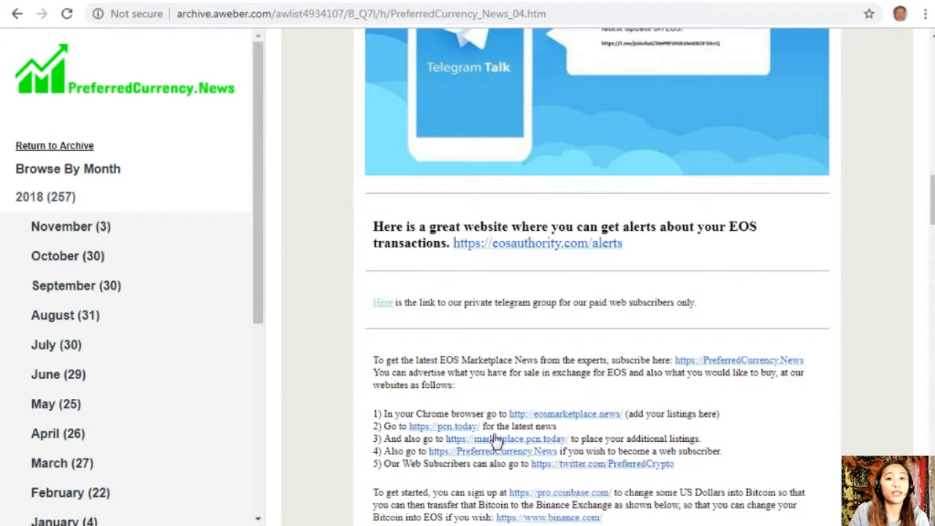
pyautogui.click(443, 426)
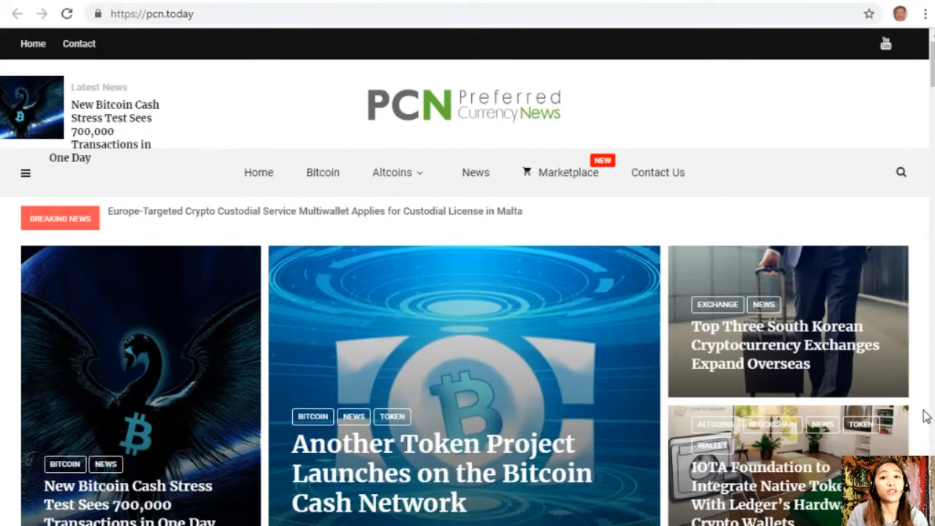
pyautogui.scroll(-3)
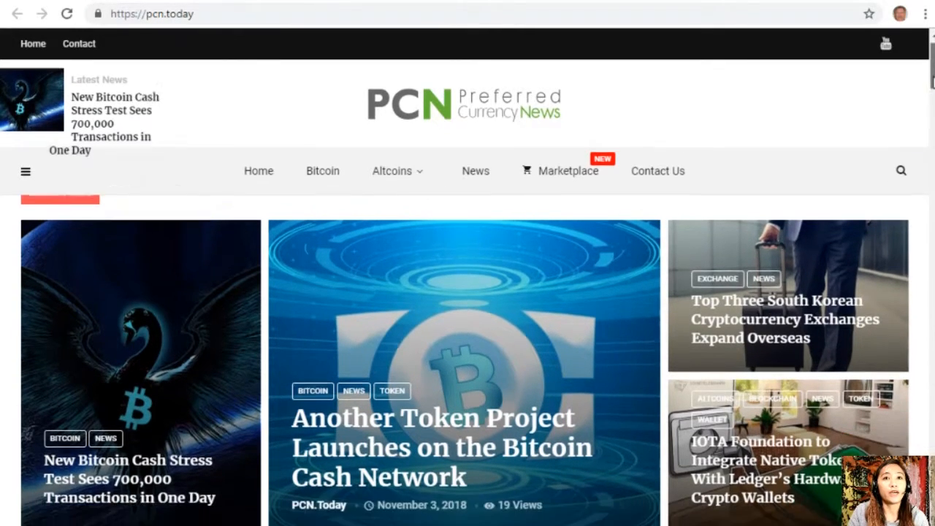
pyautogui.scroll(-3)
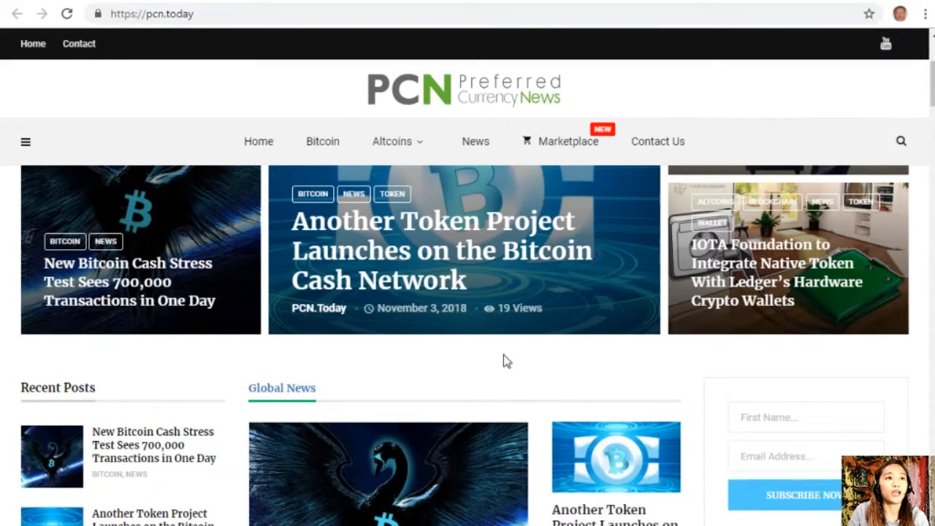
pyautogui.scroll(-3)
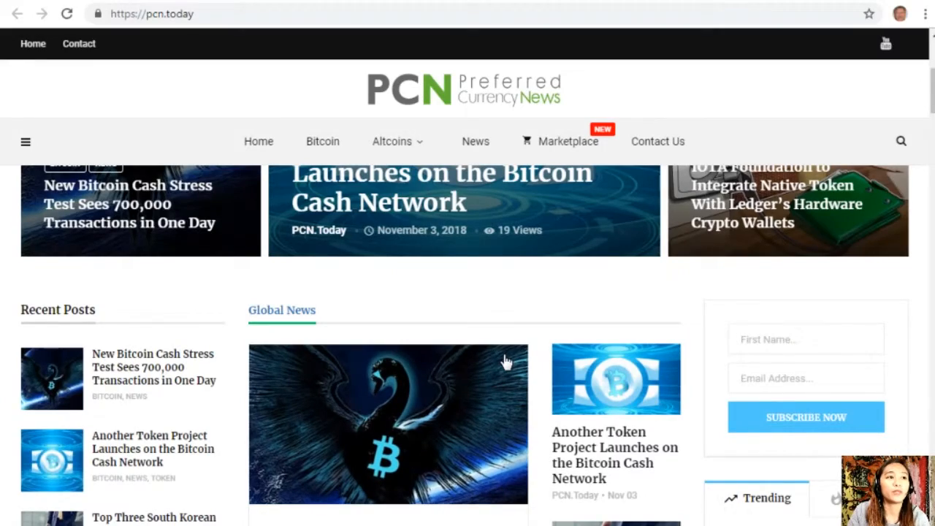
pyautogui.scroll(-3)
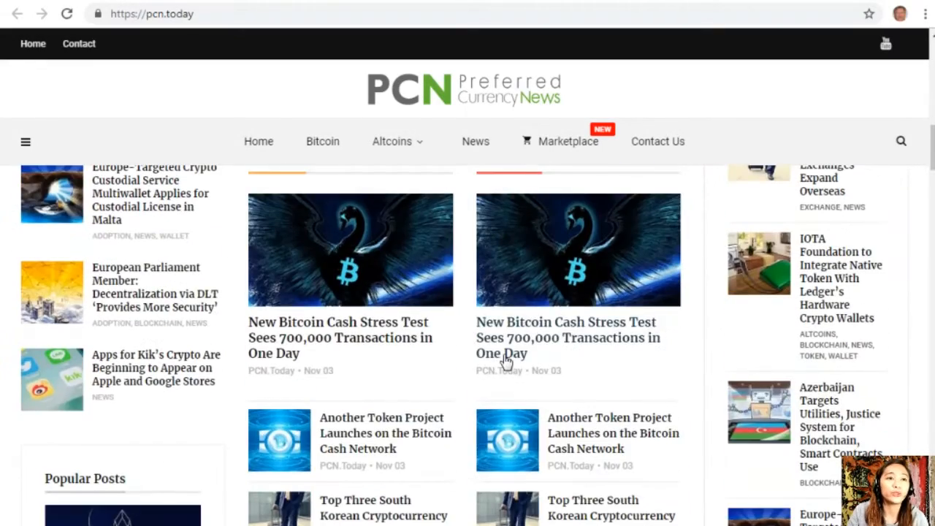
pyautogui.scroll(-3)
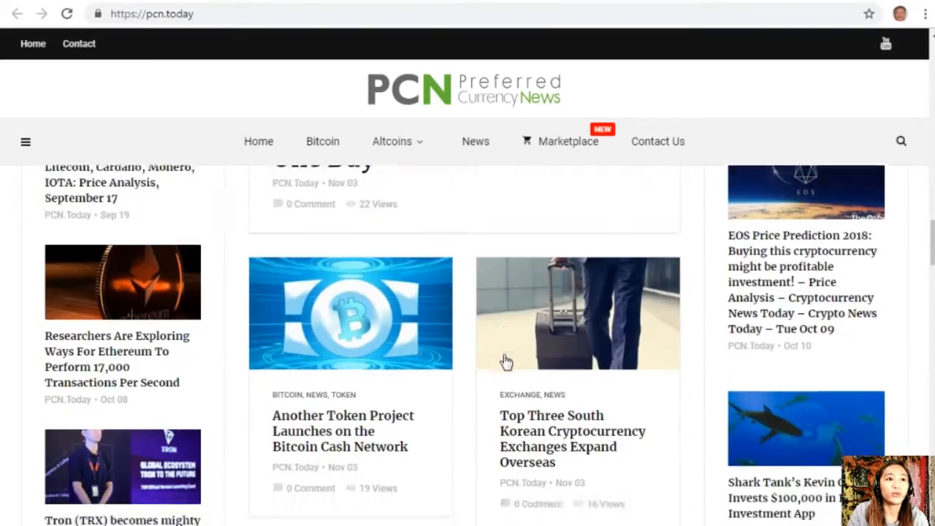
pyautogui.scroll(-3)
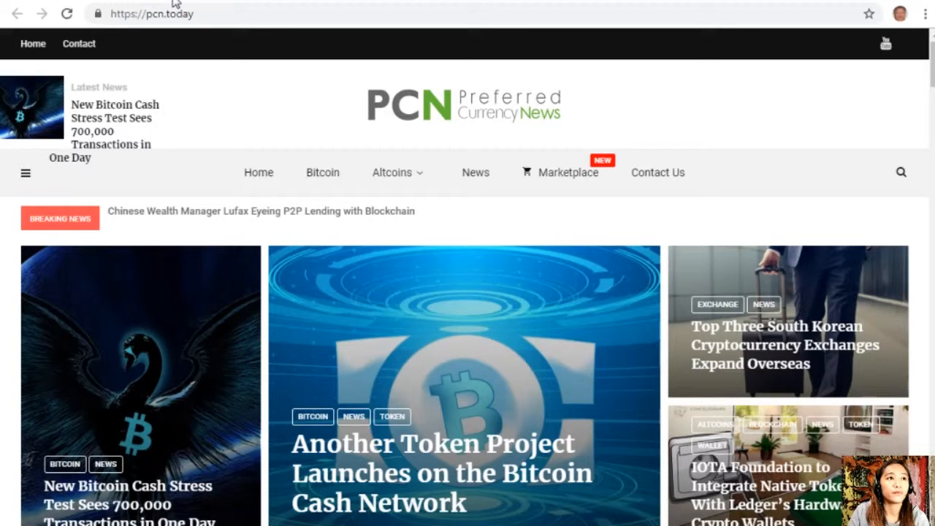
pyautogui.click(569, 173)
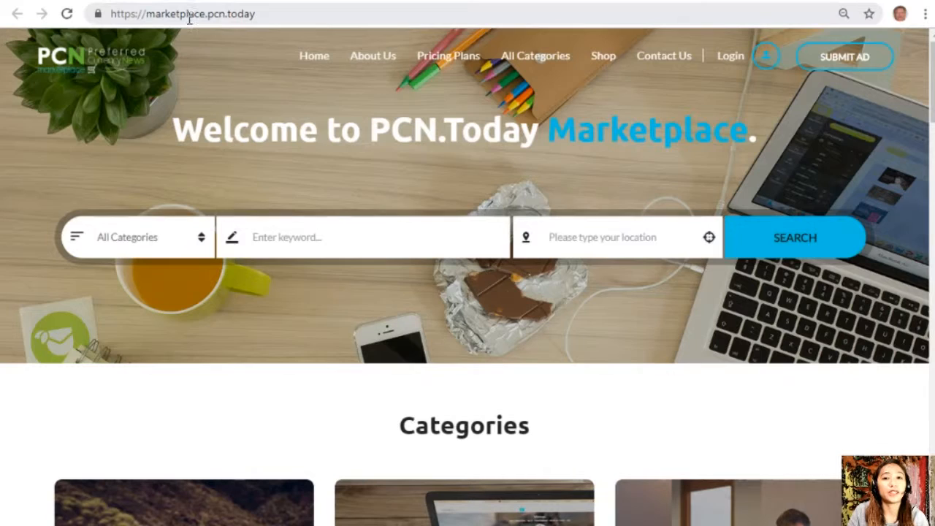
pyautogui.moveTo(134, 269)
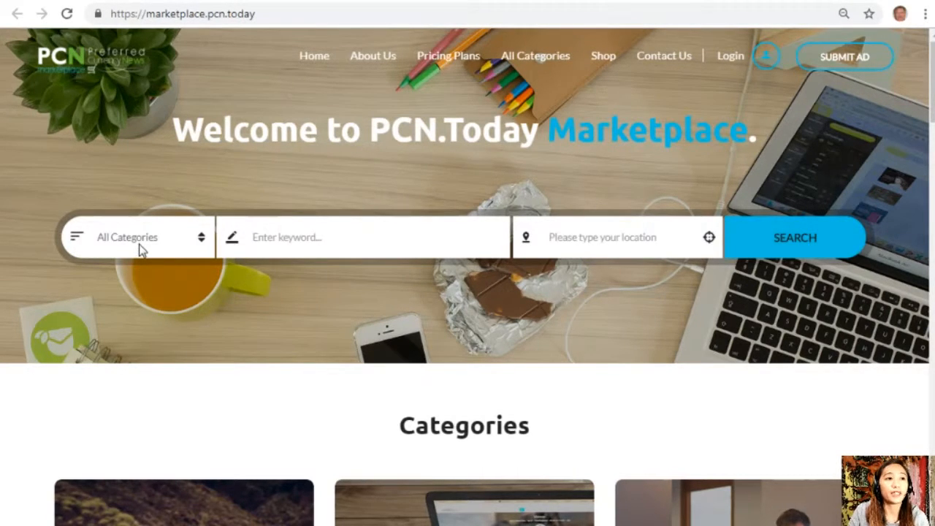
# - Browse the marketplace's Advertisements and Ads Locations sections, then return to the newsletter
pyautogui.scroll(-3)
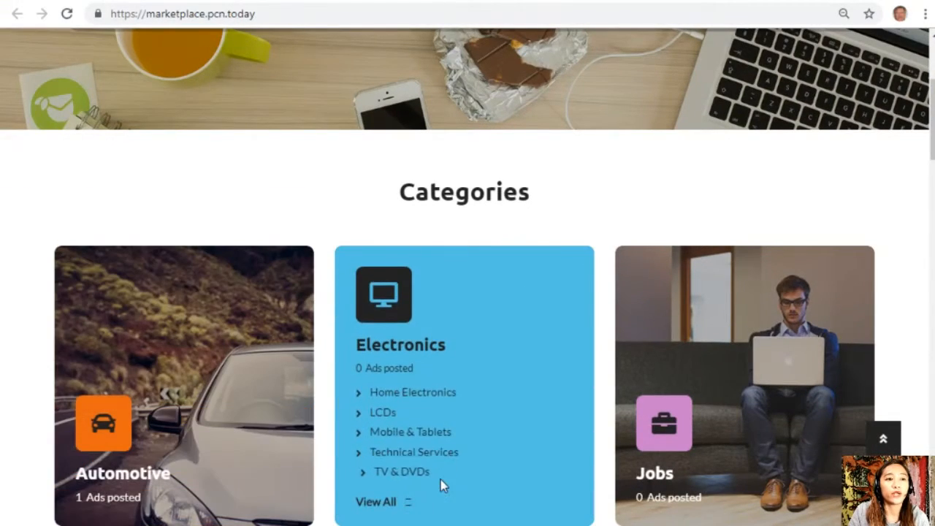
pyautogui.scroll(-3)
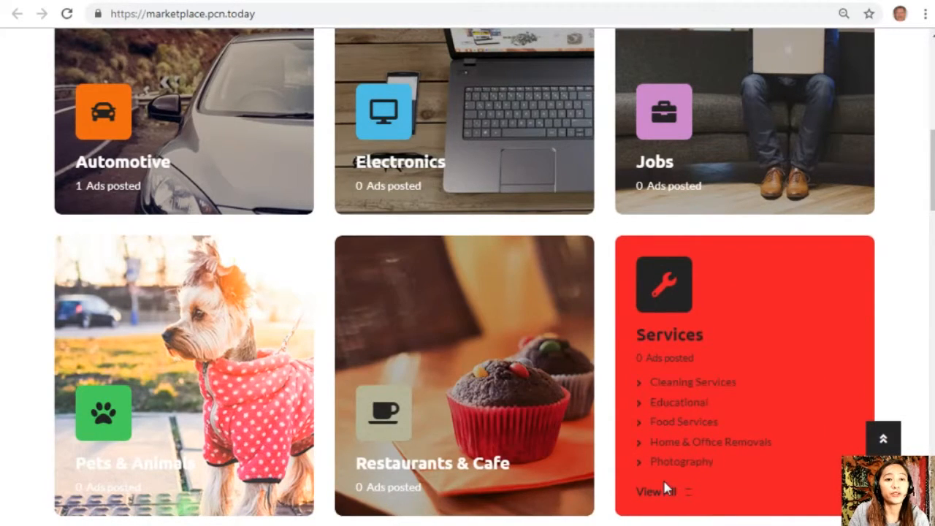
pyautogui.scroll(-3)
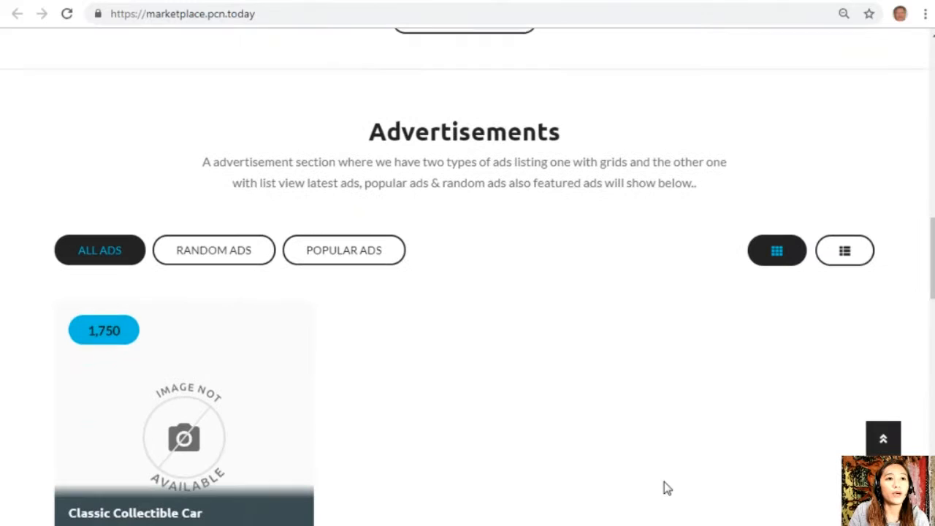
pyautogui.moveTo(638, 477)
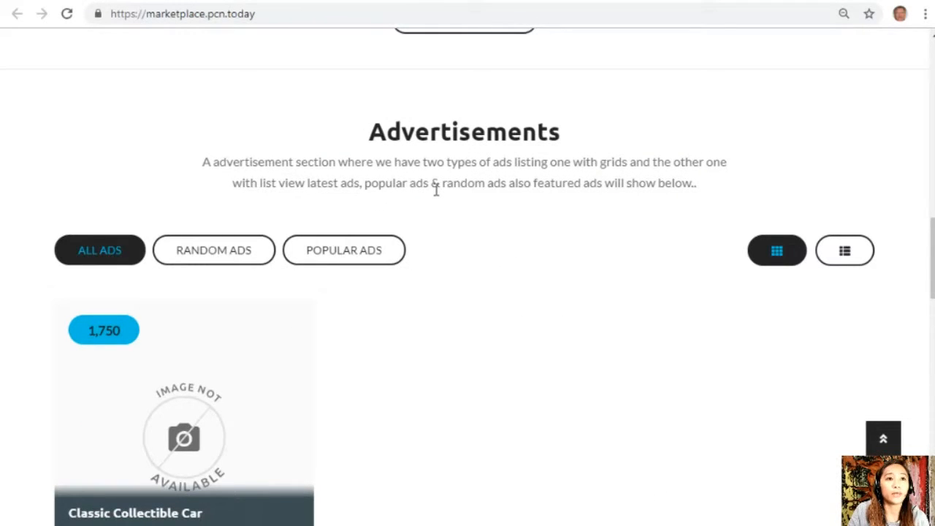
pyautogui.scroll(-3)
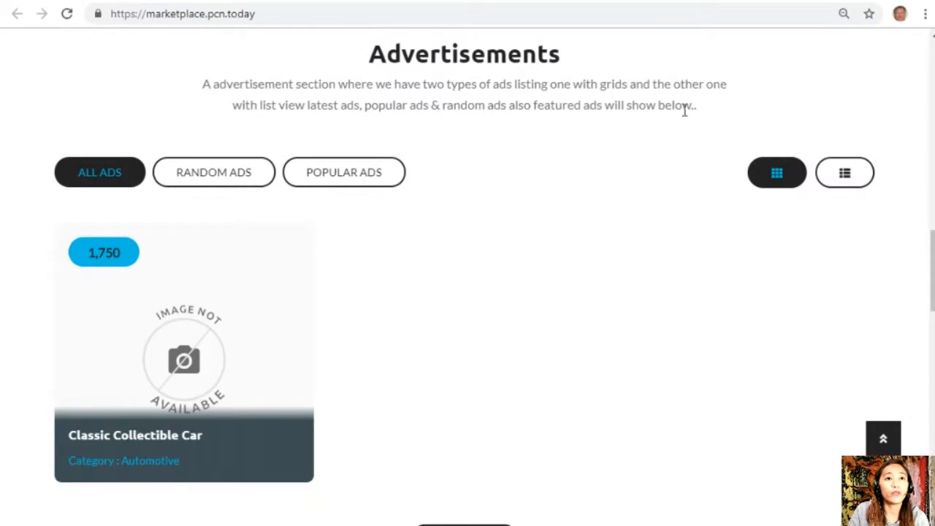
pyautogui.moveTo(363, 146)
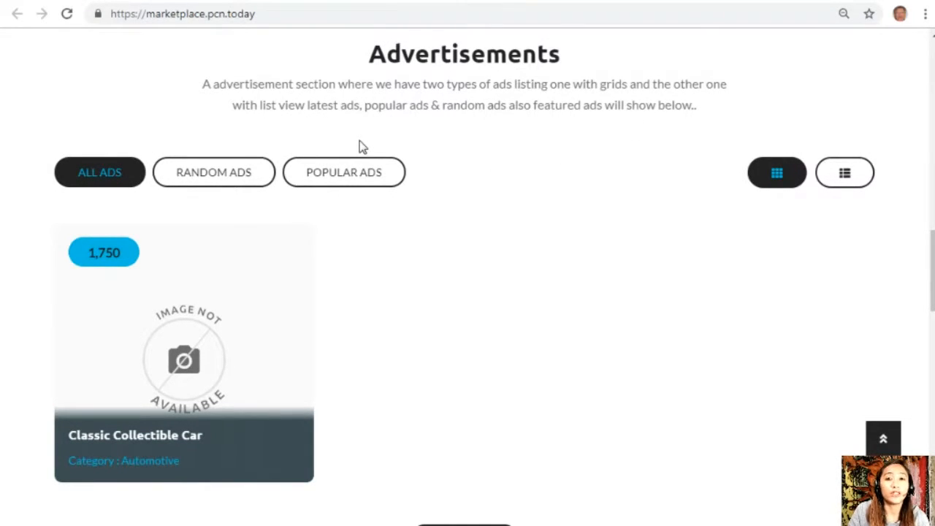
pyautogui.moveTo(420, 117)
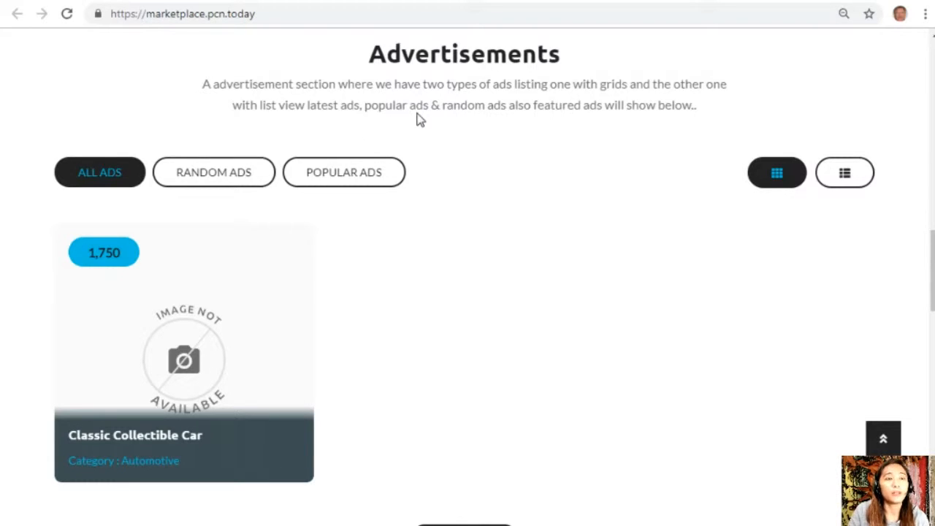
pyautogui.moveTo(464, 122)
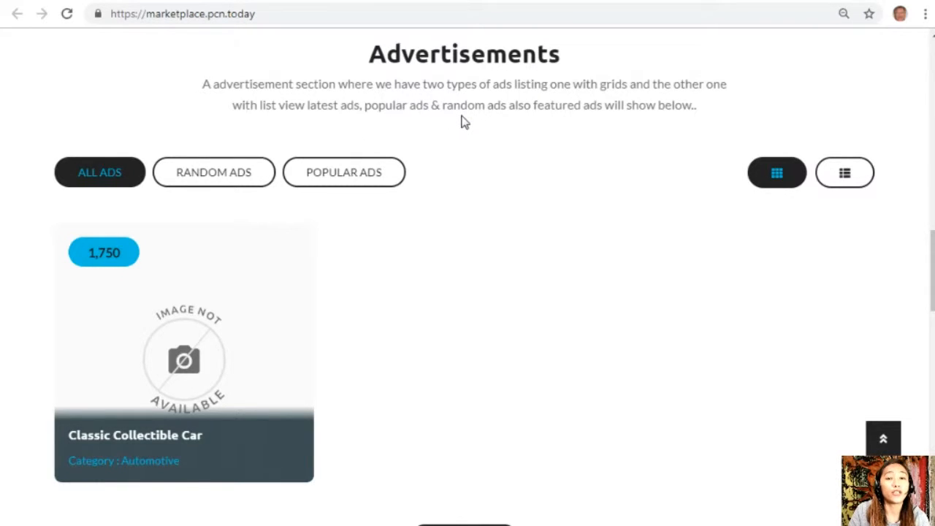
pyautogui.moveTo(476, 344)
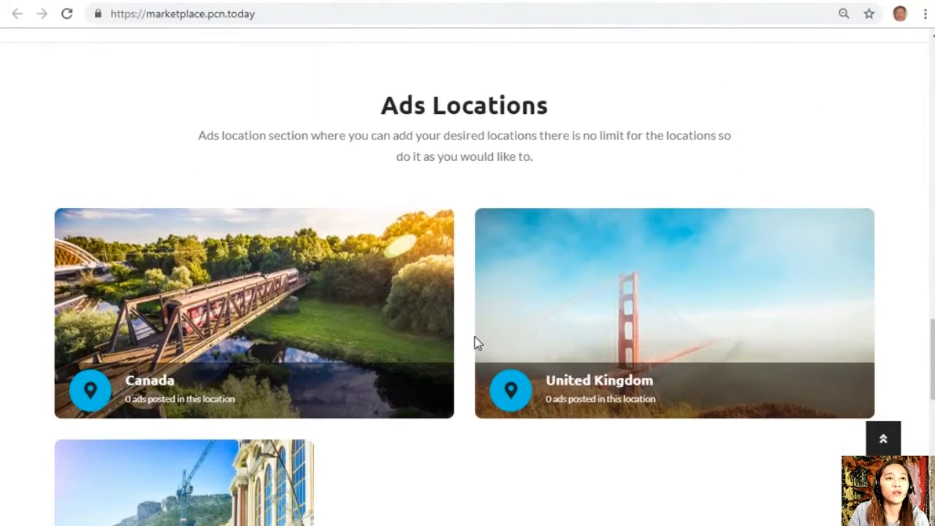
pyautogui.scroll(-3)
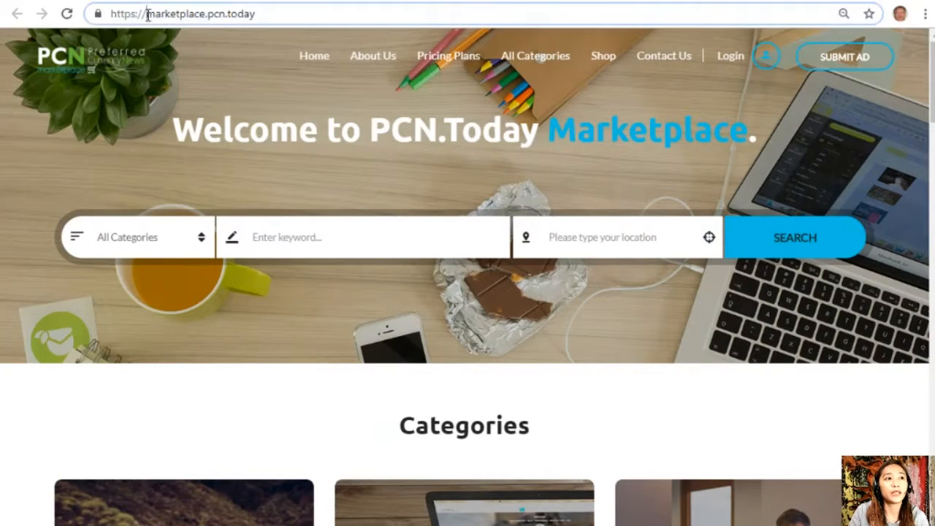
pyautogui.click(201, 13)
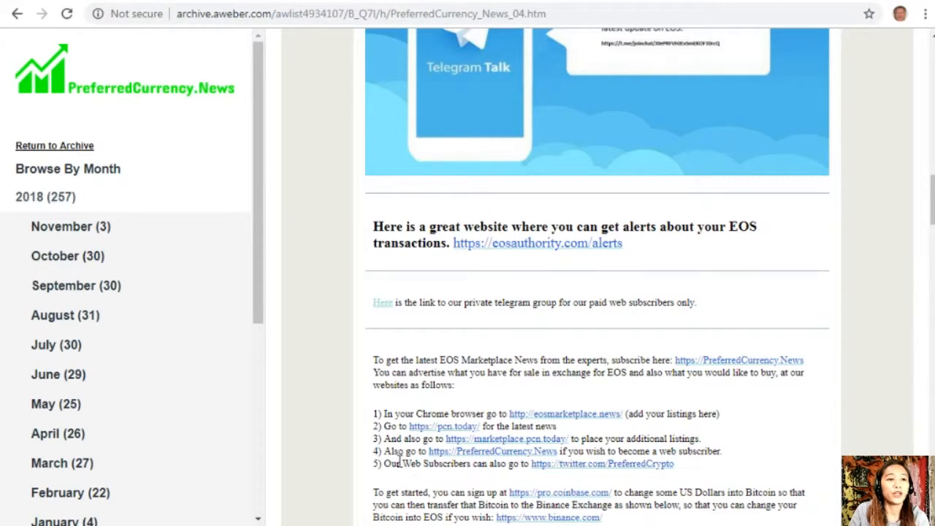
pyautogui.moveTo(568, 471)
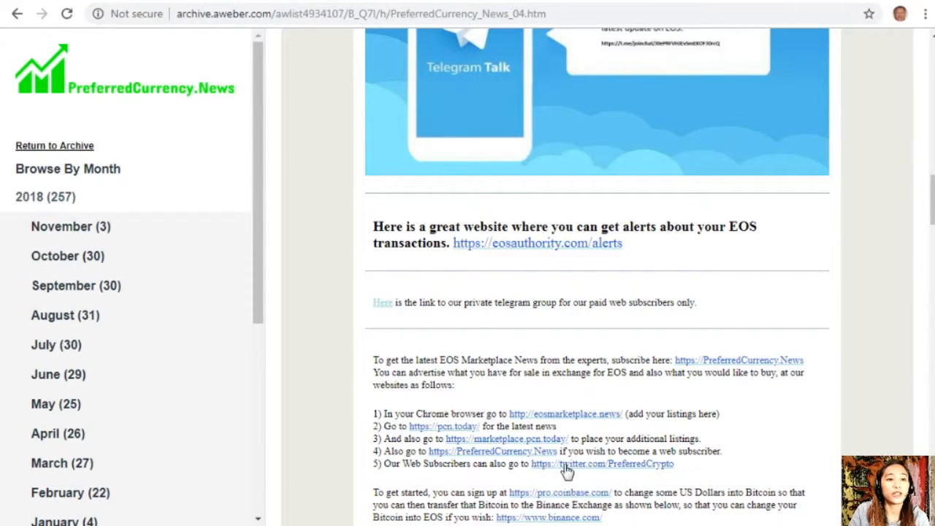
pyautogui.moveTo(688, 467)
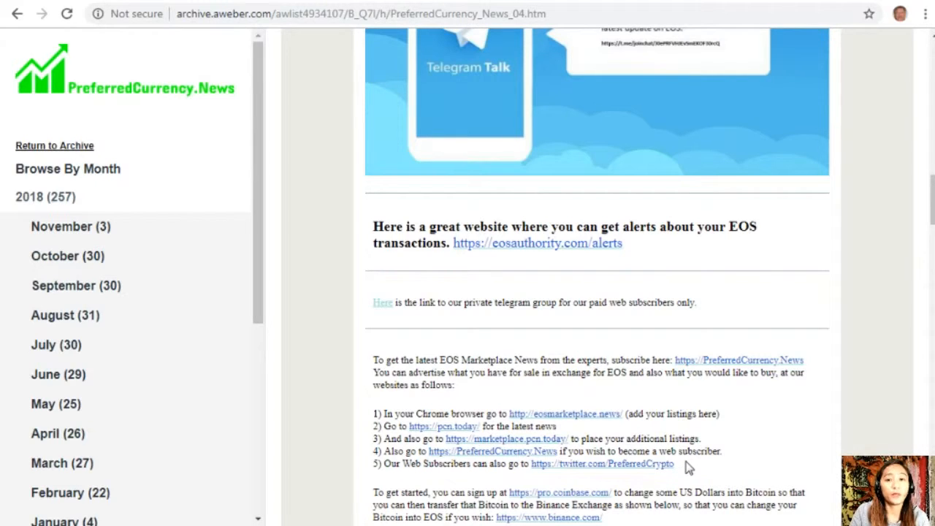
pyautogui.moveTo(413, 484)
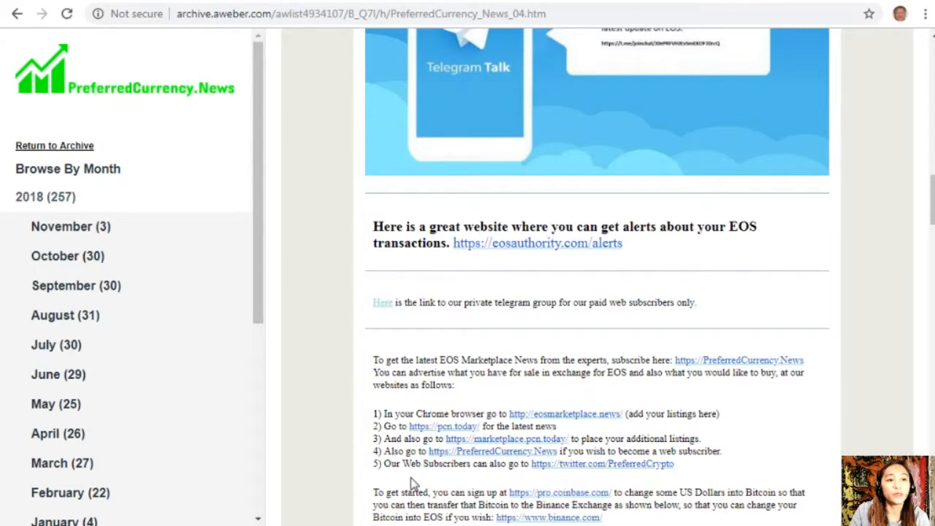
pyautogui.moveTo(598, 480)
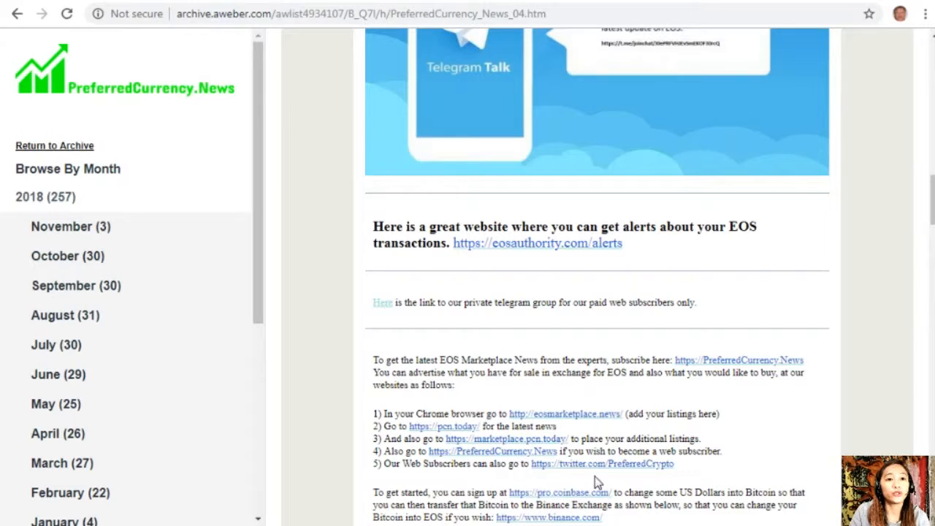
pyautogui.moveTo(670, 476)
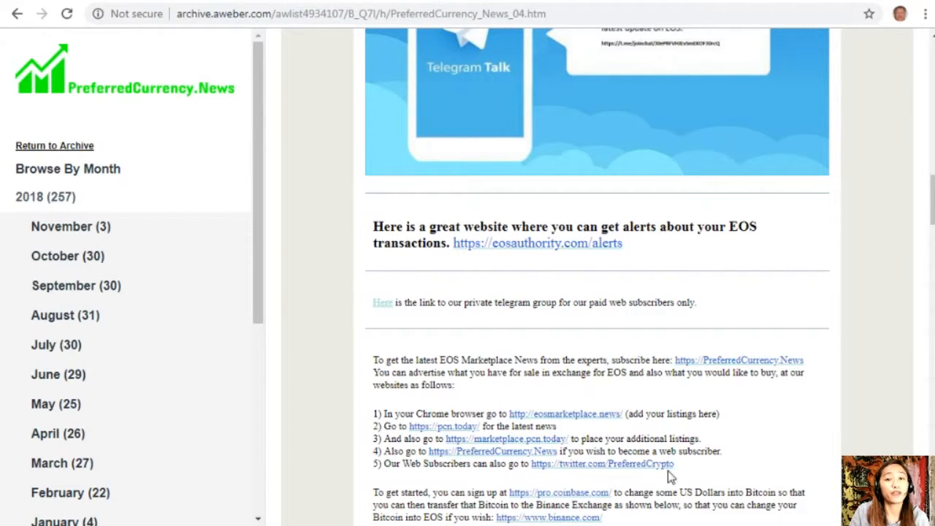
pyautogui.scroll(-3)
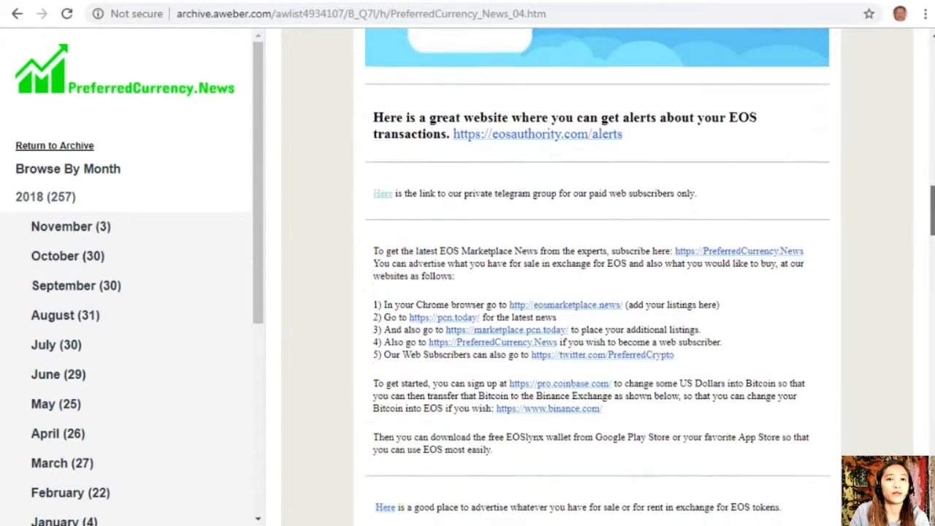
pyautogui.scroll(-3)
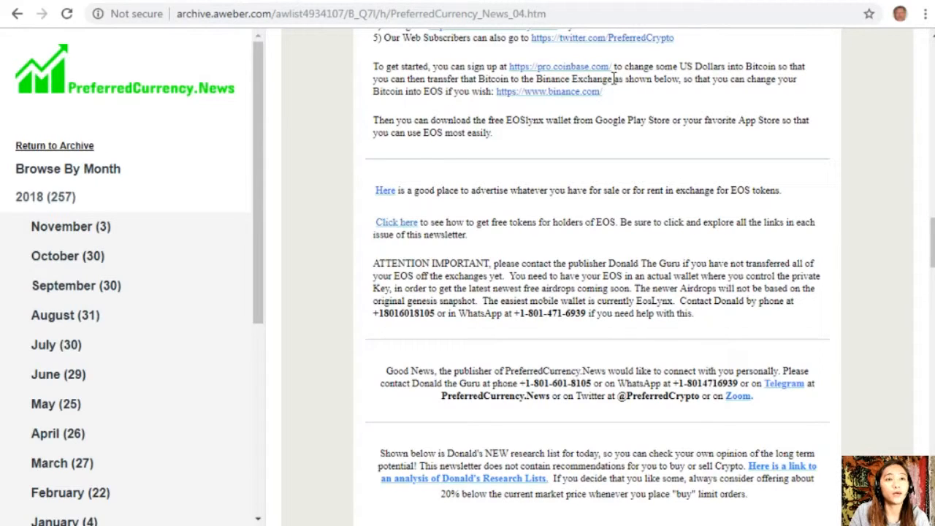
pyautogui.moveTo(794, 93)
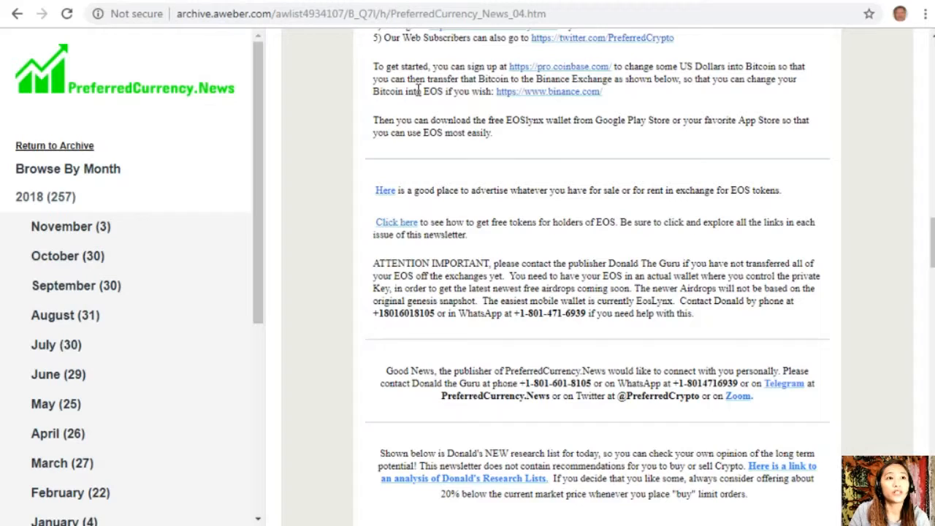
pyautogui.moveTo(562, 99)
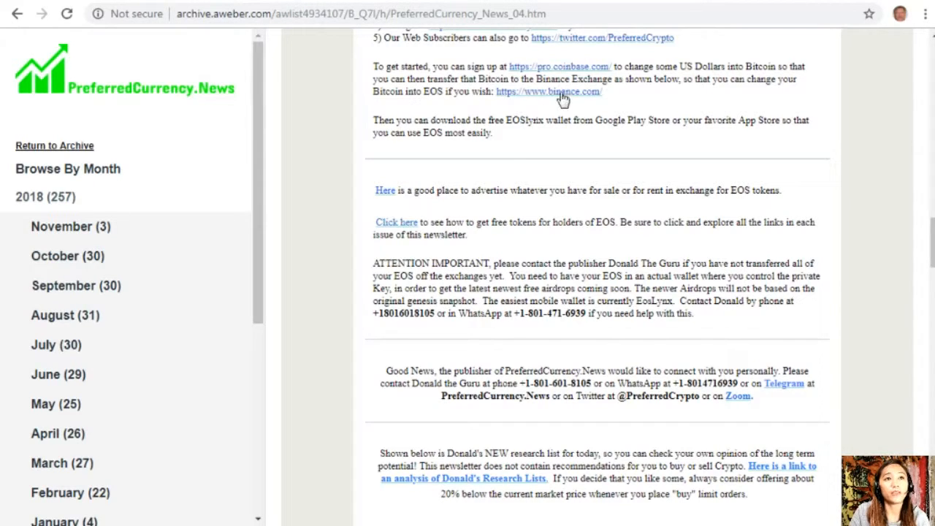
pyautogui.moveTo(692, 91)
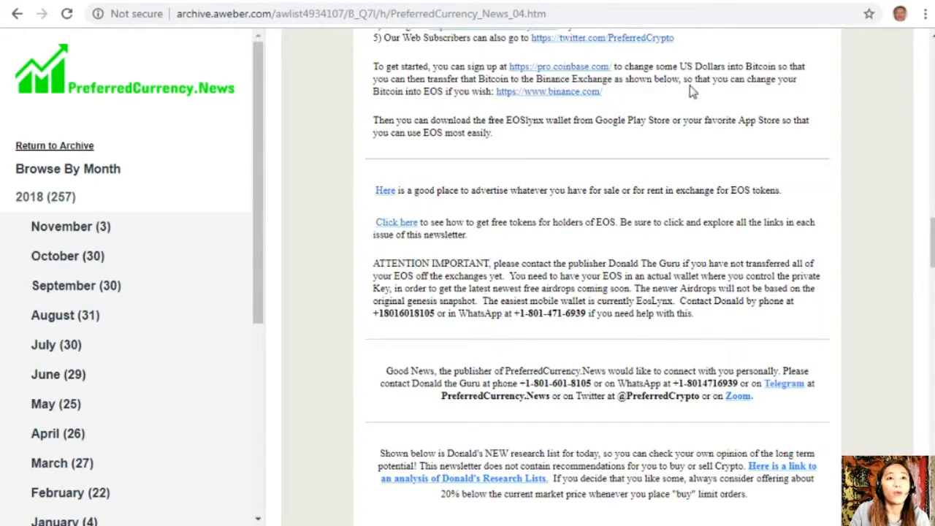
pyautogui.moveTo(401, 108)
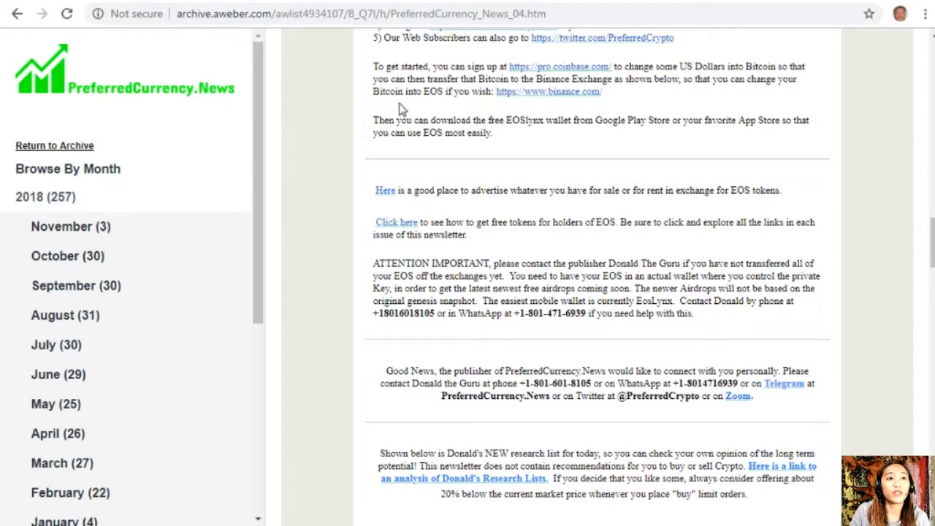
pyautogui.moveTo(232, 84)
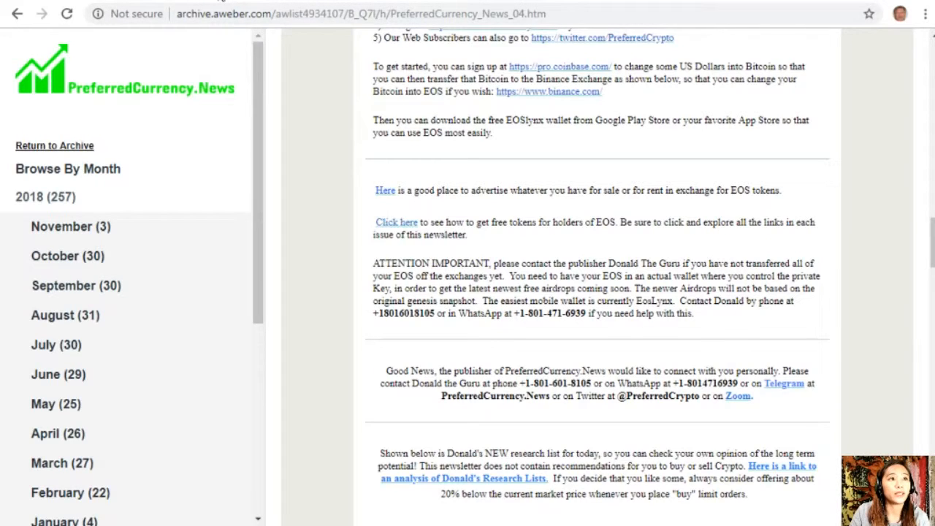
pyautogui.click(560, 66)
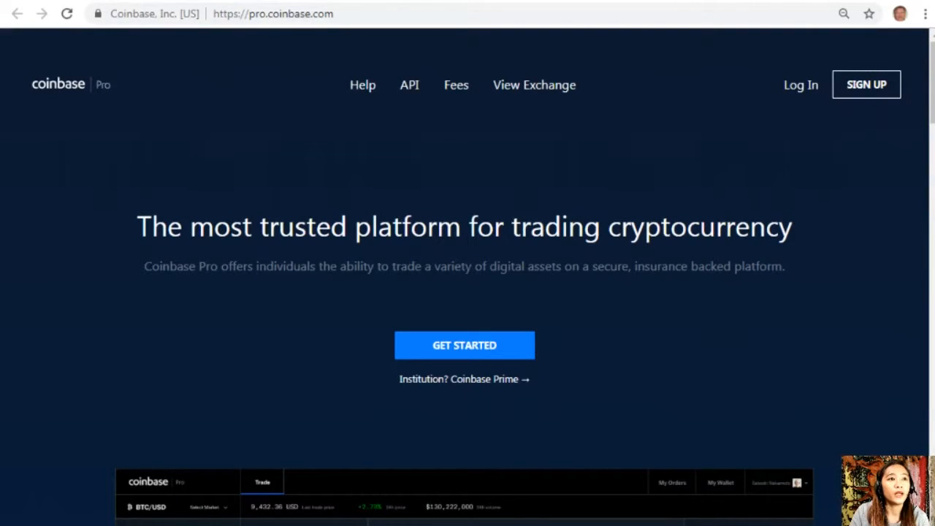
pyautogui.moveTo(205, 76)
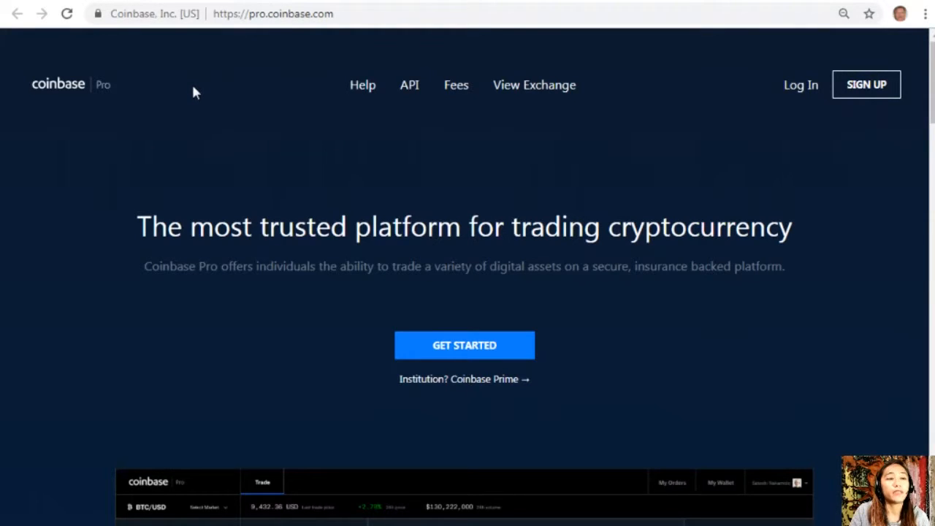
pyautogui.moveTo(270, 58)
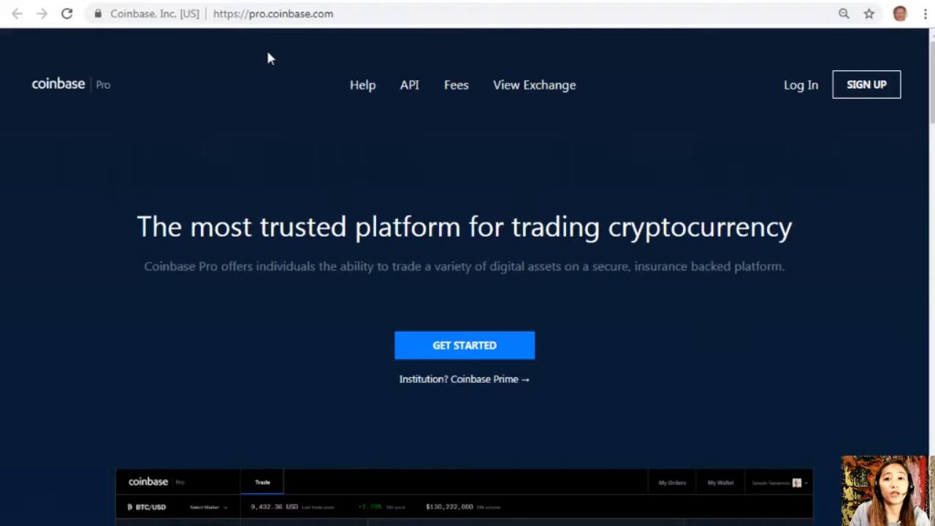
pyautogui.moveTo(264, 17)
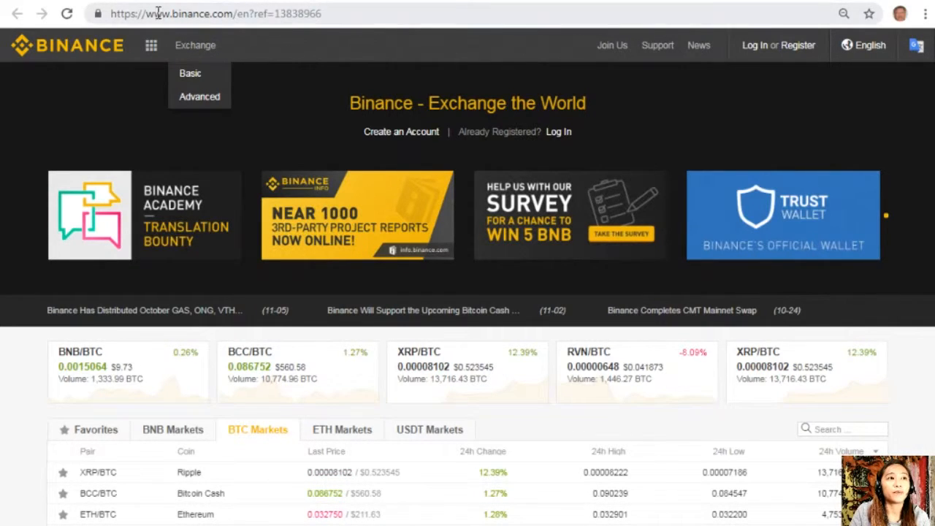
# - Select the binance.com domain and scroll through the BTC Markets pairs list
pyautogui.doubleClick(201, 14)
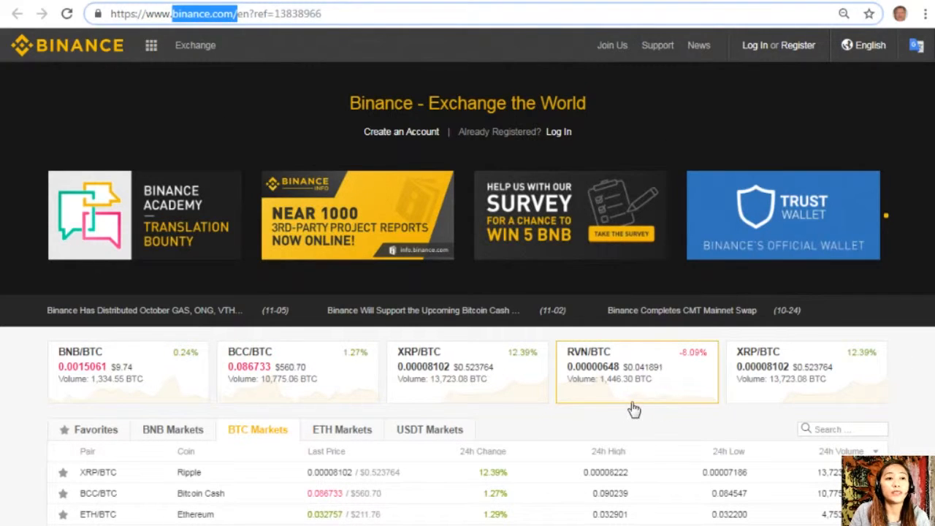
pyautogui.scroll(-3)
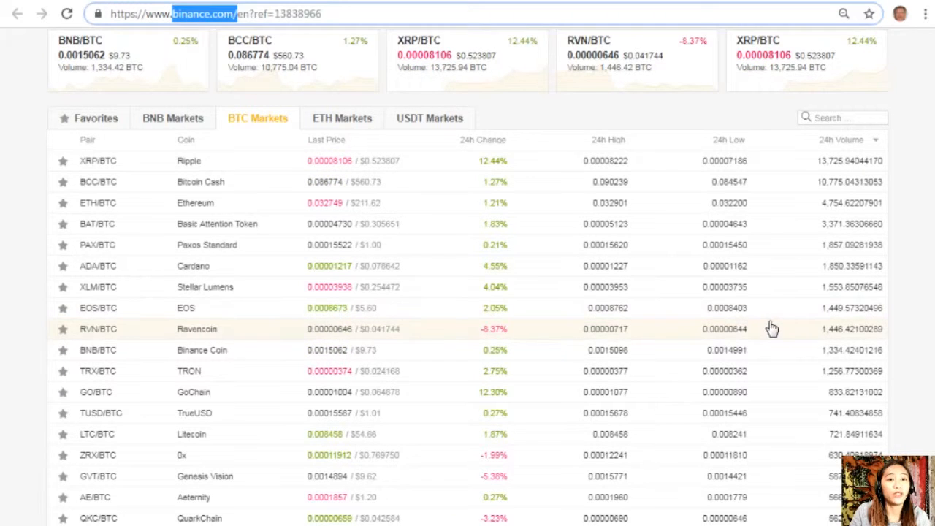
pyautogui.scroll(3)
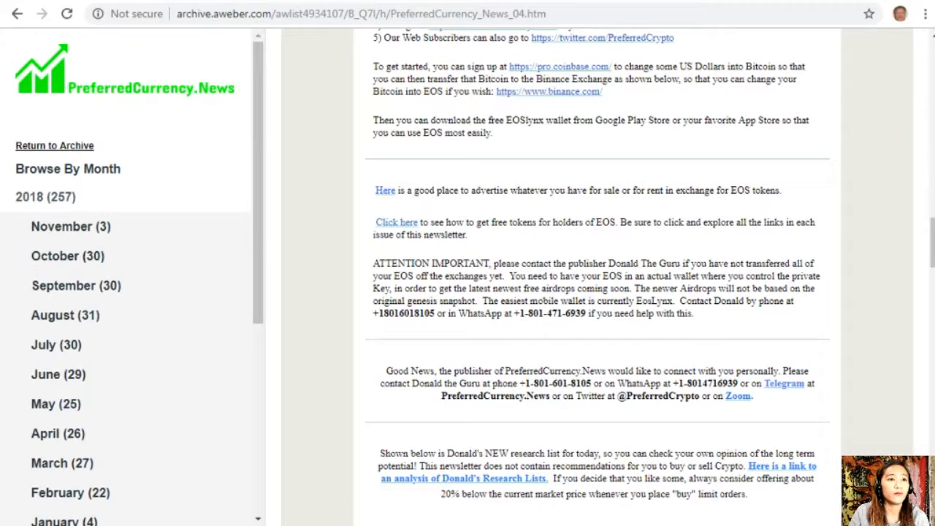
pyautogui.moveTo(507, 236)
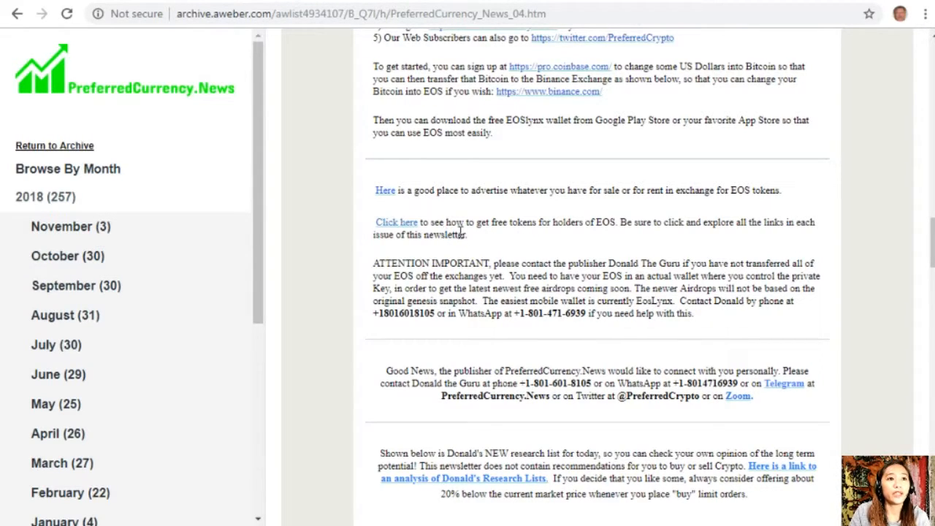
pyautogui.moveTo(546, 237)
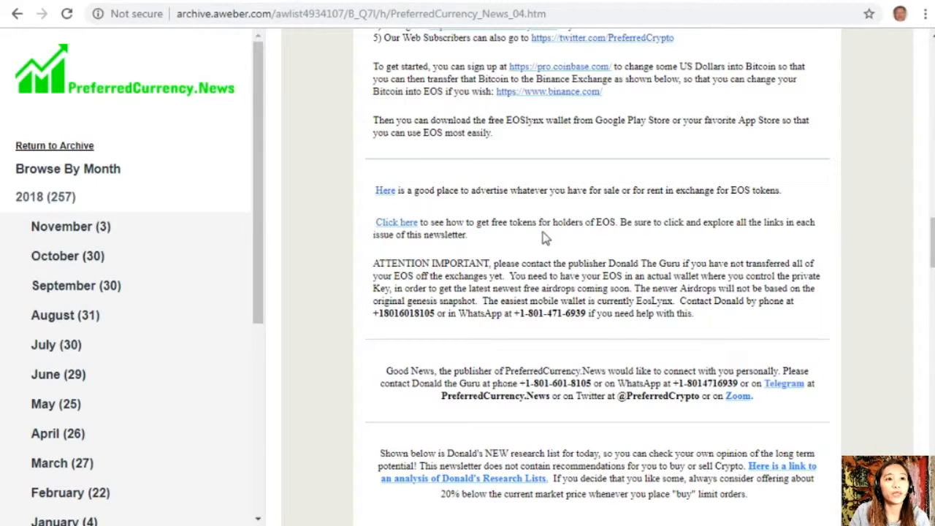
pyautogui.moveTo(640, 242)
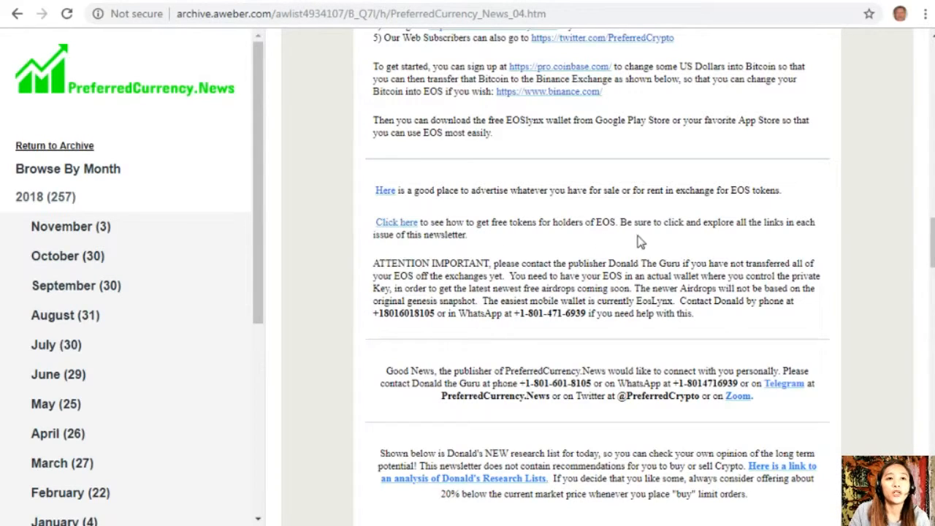
pyautogui.moveTo(749, 239)
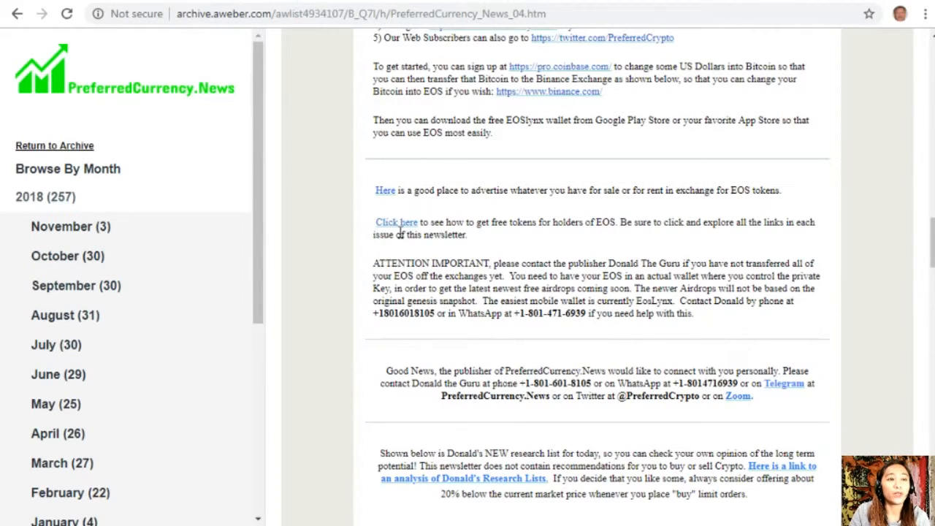
pyautogui.moveTo(453, 126)
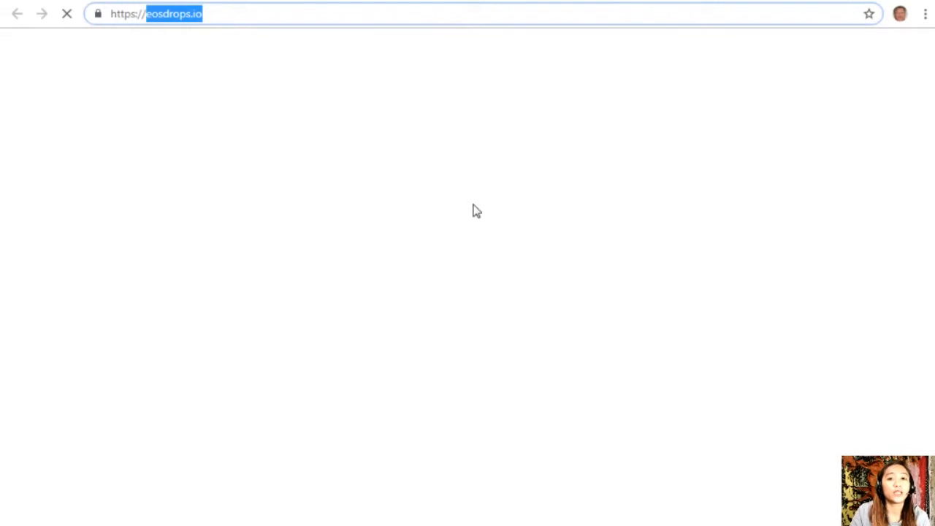
pyautogui.moveTo(467, 211)
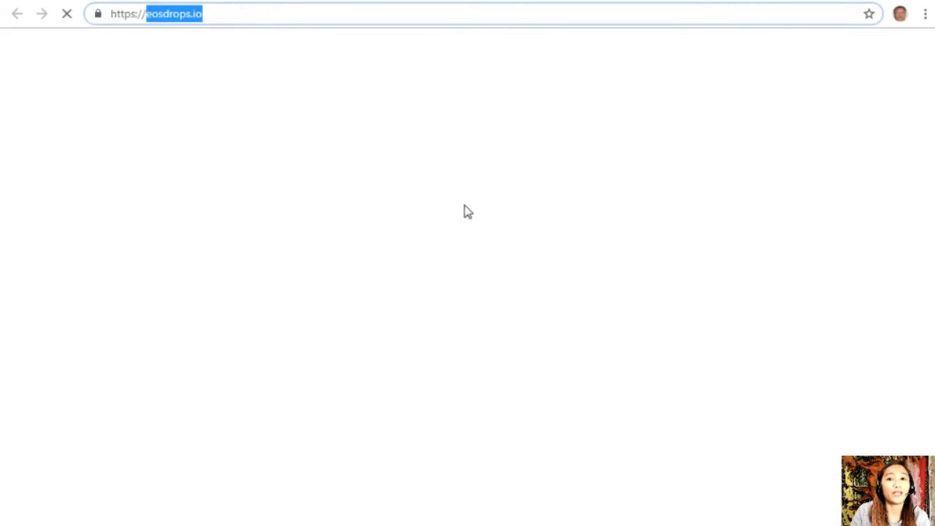
pyautogui.moveTo(446, 203)
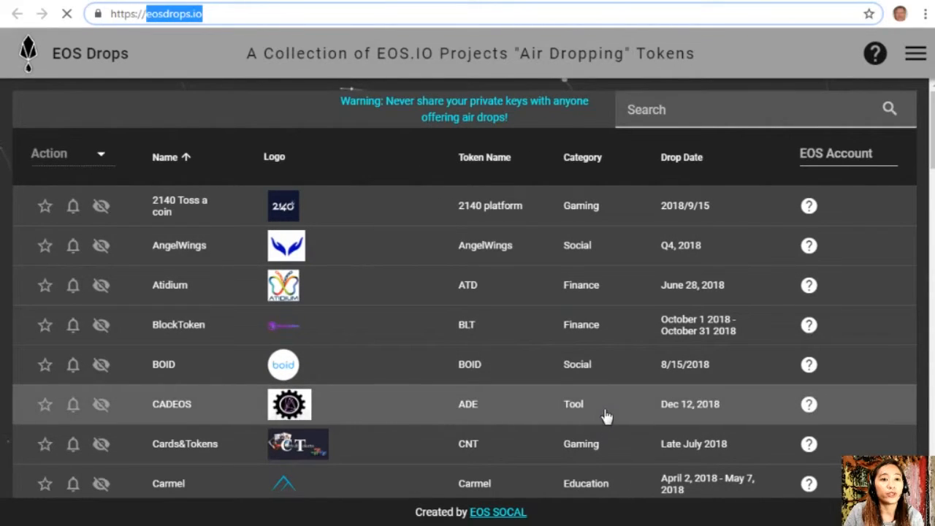
pyautogui.moveTo(608, 484)
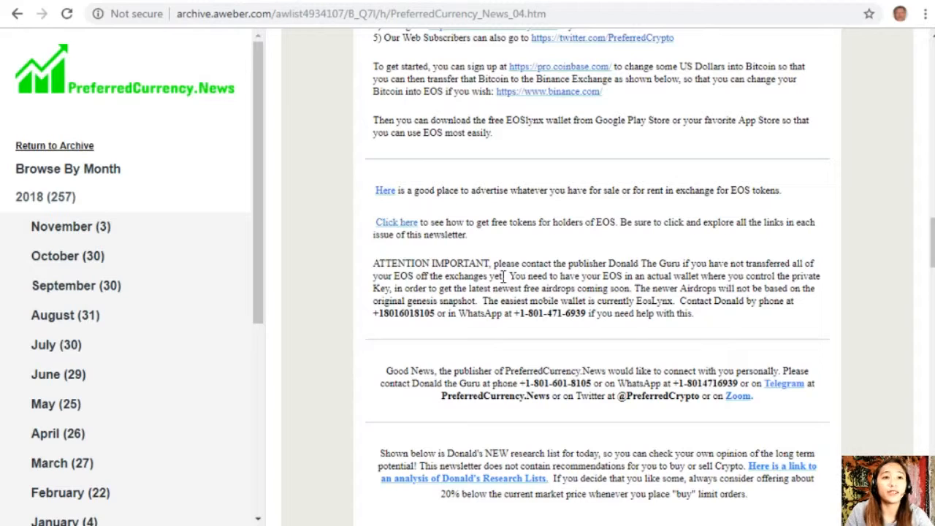
pyautogui.moveTo(671, 276)
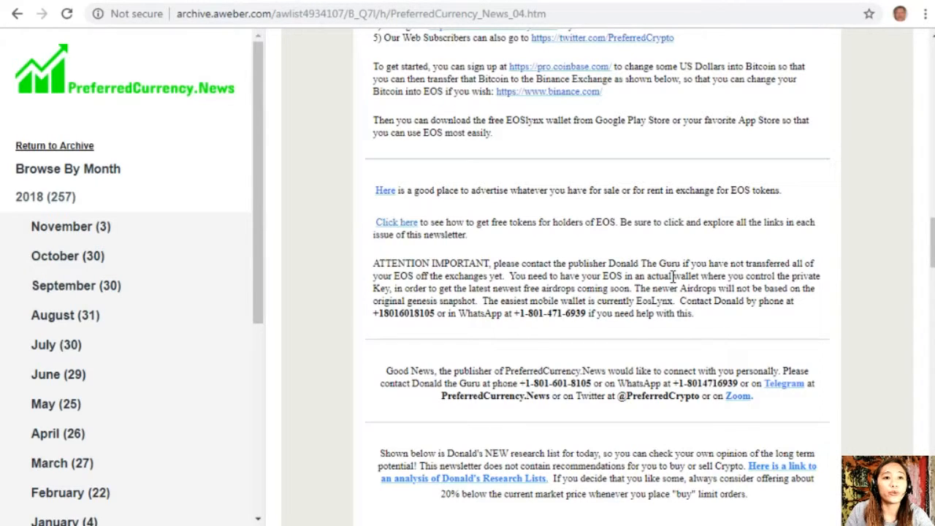
pyautogui.moveTo(760, 285)
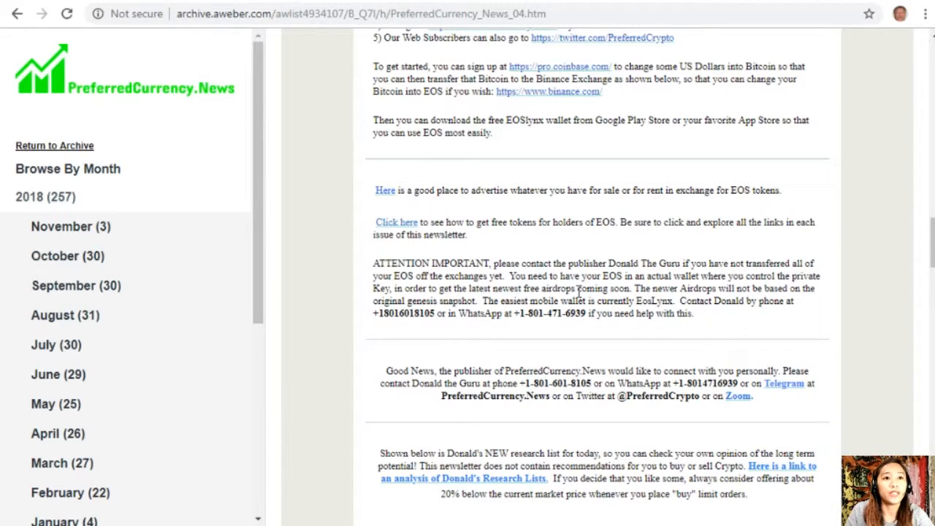
pyautogui.moveTo(686, 287)
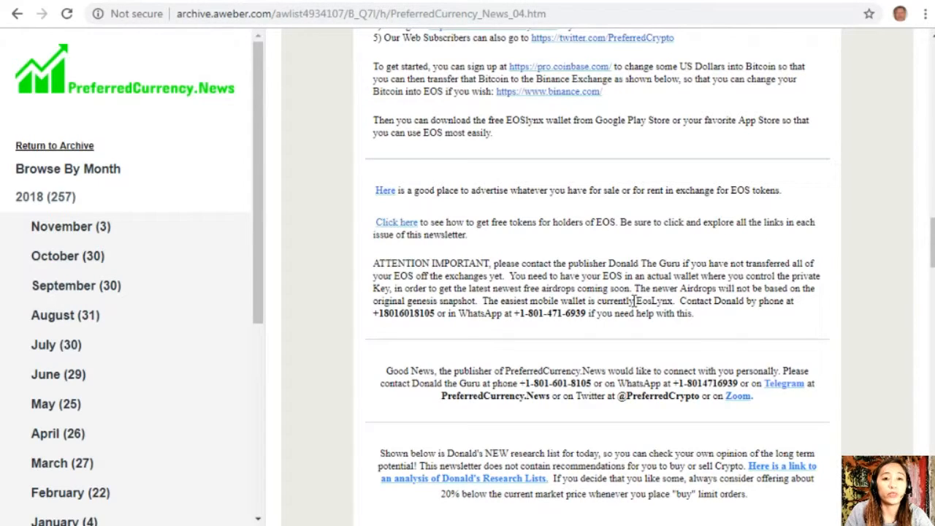
pyautogui.moveTo(730, 310)
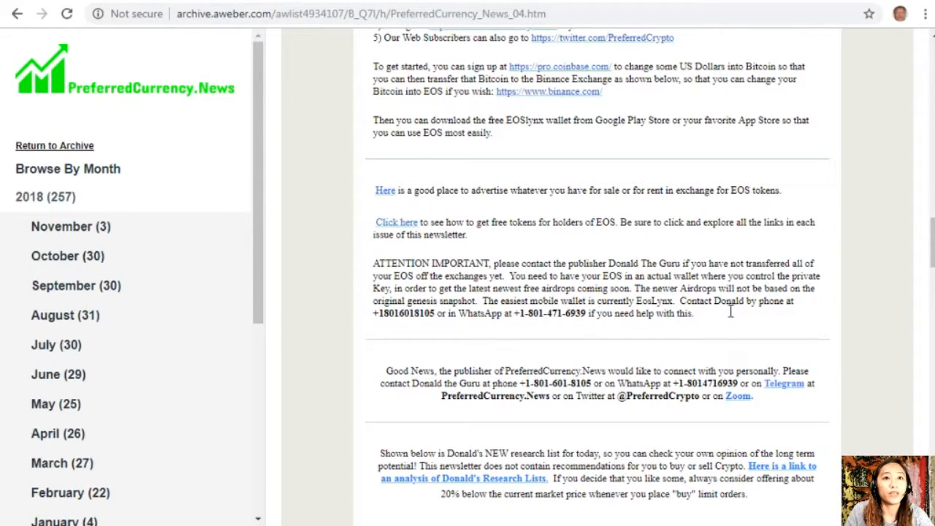
pyautogui.moveTo(437, 312)
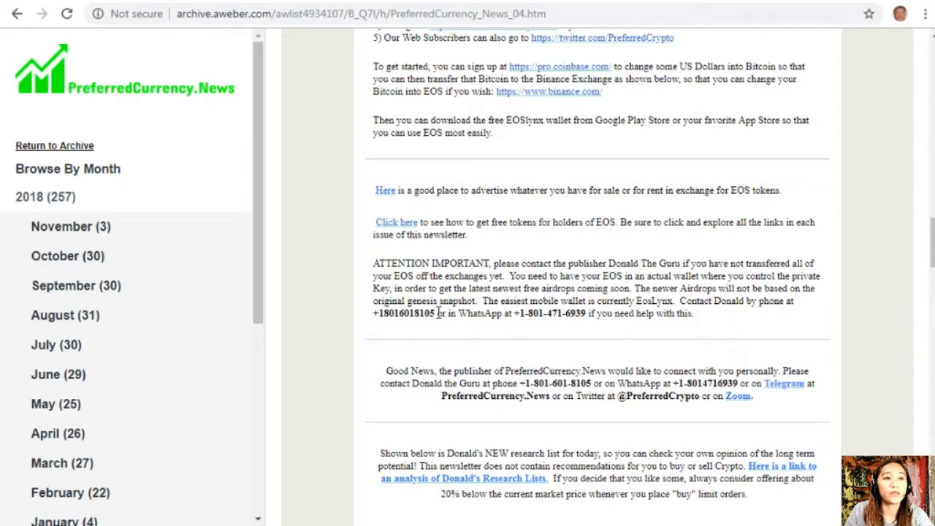
pyautogui.moveTo(562, 320)
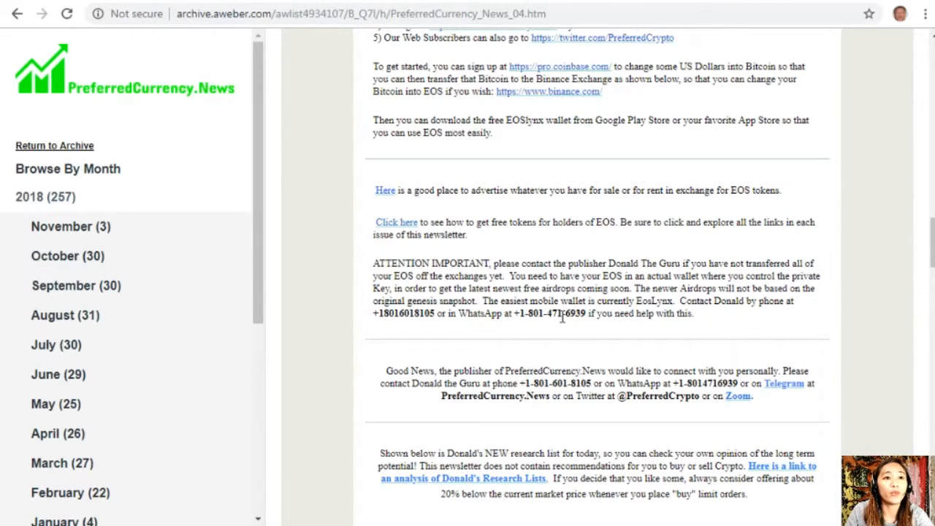
pyautogui.moveTo(671, 317)
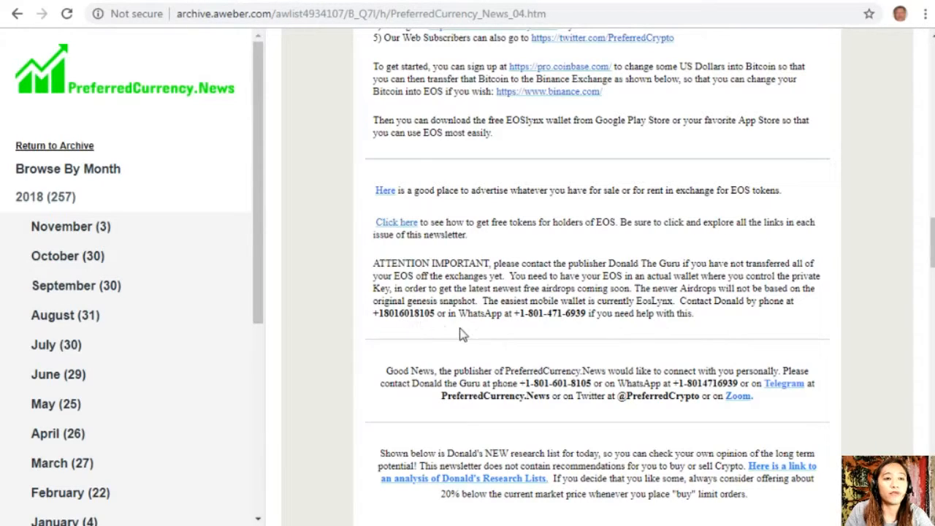
pyautogui.moveTo(533, 330)
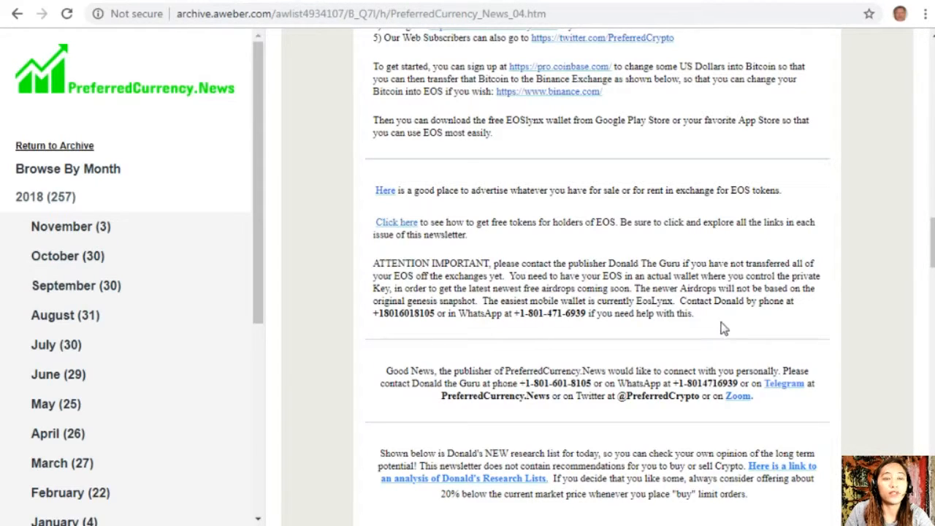
pyautogui.moveTo(718, 361)
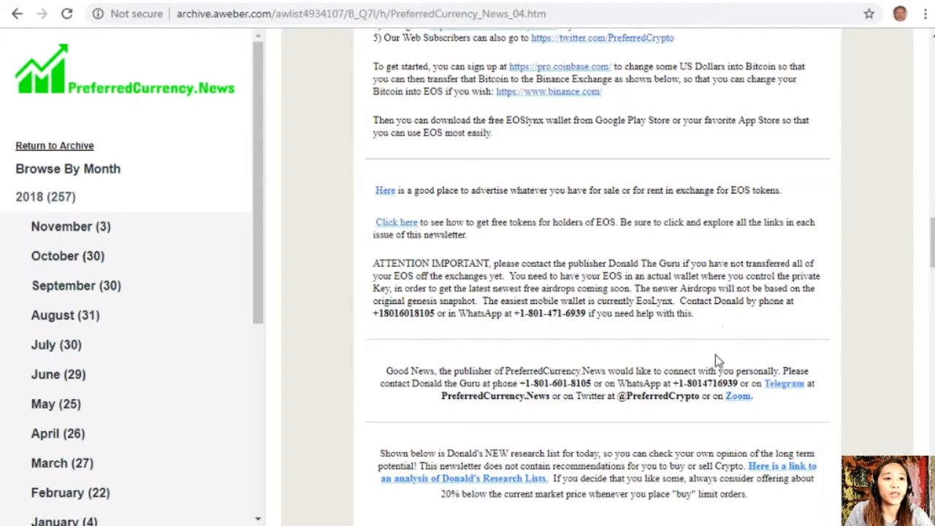
# - Scroll down to Donald's Research List of ten coins, BitBay through 0x
pyautogui.scroll(-3)
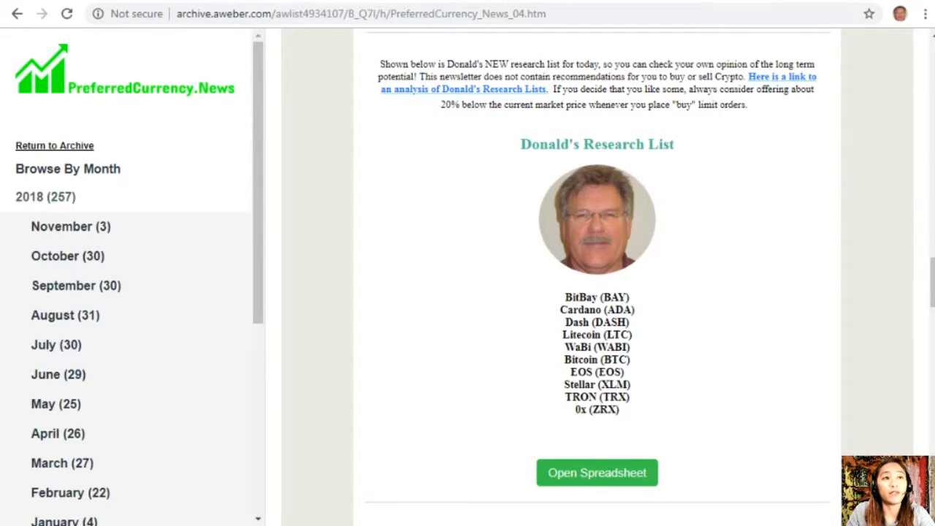
pyautogui.moveTo(588, 485)
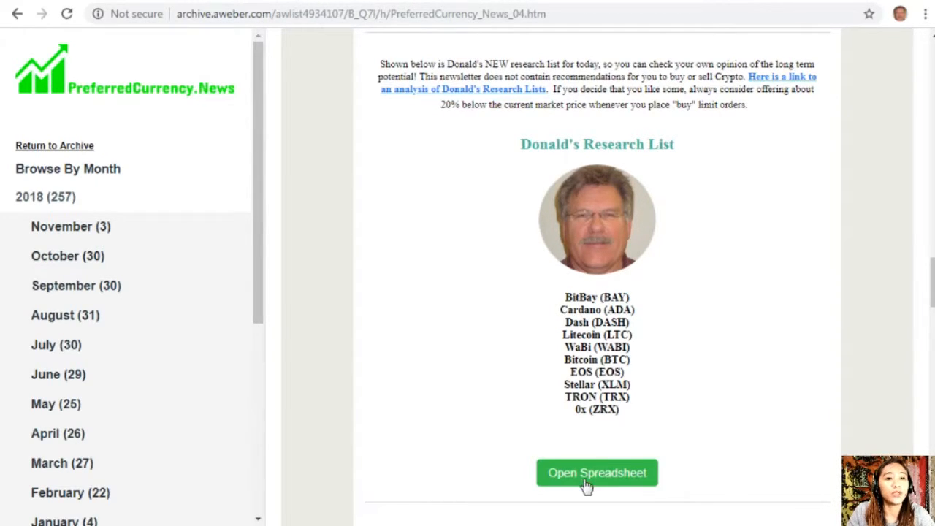
pyautogui.moveTo(325, 63)
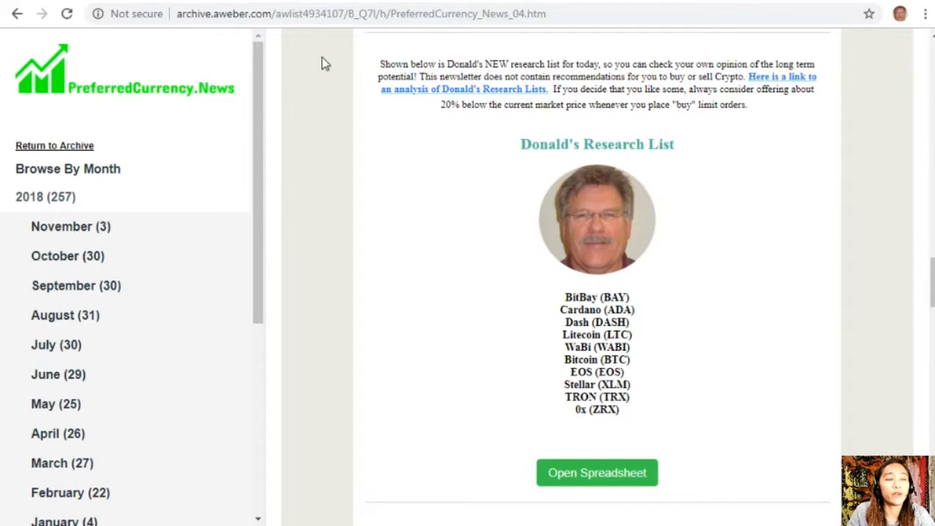
# - Open the 04 November 2018 spreadsheet and review the legend, coin-name, volume and % Issued columns
pyautogui.click(596, 472)
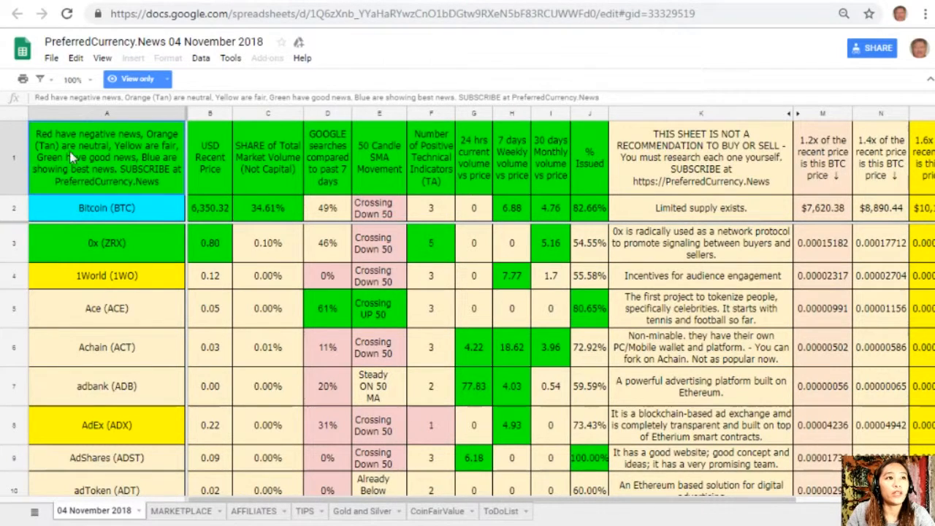
pyautogui.click(107, 113)
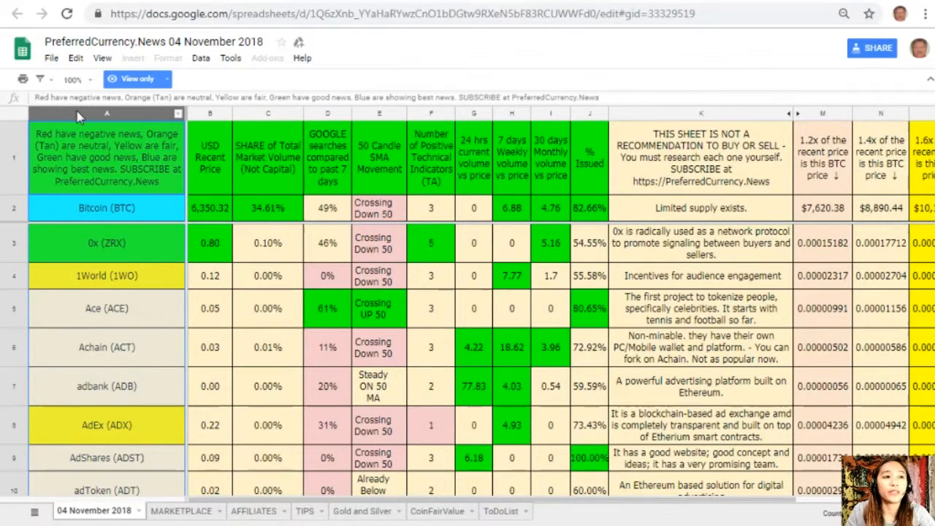
pyautogui.click(209, 114)
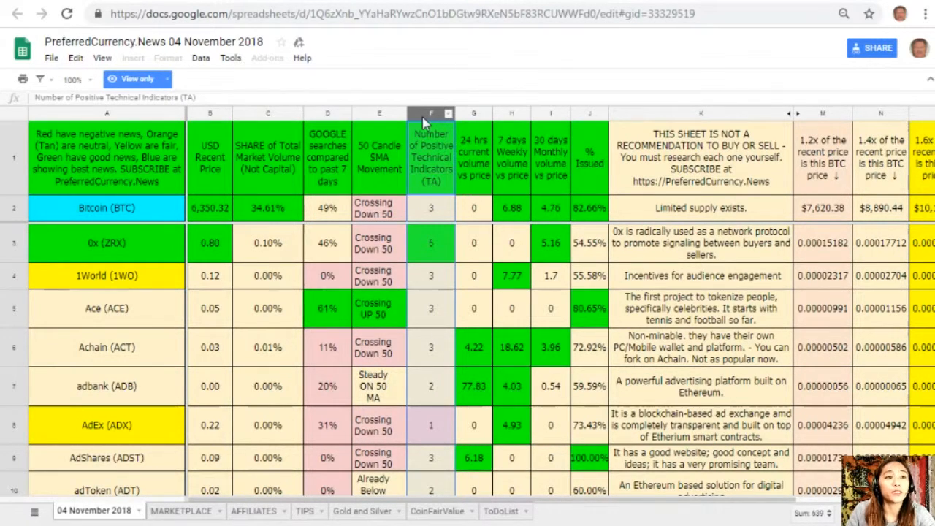
pyautogui.moveTo(480, 141)
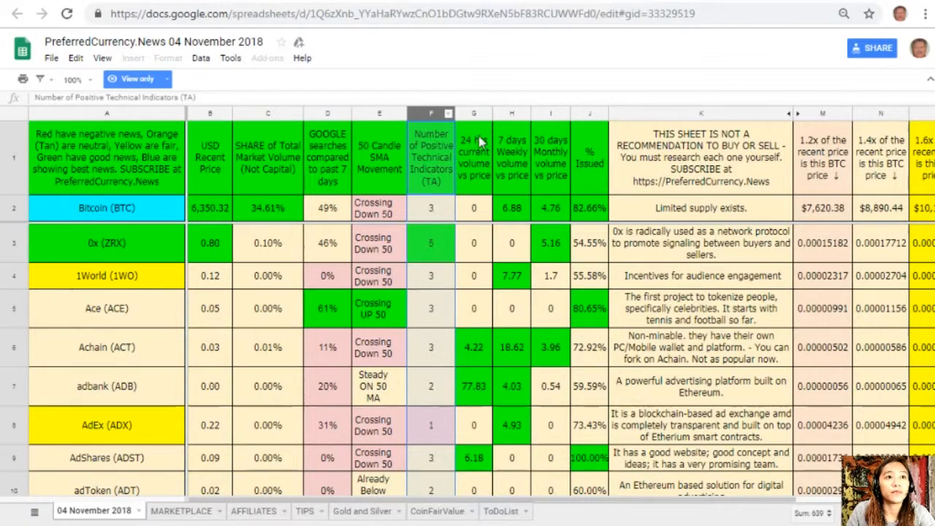
pyautogui.click(474, 113)
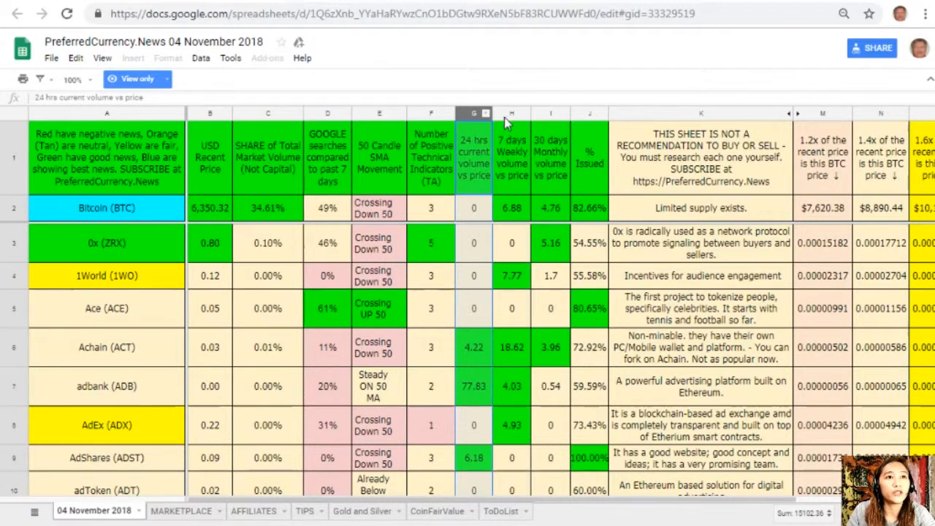
pyautogui.click(511, 112)
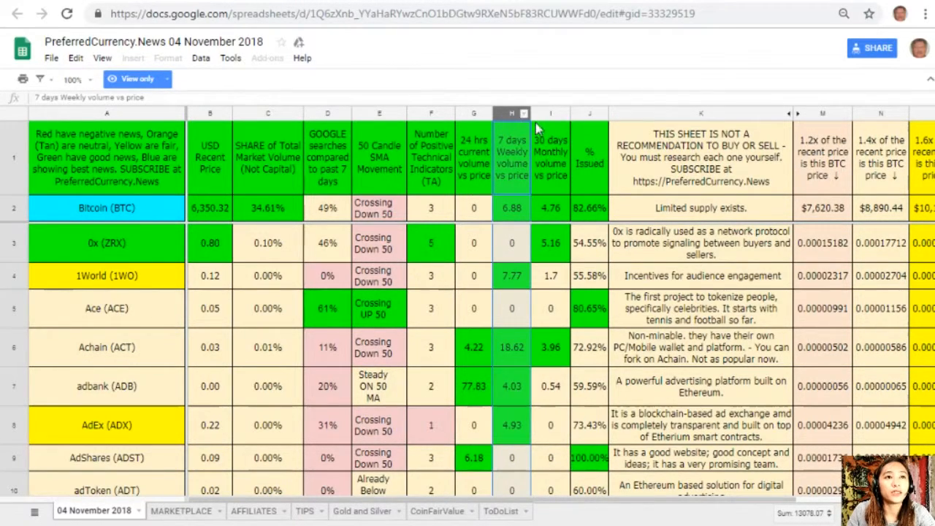
pyautogui.click(550, 113)
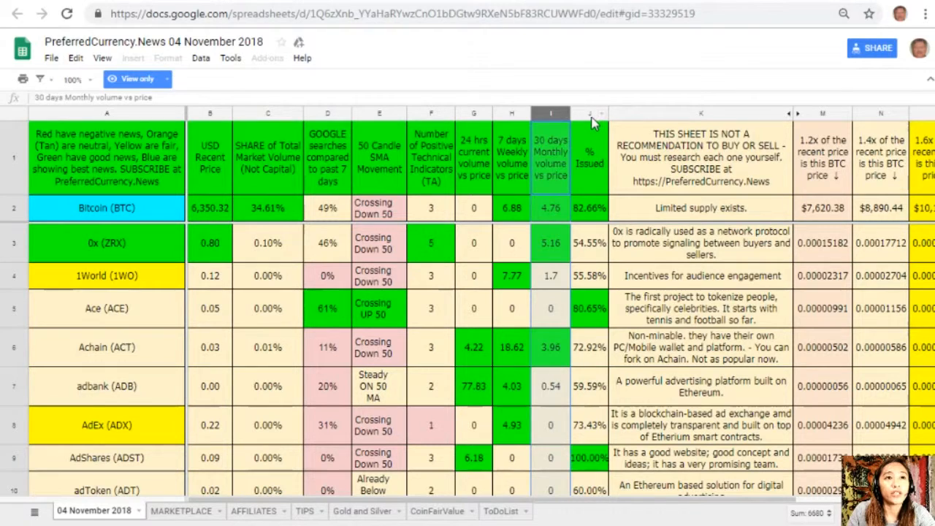
pyautogui.click(588, 113)
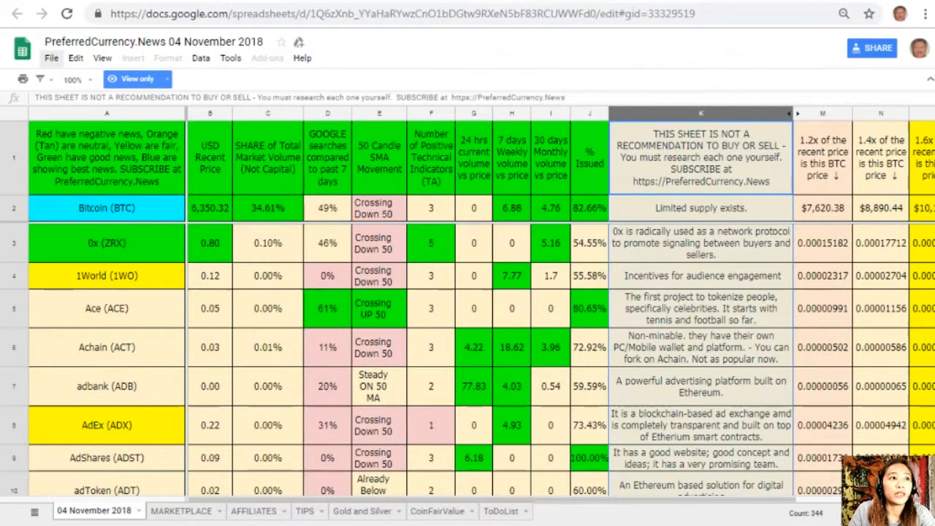
# - Make a copy of the spreadsheet, keeping the default name and My Drive folder
pyautogui.click(51, 57)
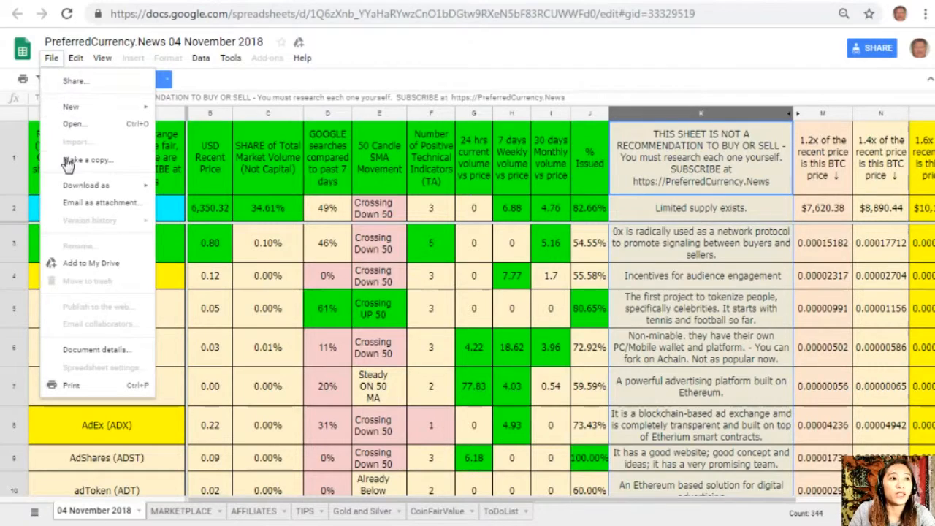
pyautogui.click(88, 159)
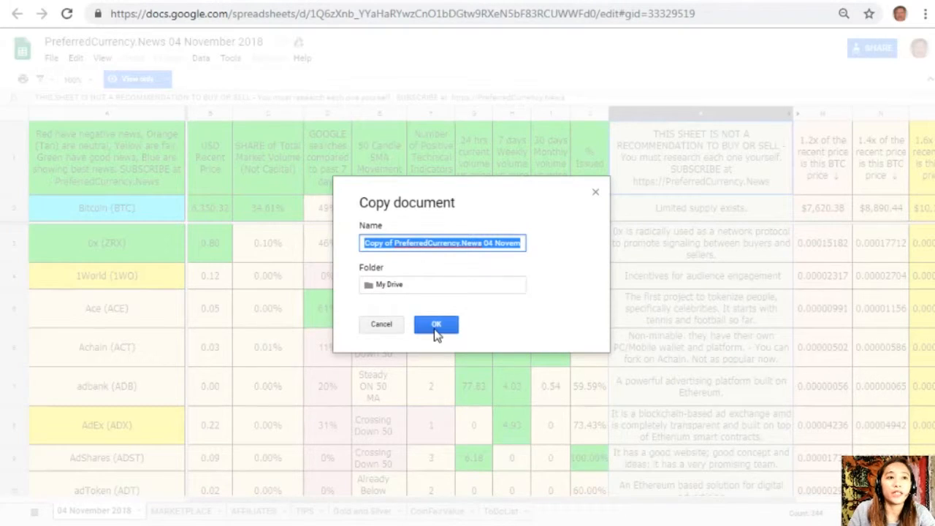
pyautogui.click(436, 324)
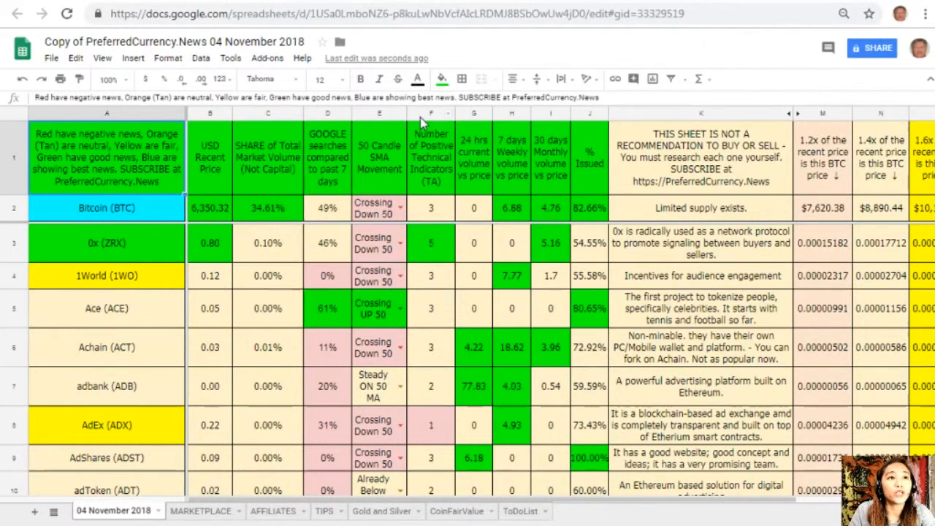
# - Sort the sheet Z → A by column F, Number of Positive Technical Indicators
pyautogui.click(430, 112)
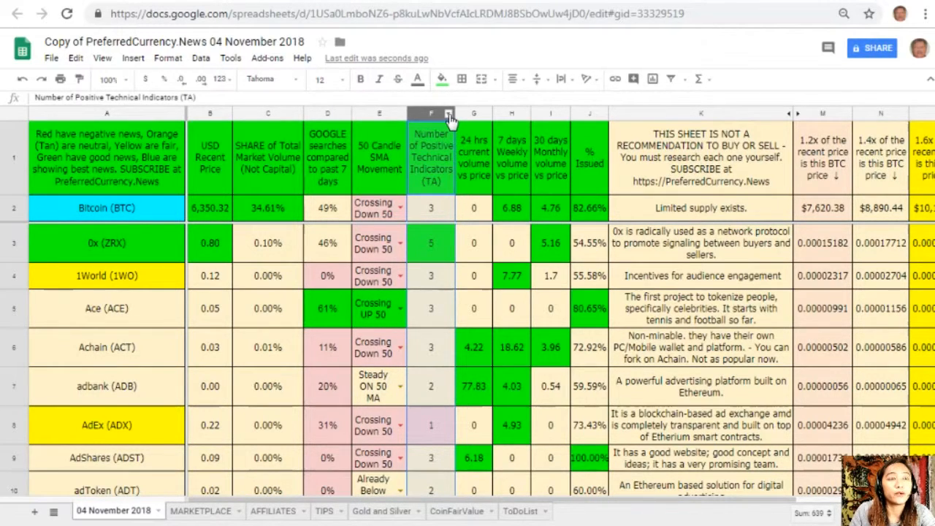
pyautogui.rightClick(431, 113)
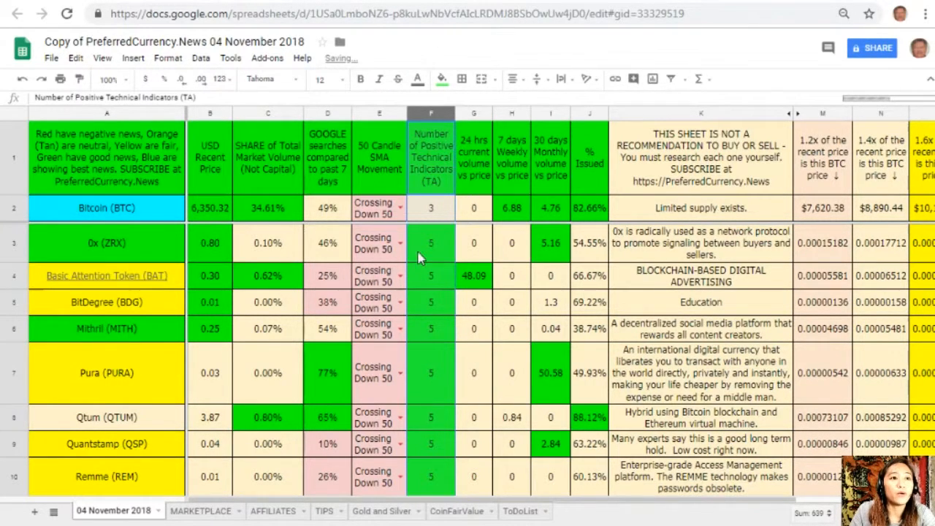
pyautogui.click(430, 243)
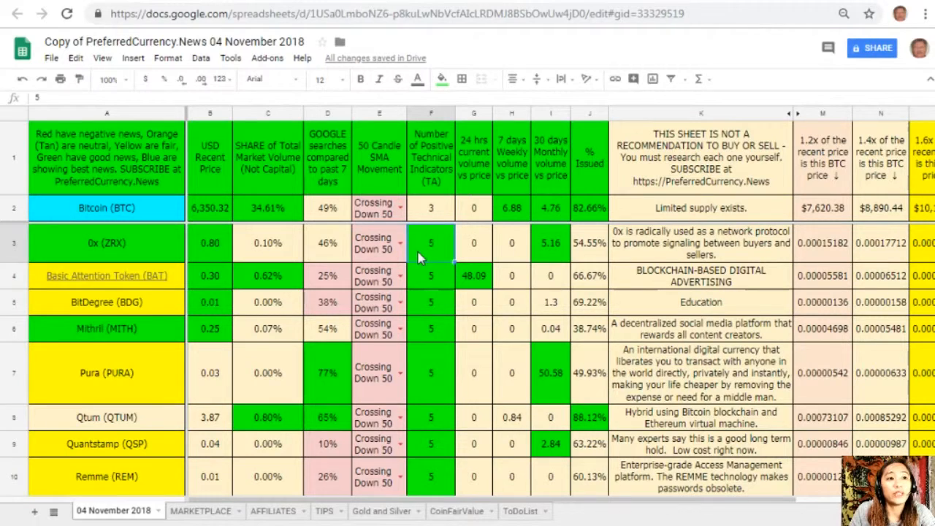
pyautogui.moveTo(427, 289)
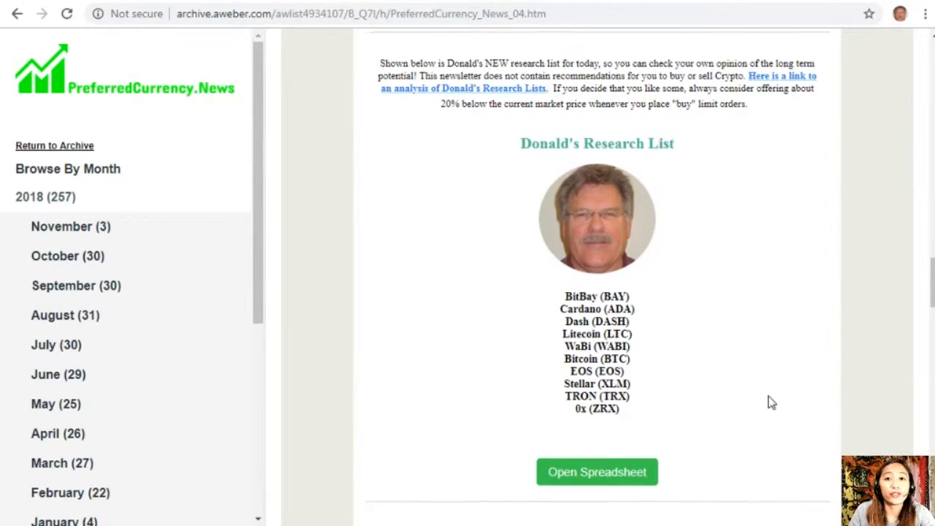
# - Scroll the newsletter to the High Weekly Trade-Volume and Google Search Activity lists
pyautogui.scroll(-3)
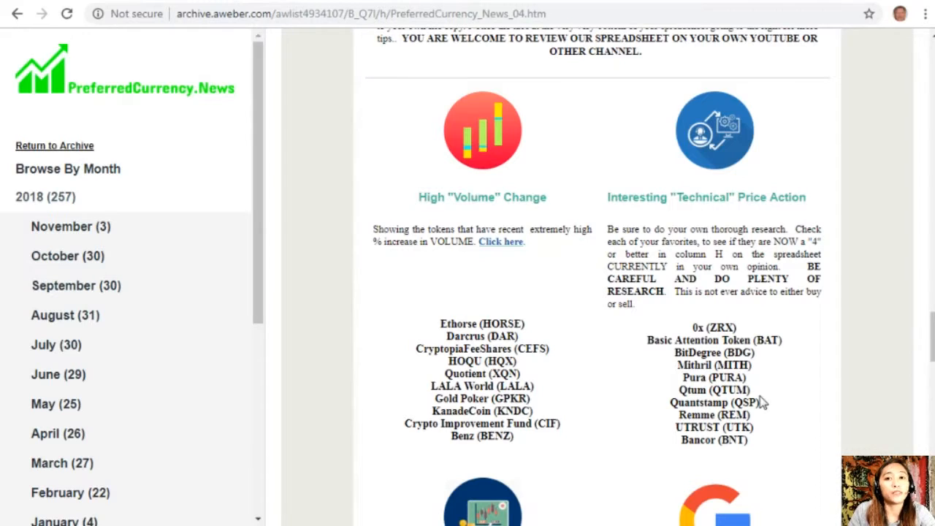
pyautogui.moveTo(513, 217)
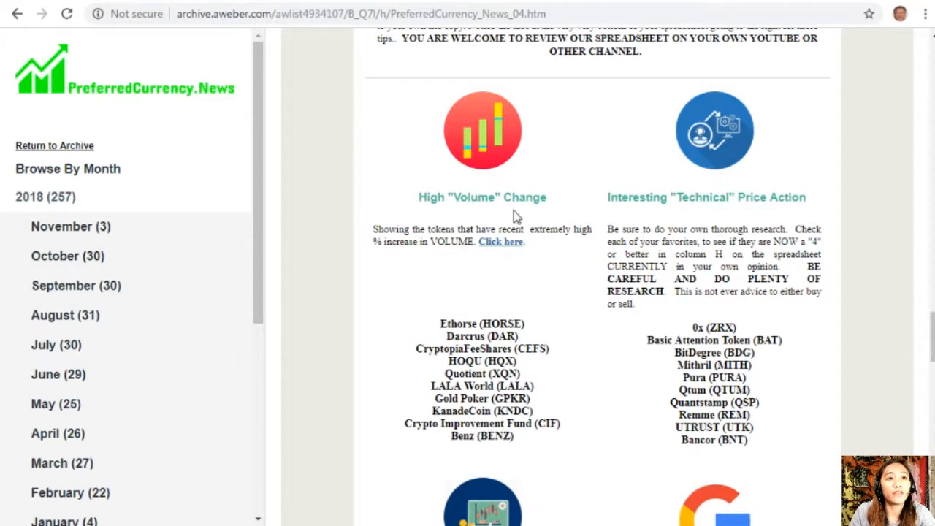
pyautogui.moveTo(645, 217)
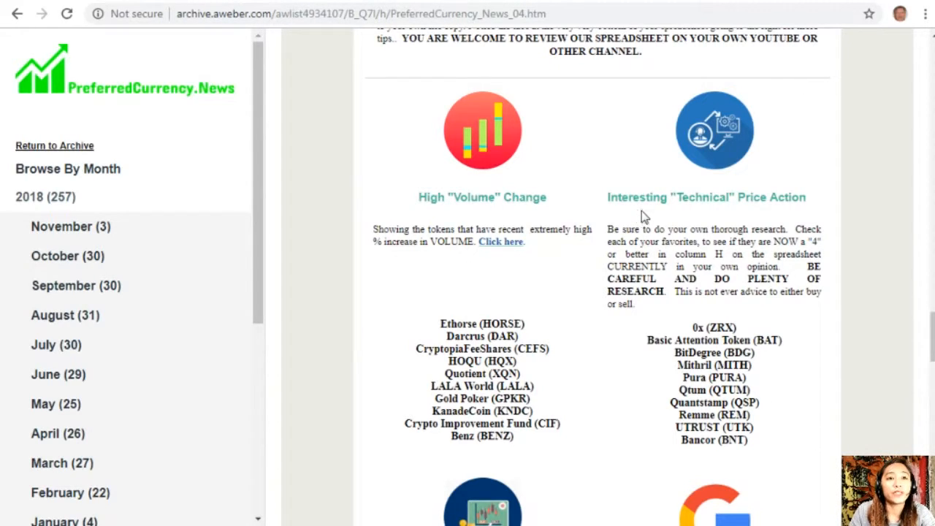
pyautogui.moveTo(699, 225)
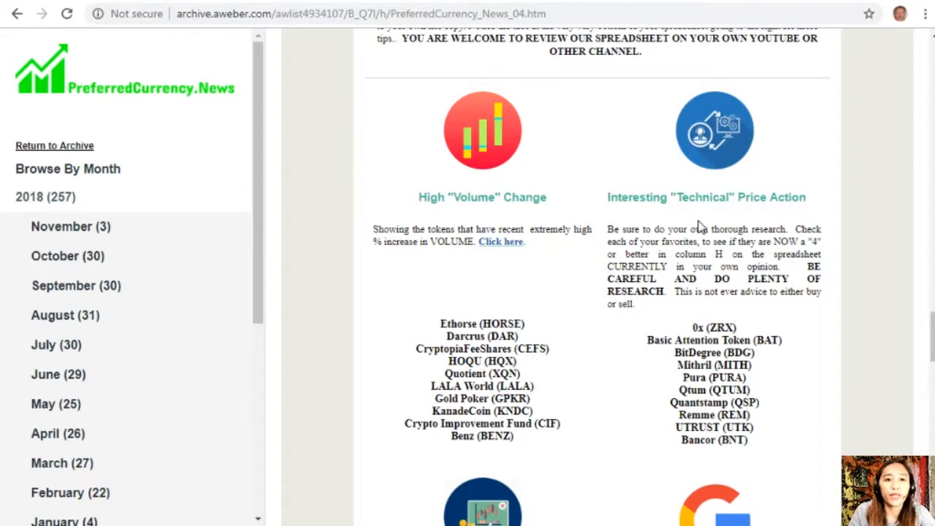
pyautogui.scroll(-3)
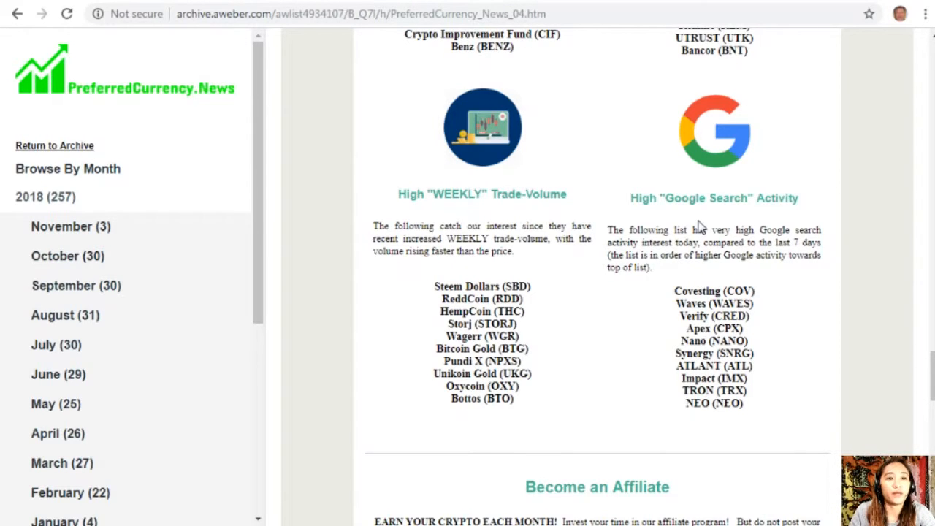
pyautogui.scroll(-3)
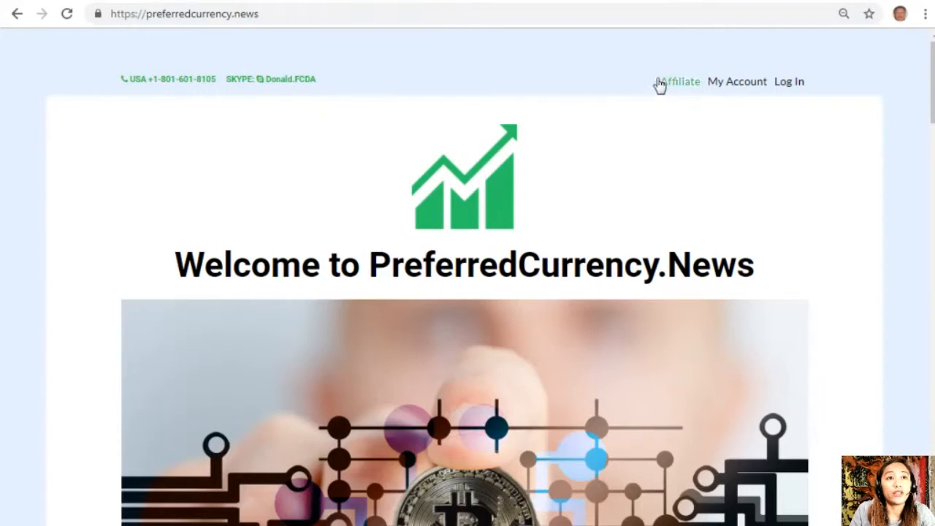
pyautogui.moveTo(678, 84)
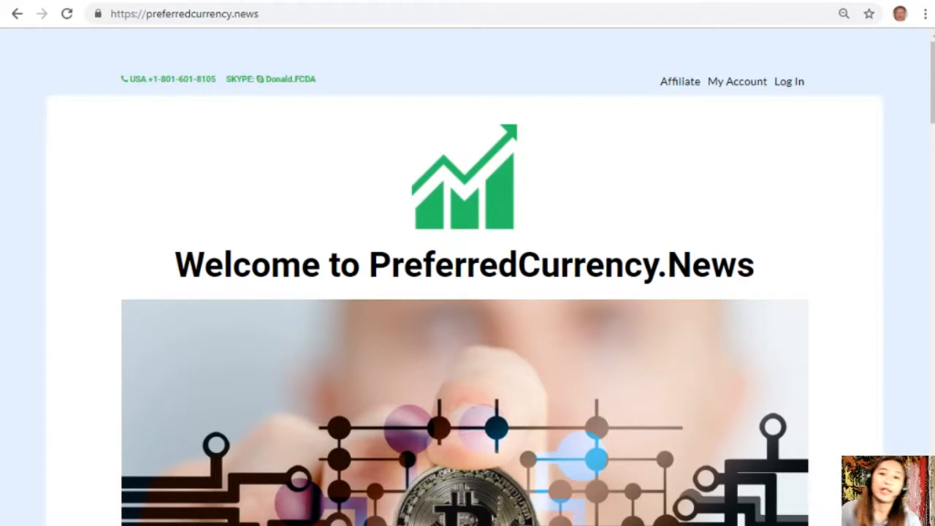
# - Scroll to the YouTube training note and the Binance-to-CoinExchange exchange logos
pyautogui.scroll(-3)
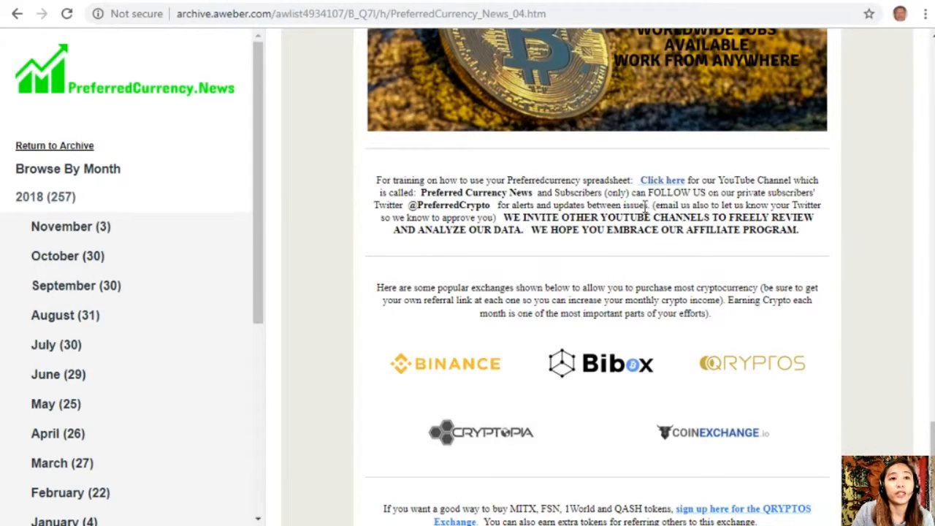
pyautogui.moveTo(733, 206)
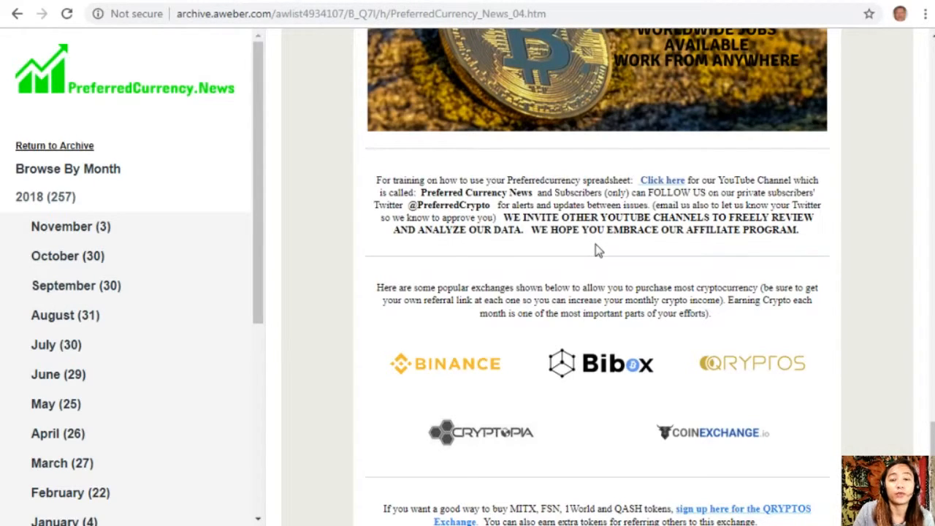
pyautogui.moveTo(549, 405)
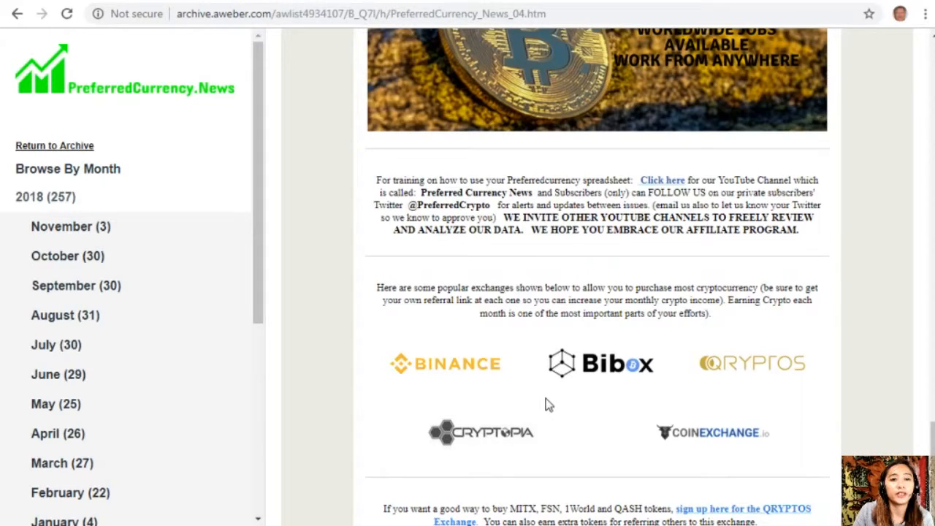
# - Scroll down to the QRYPTOS Exchange sign-up paragraph about MITX, FSN, 1World and QASH
pyautogui.scroll(-3)
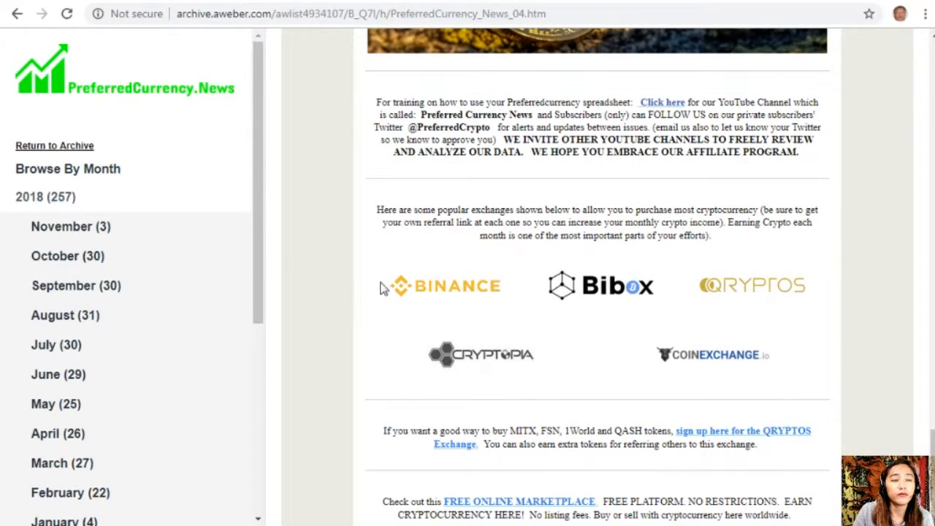
pyautogui.moveTo(453, 219)
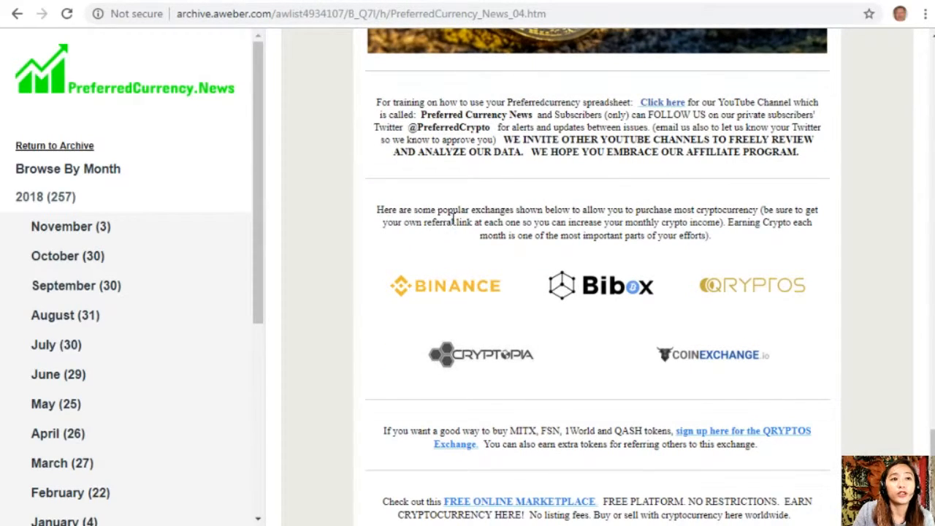
pyautogui.moveTo(632, 226)
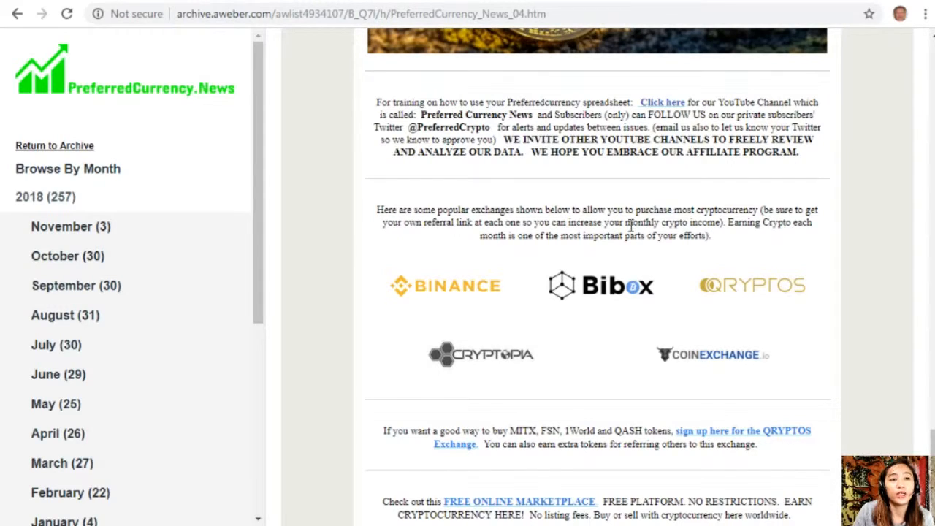
pyautogui.moveTo(747, 224)
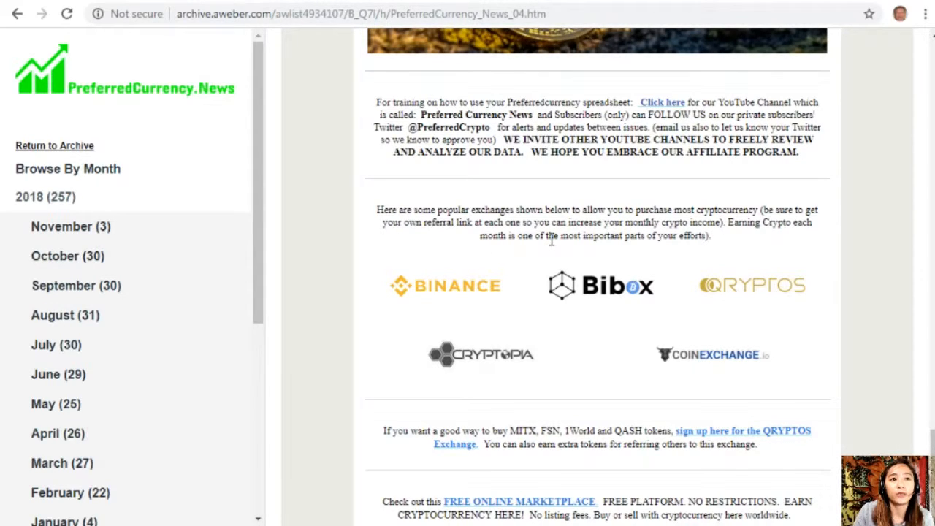
pyautogui.moveTo(759, 252)
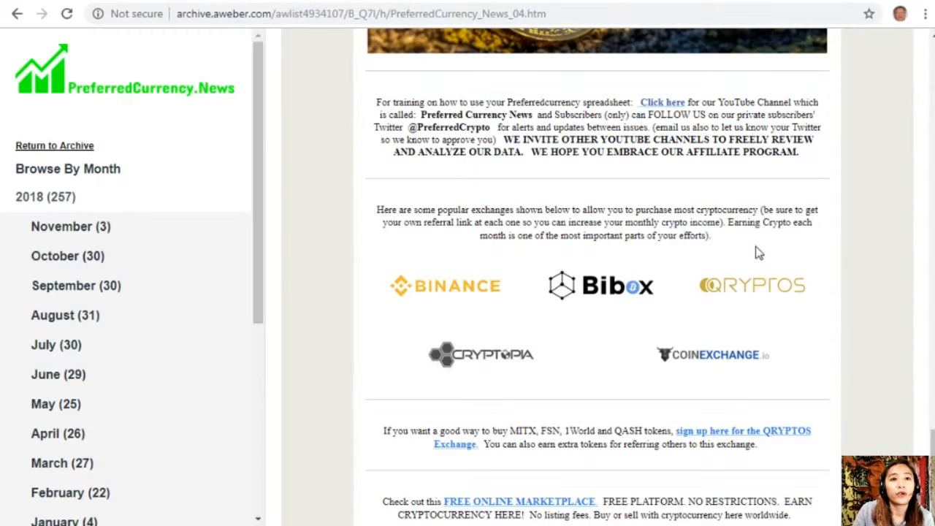
pyautogui.moveTo(787, 256)
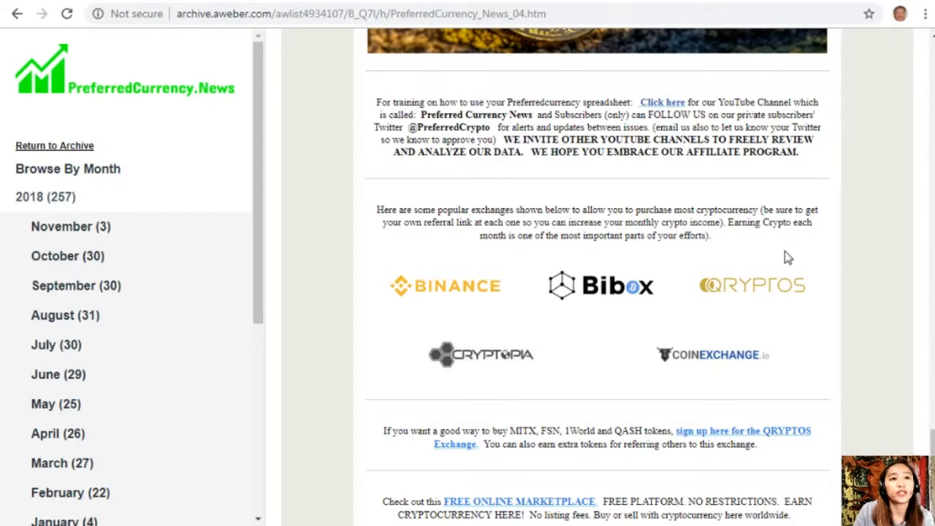
pyautogui.moveTo(772, 276)
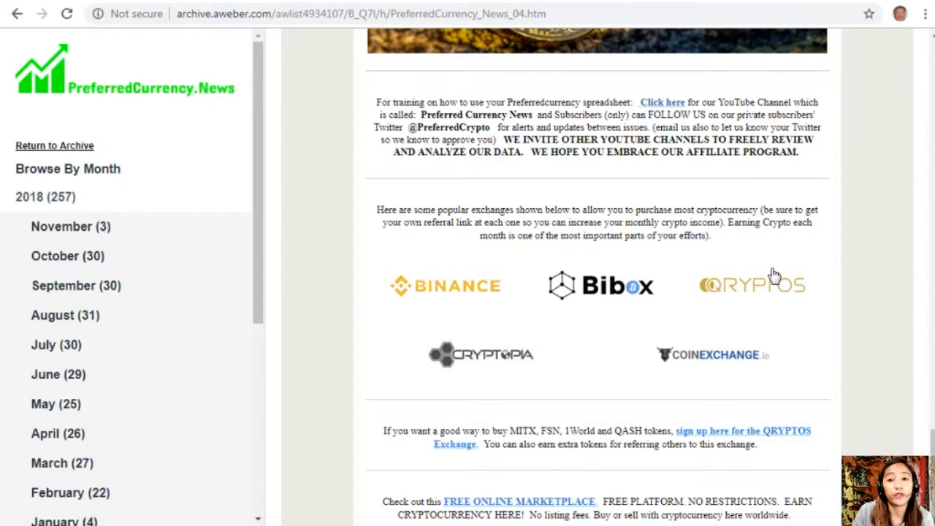
pyautogui.moveTo(446, 303)
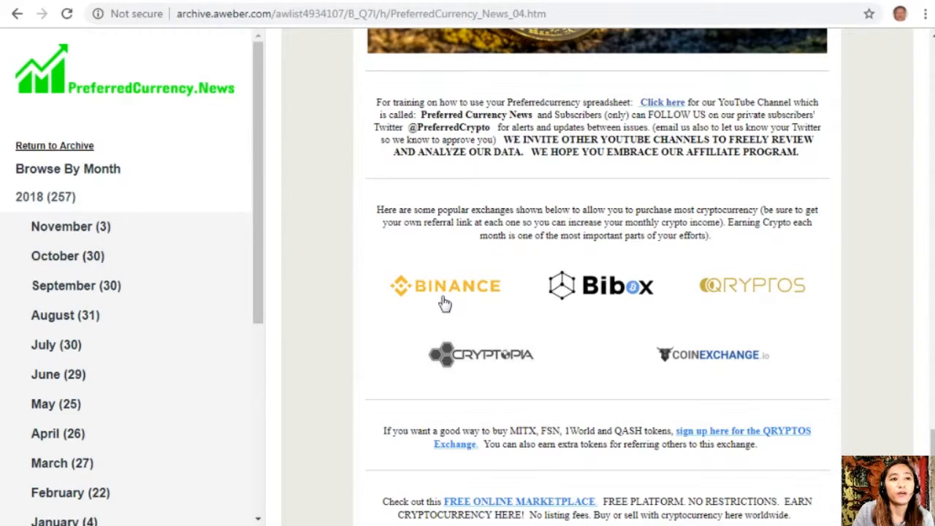
pyautogui.moveTo(631, 314)
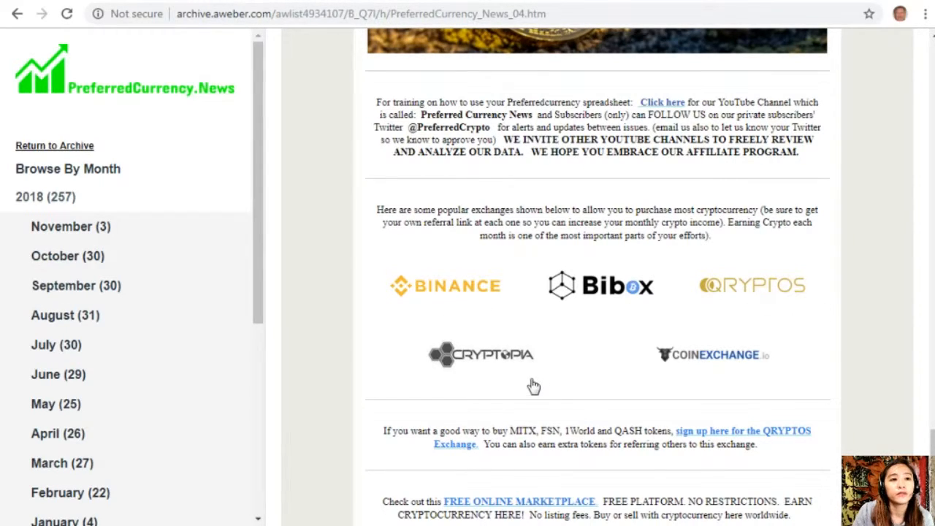
pyautogui.scroll(-3)
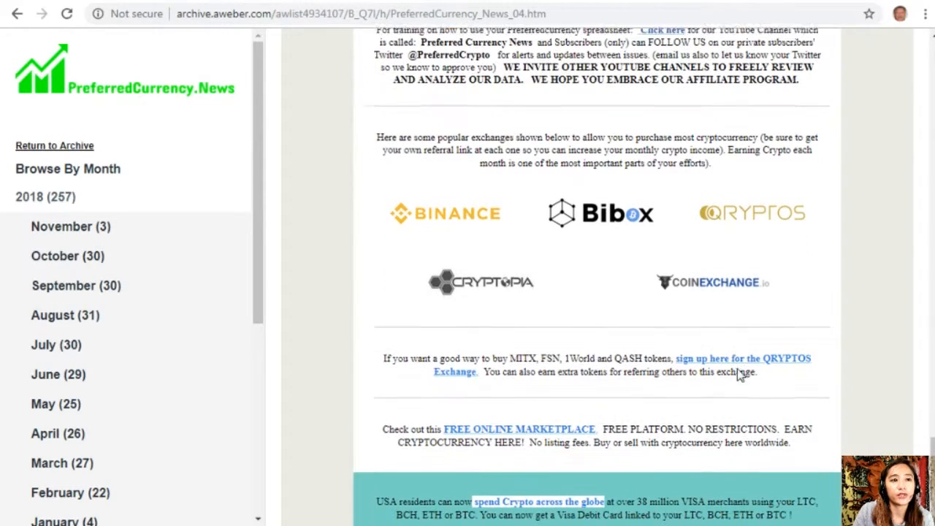
pyautogui.scroll(-3)
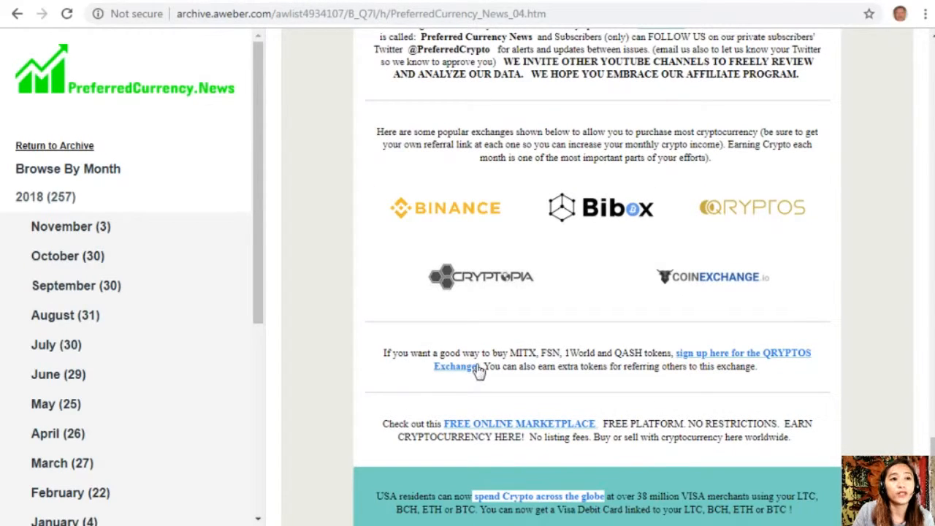
pyautogui.moveTo(526, 365)
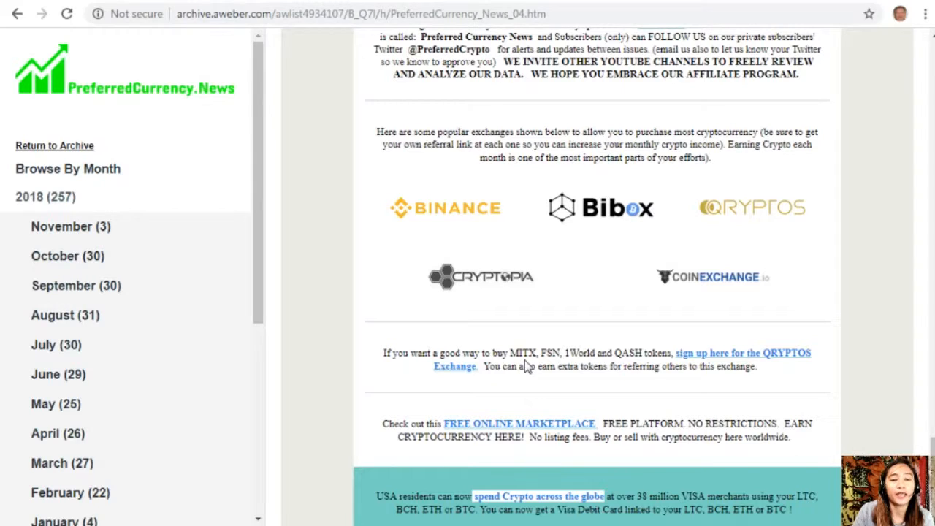
pyautogui.moveTo(574, 365)
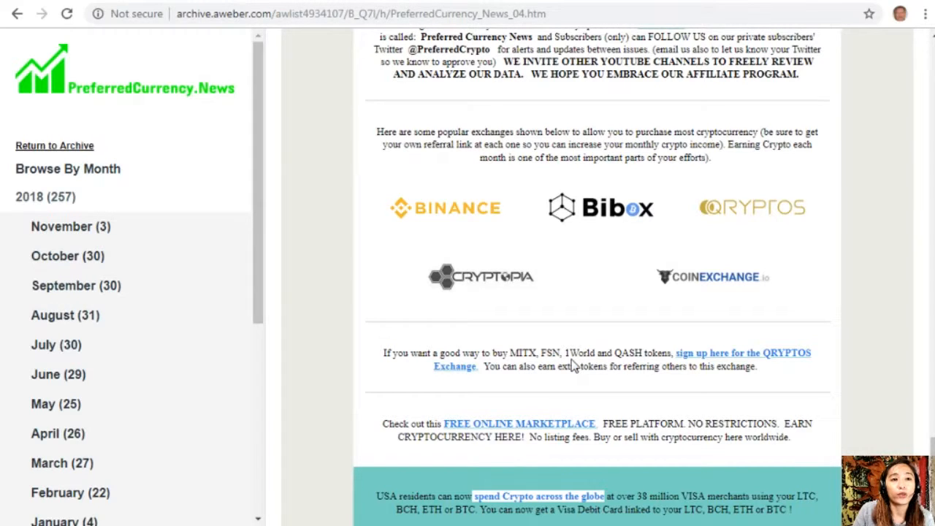
pyautogui.moveTo(705, 371)
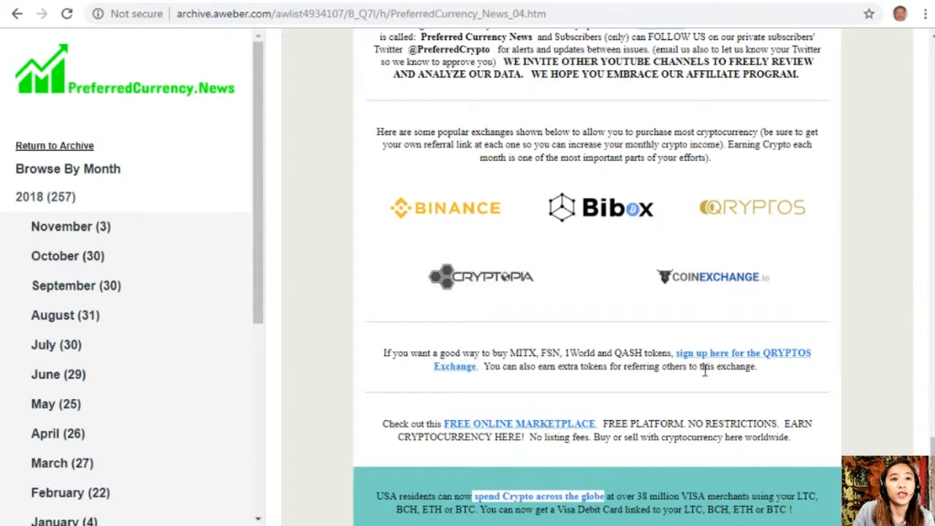
pyautogui.moveTo(477, 377)
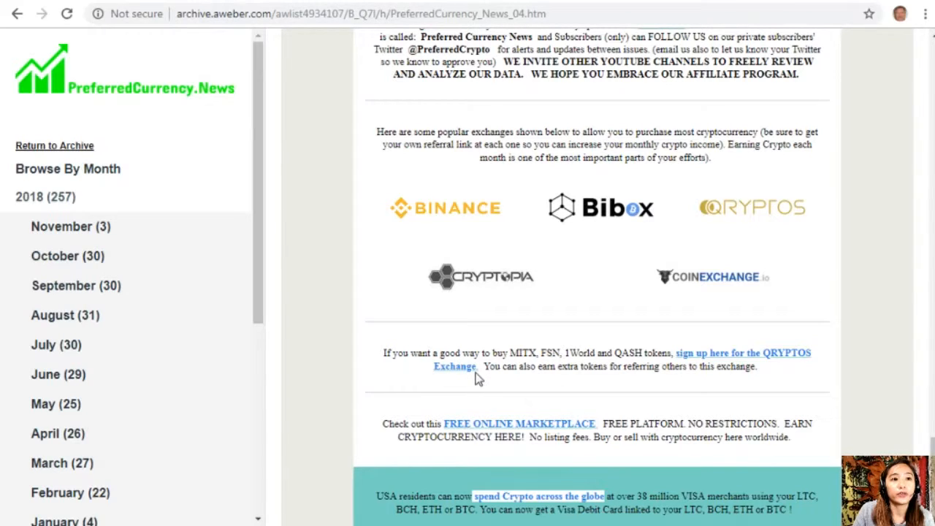
pyautogui.moveTo(565, 379)
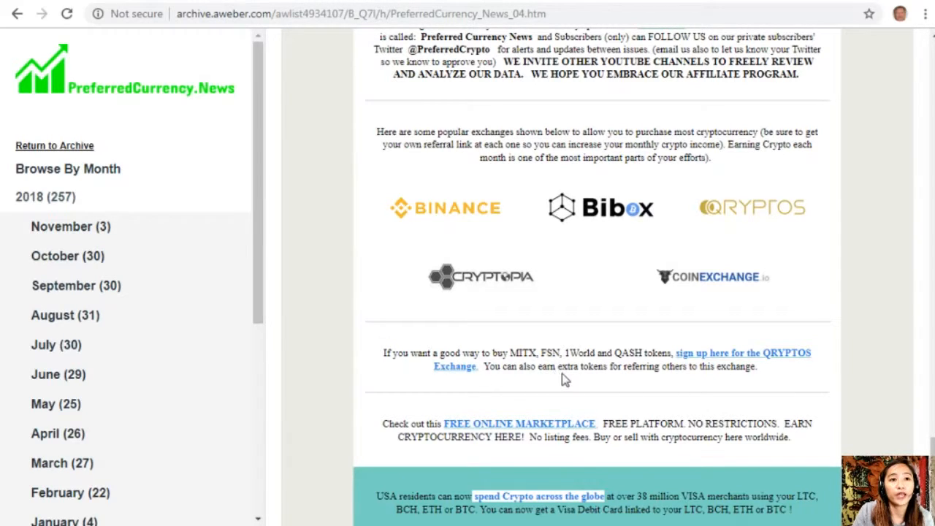
pyautogui.moveTo(665, 385)
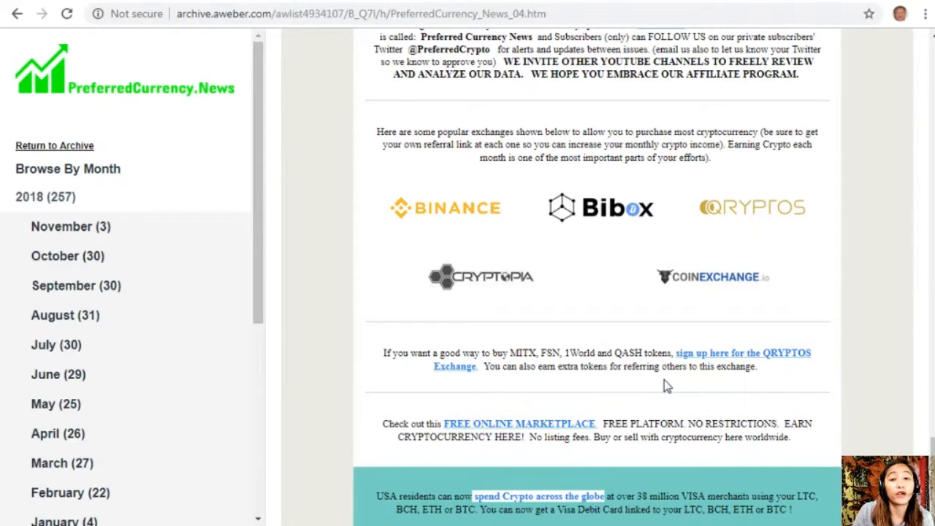
# - Scroll to the teal Visa debit card section and the tips paragraph beneath it
pyautogui.scroll(-3)
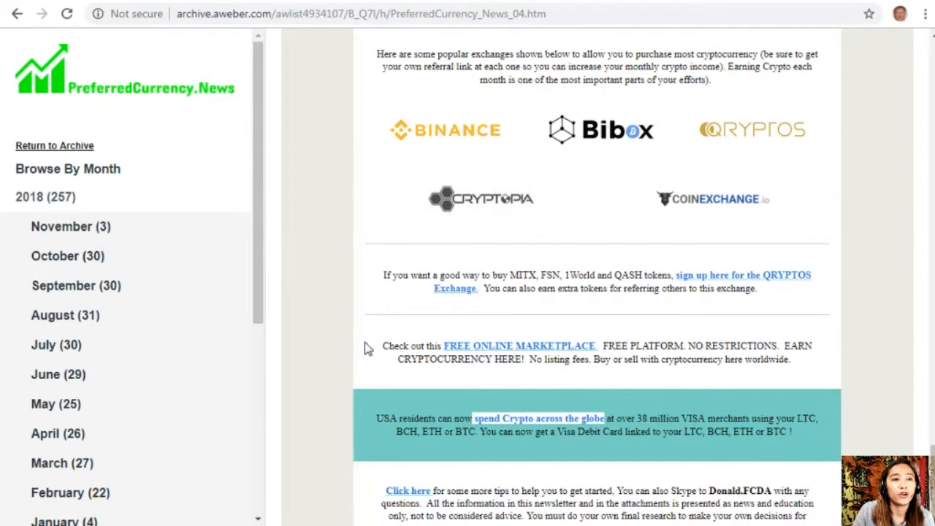
pyautogui.moveTo(463, 358)
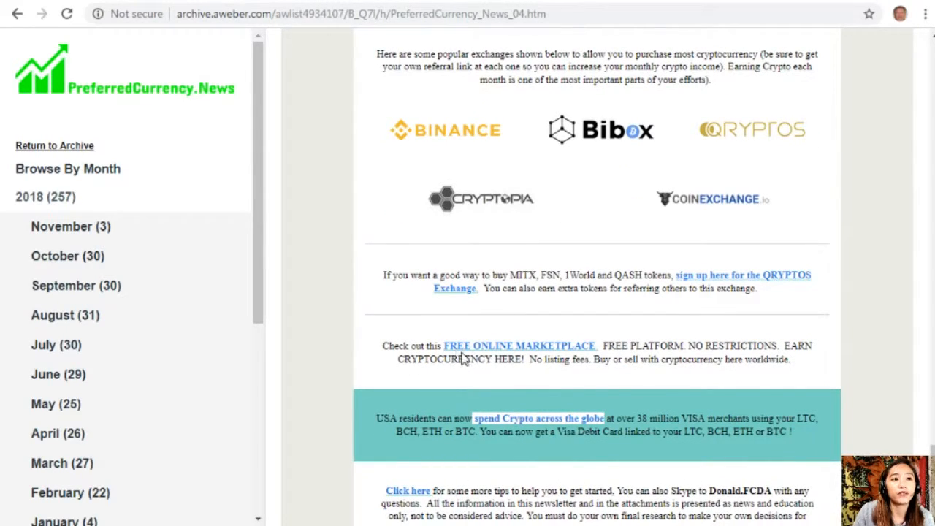
pyautogui.moveTo(546, 351)
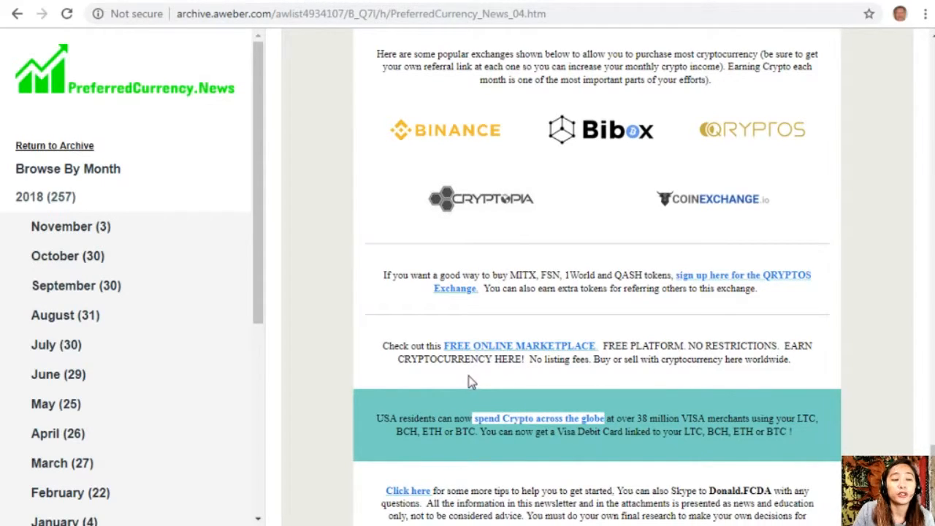
pyautogui.moveTo(620, 376)
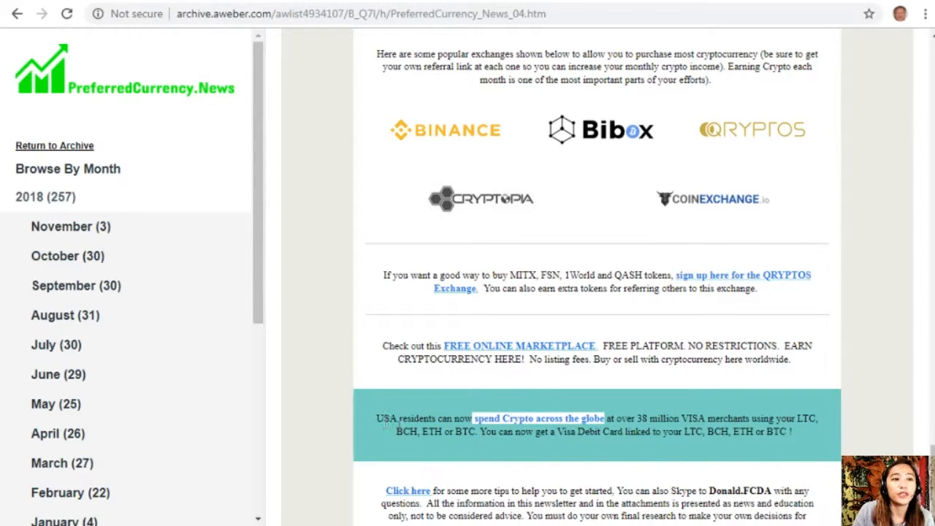
pyautogui.moveTo(518, 426)
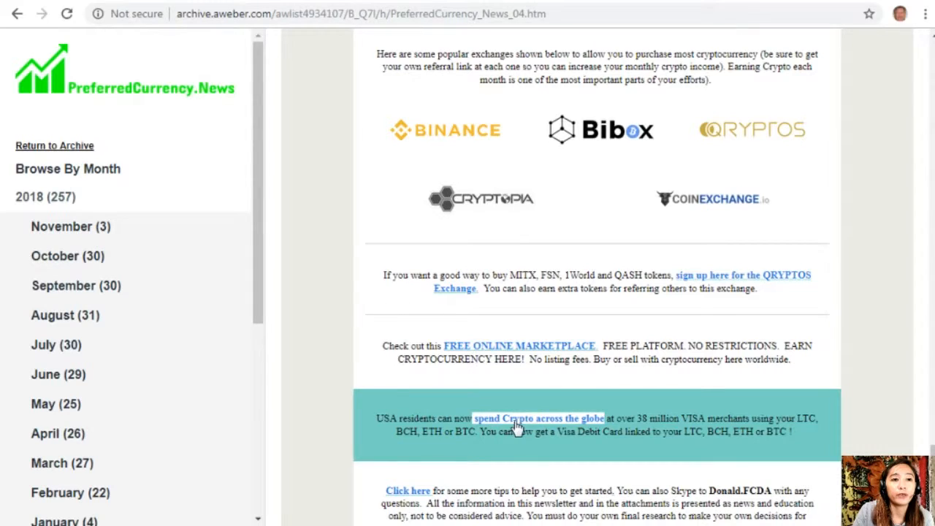
pyautogui.moveTo(657, 430)
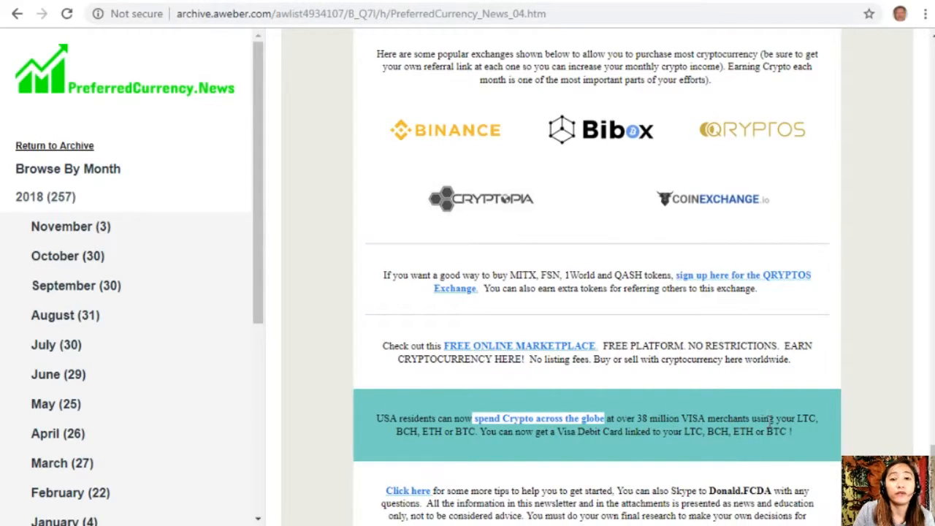
pyautogui.moveTo(862, 436)
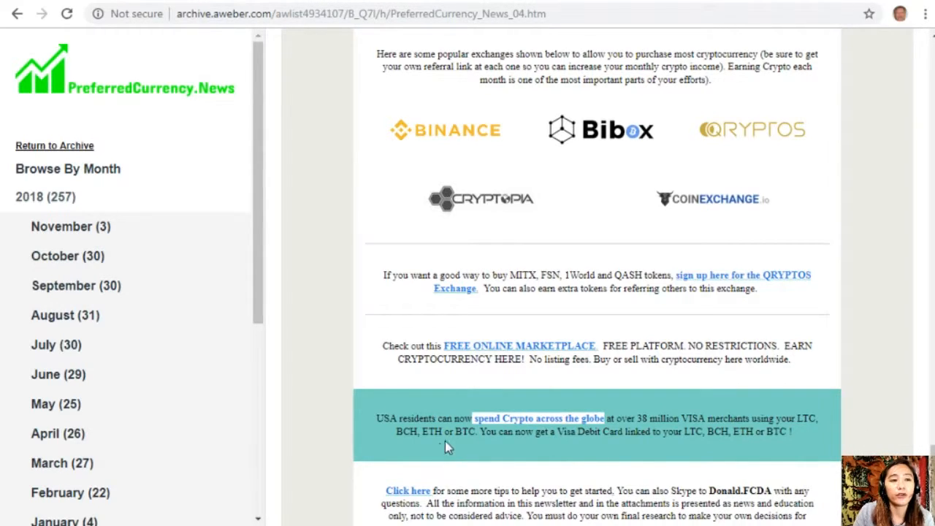
pyautogui.moveTo(509, 437)
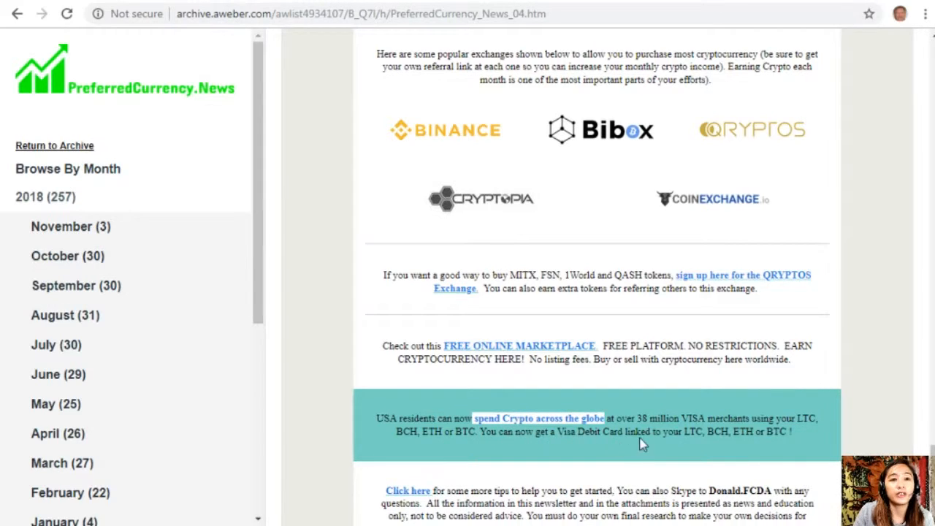
pyautogui.moveTo(697, 446)
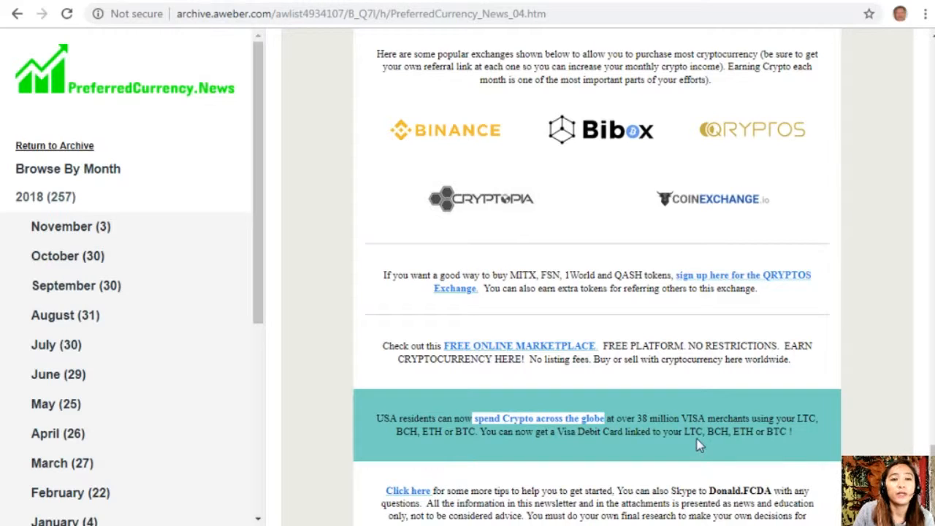
pyautogui.moveTo(720, 445)
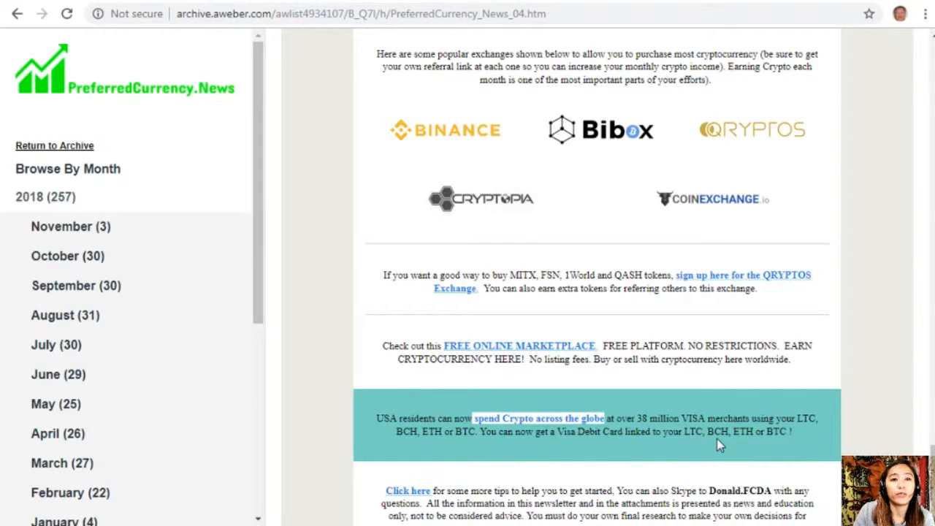
# - Scroll to the closing teal section with the final 'Click here' earning link
pyautogui.scroll(-3)
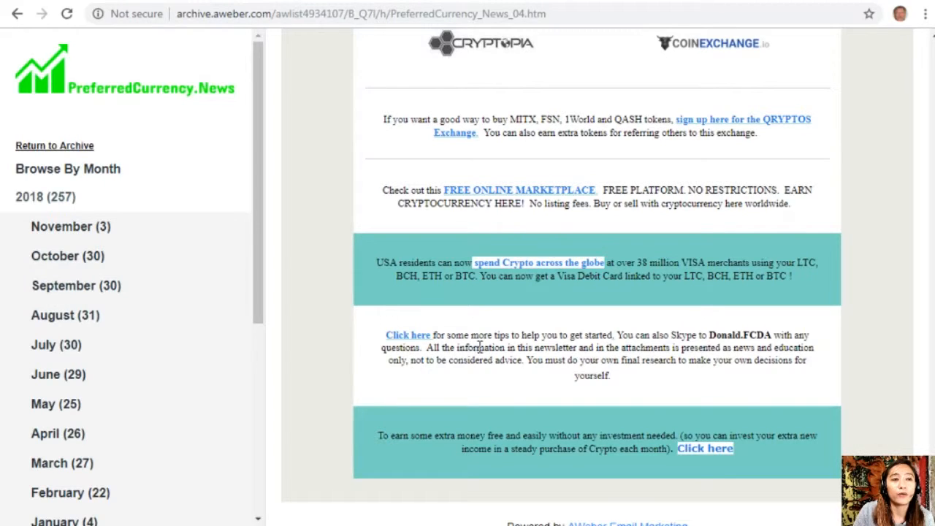
pyautogui.moveTo(617, 349)
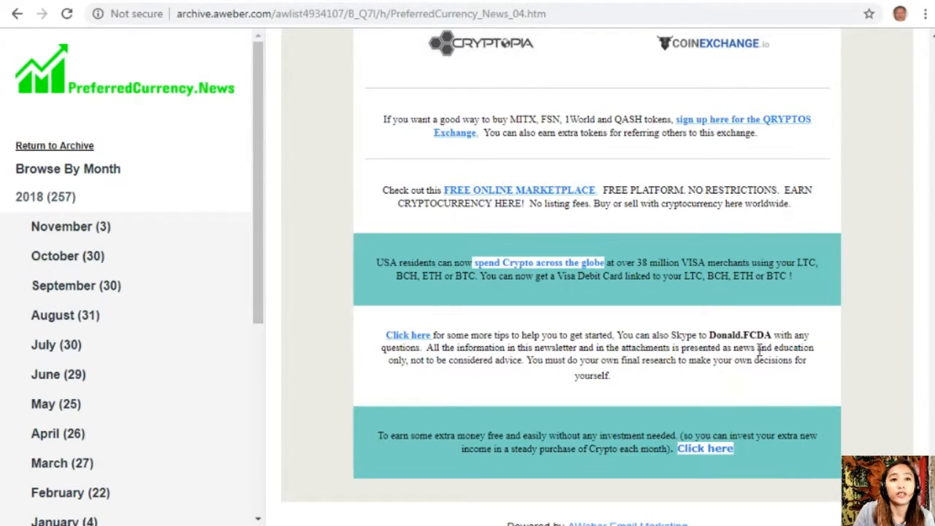
pyautogui.moveTo(511, 376)
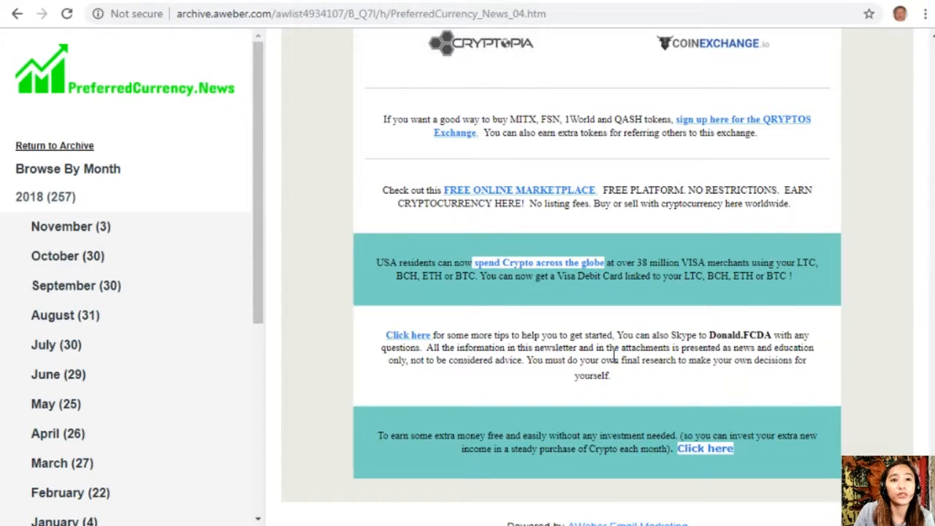
pyautogui.moveTo(681, 359)
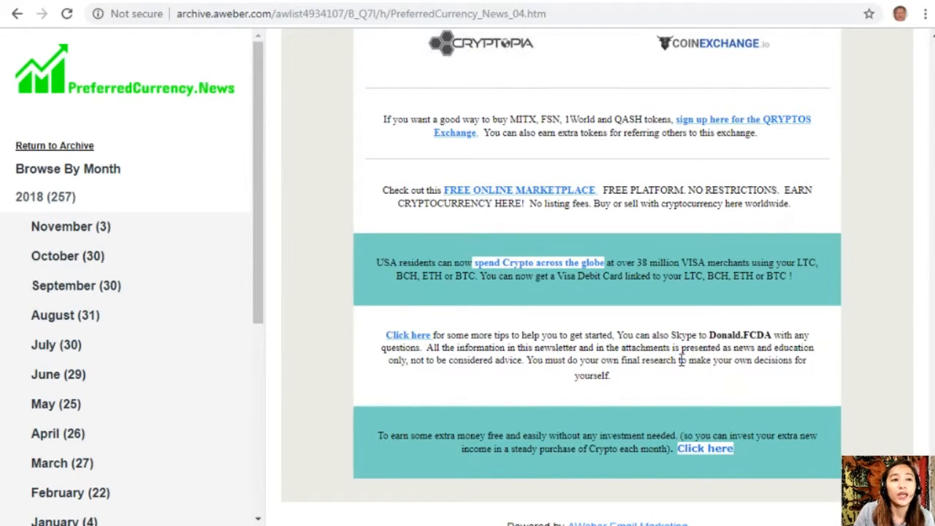
pyautogui.moveTo(531, 401)
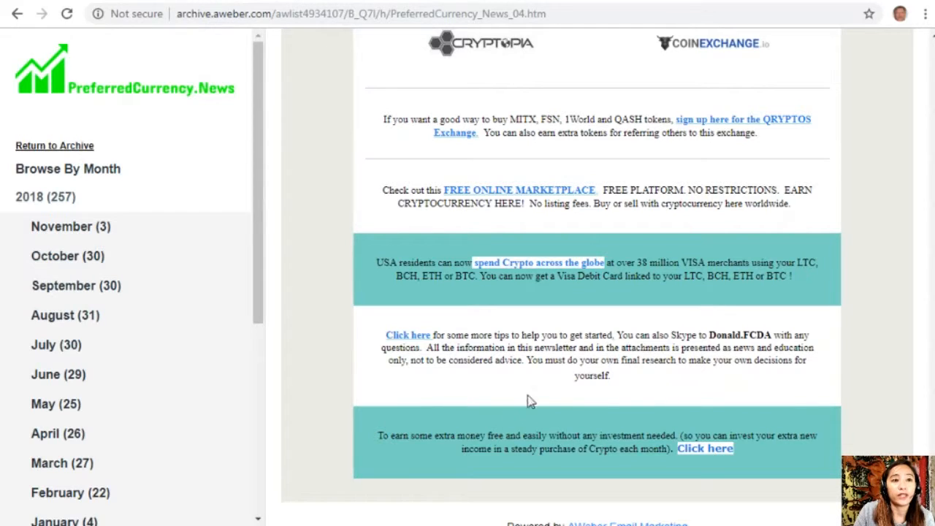
pyautogui.moveTo(652, 380)
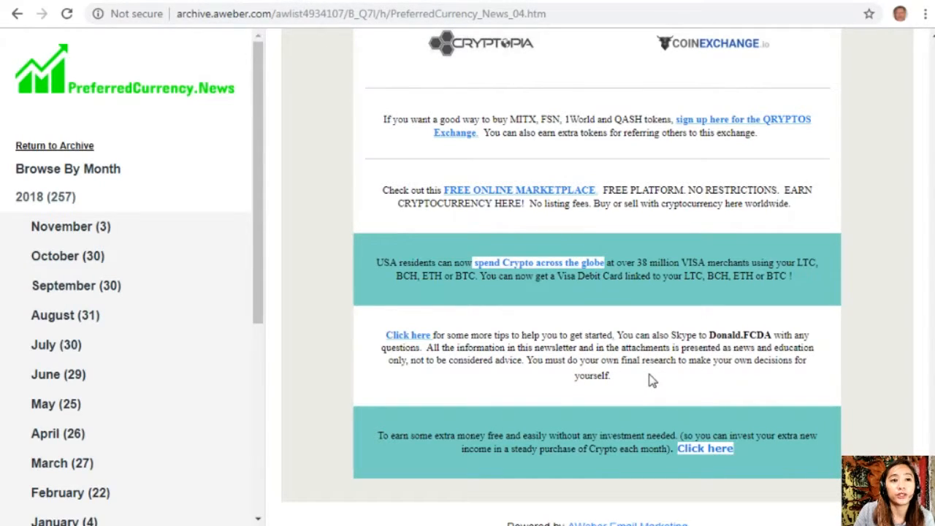
pyautogui.moveTo(585, 409)
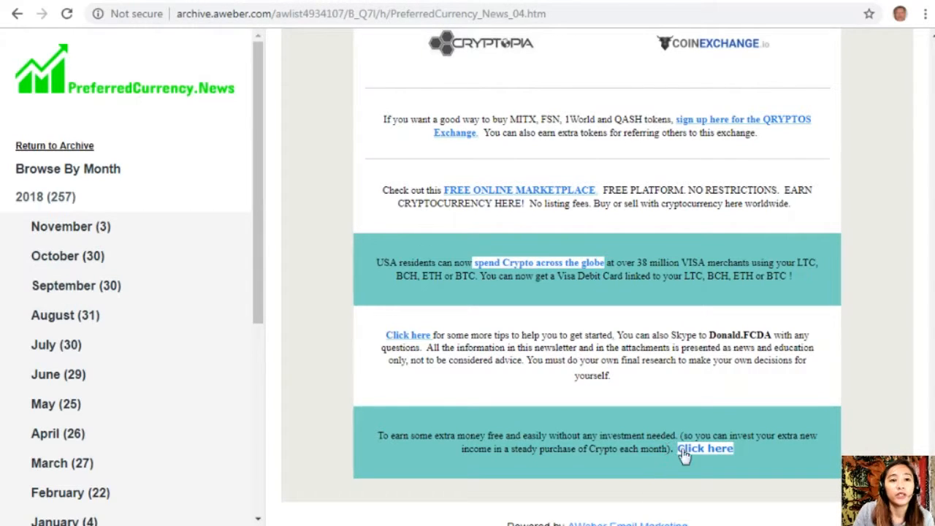
pyautogui.moveTo(493, 466)
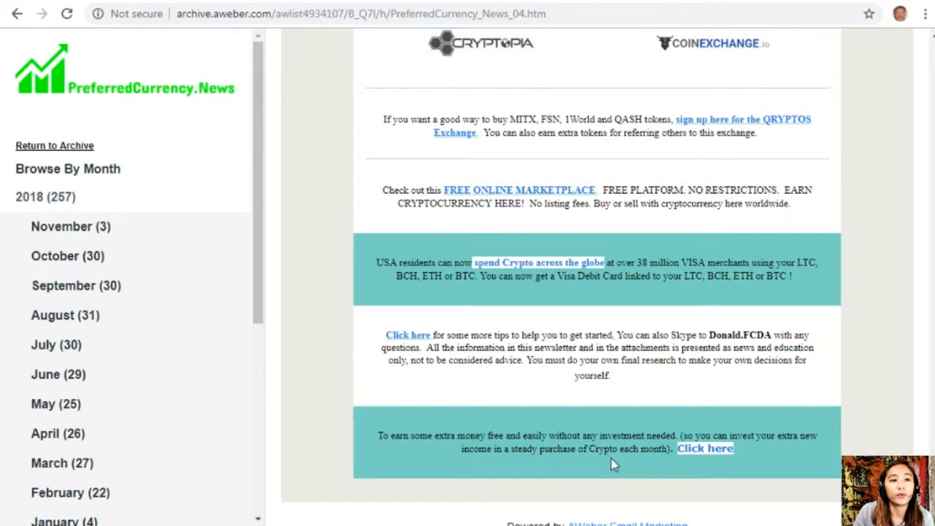
pyautogui.moveTo(705, 448)
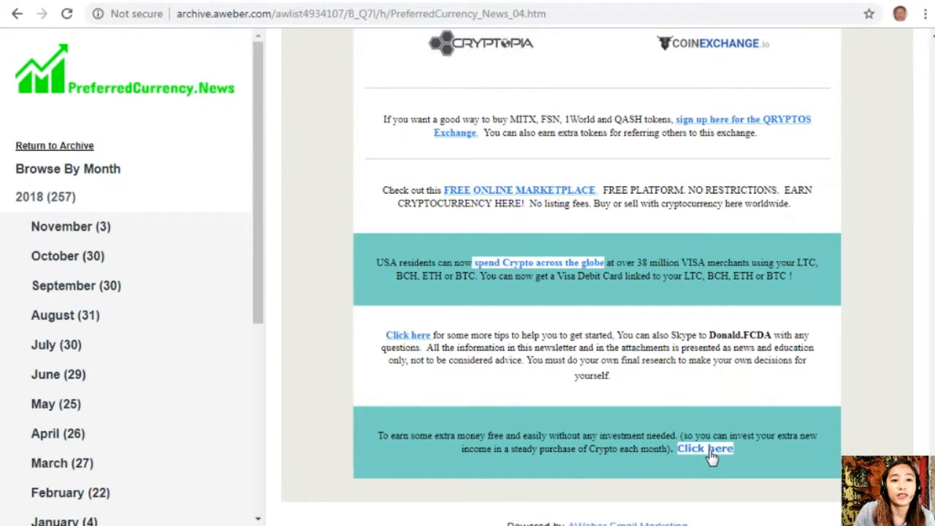